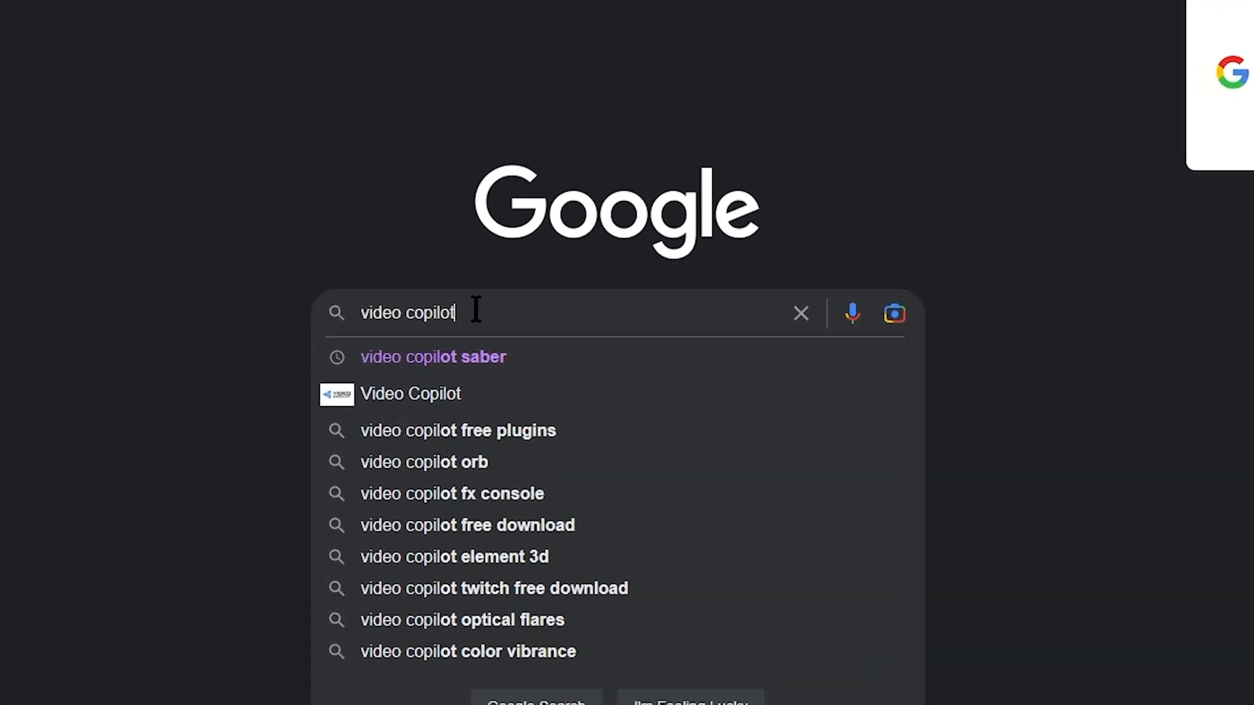
# - Search Google for 'video copilot' and pick the 'video copilot saber' suggestion
pyautogui.click(410, 393)
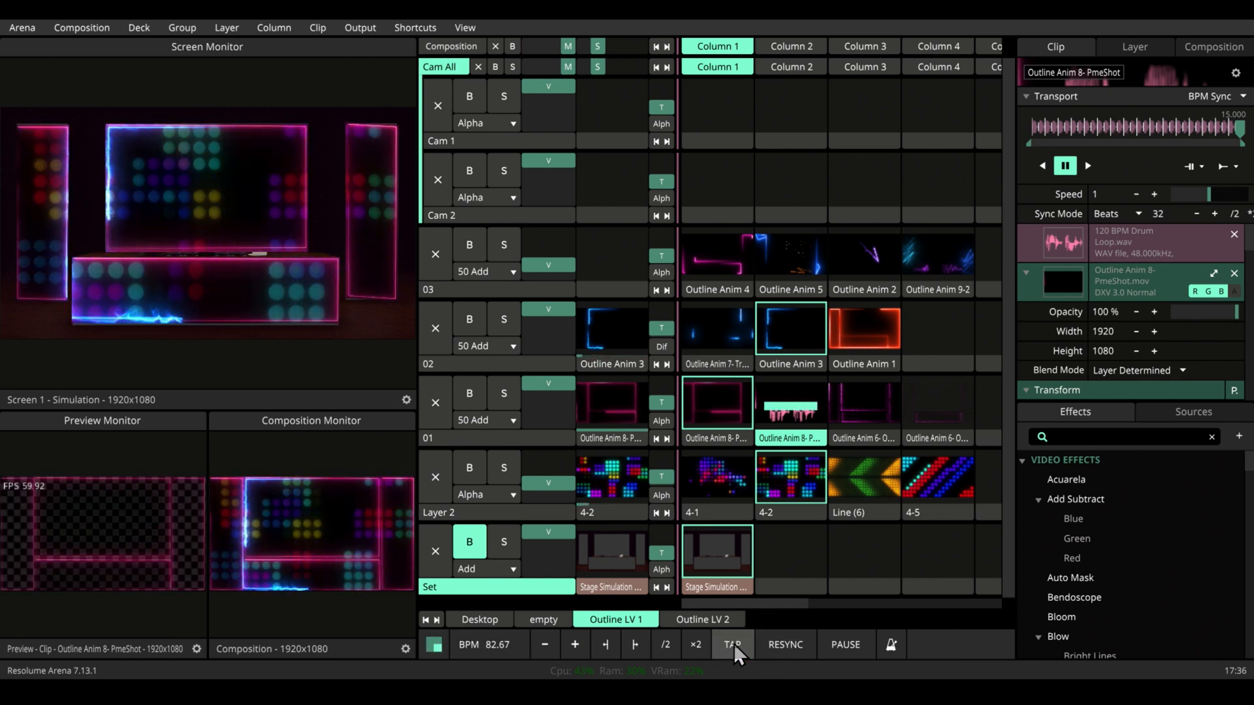
pyautogui.click(732, 644)
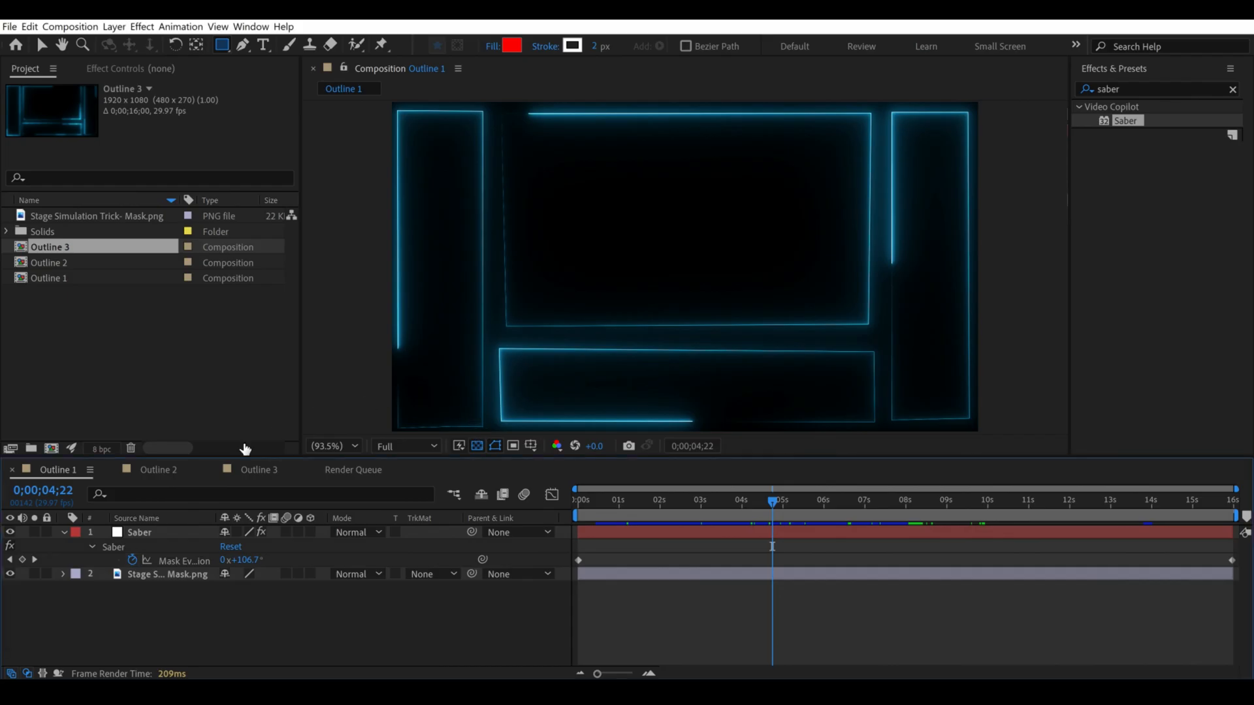
pyautogui.moveTo(121, 400)
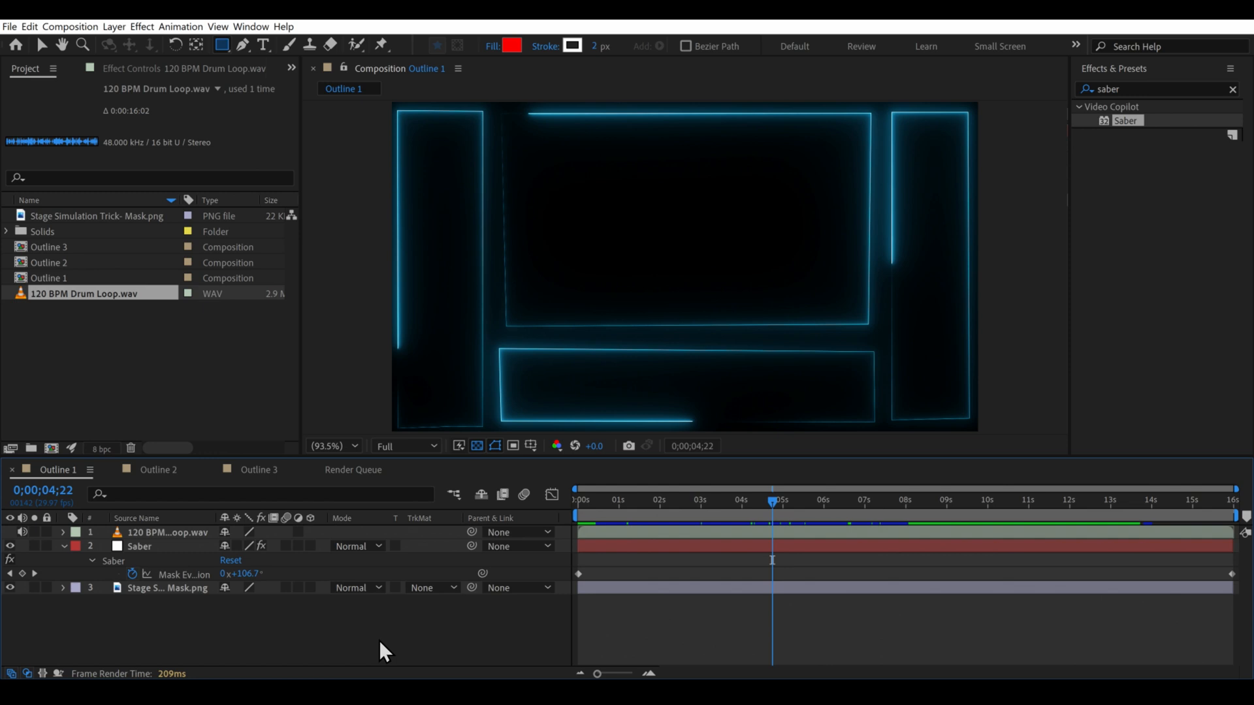
# - Scrub the Outline 1 playhead later, back near the start, then to the first frame to preview
pyautogui.click(971, 500)
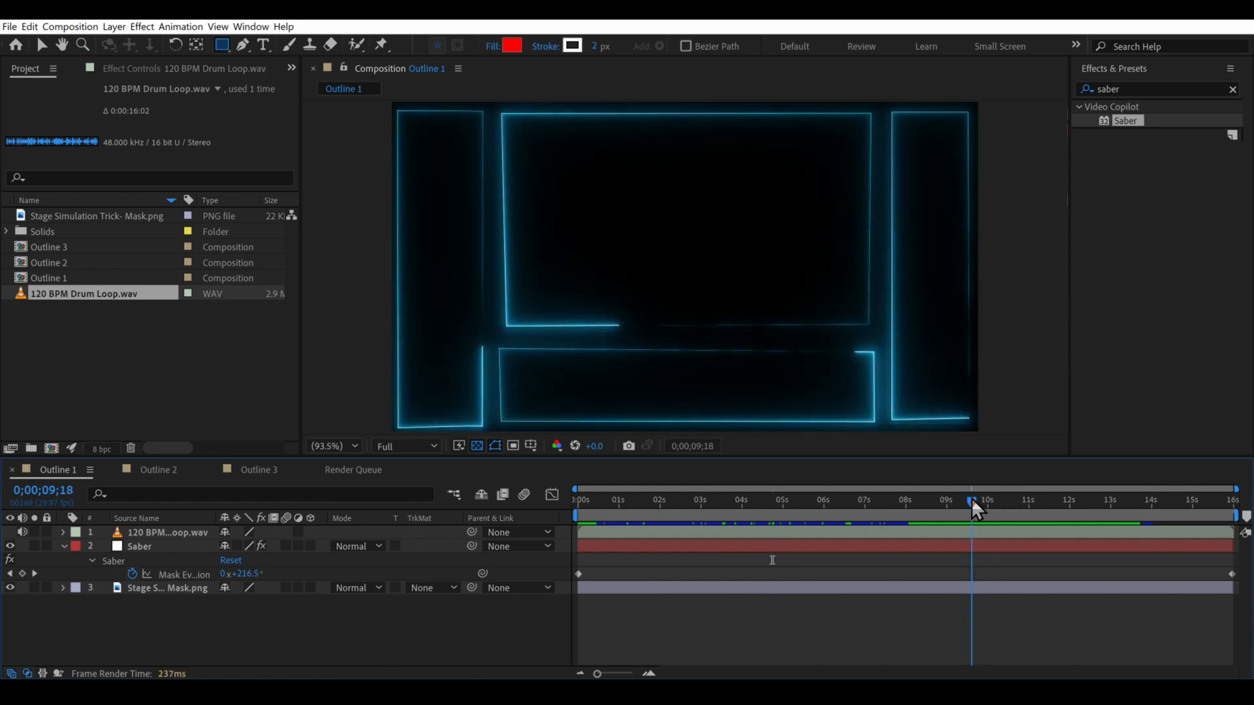
pyautogui.click(722, 500)
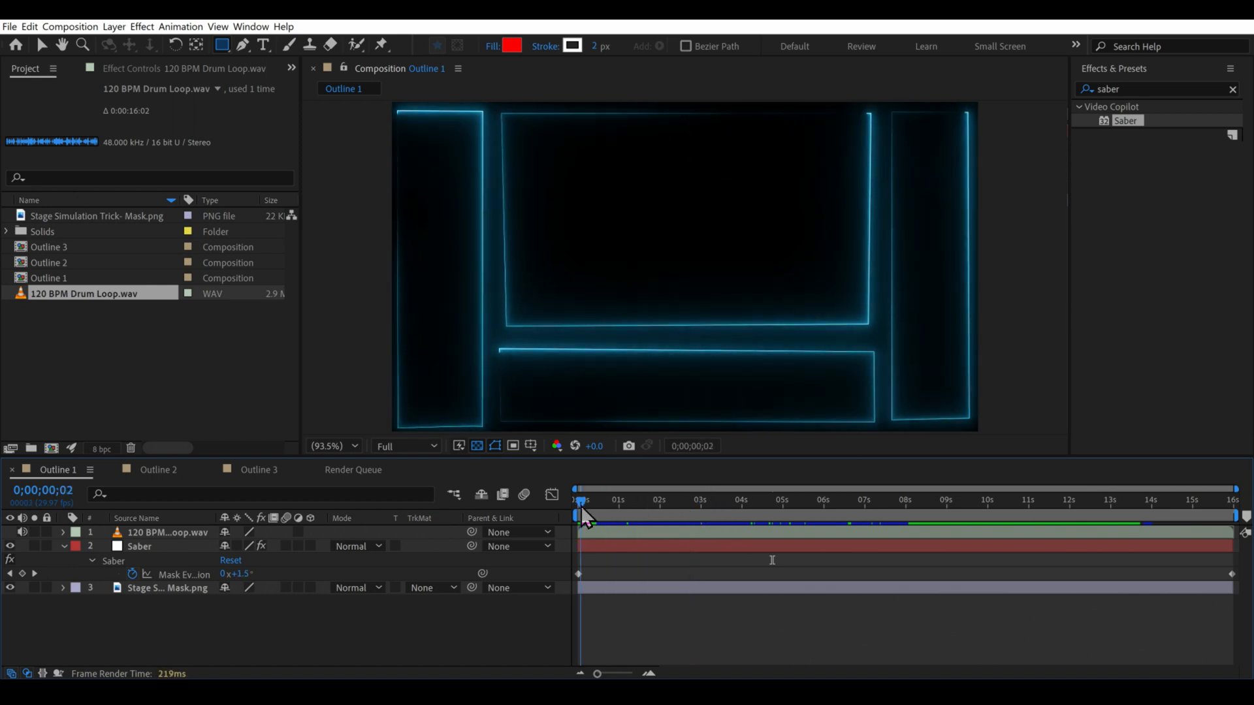
pyautogui.click(578, 500)
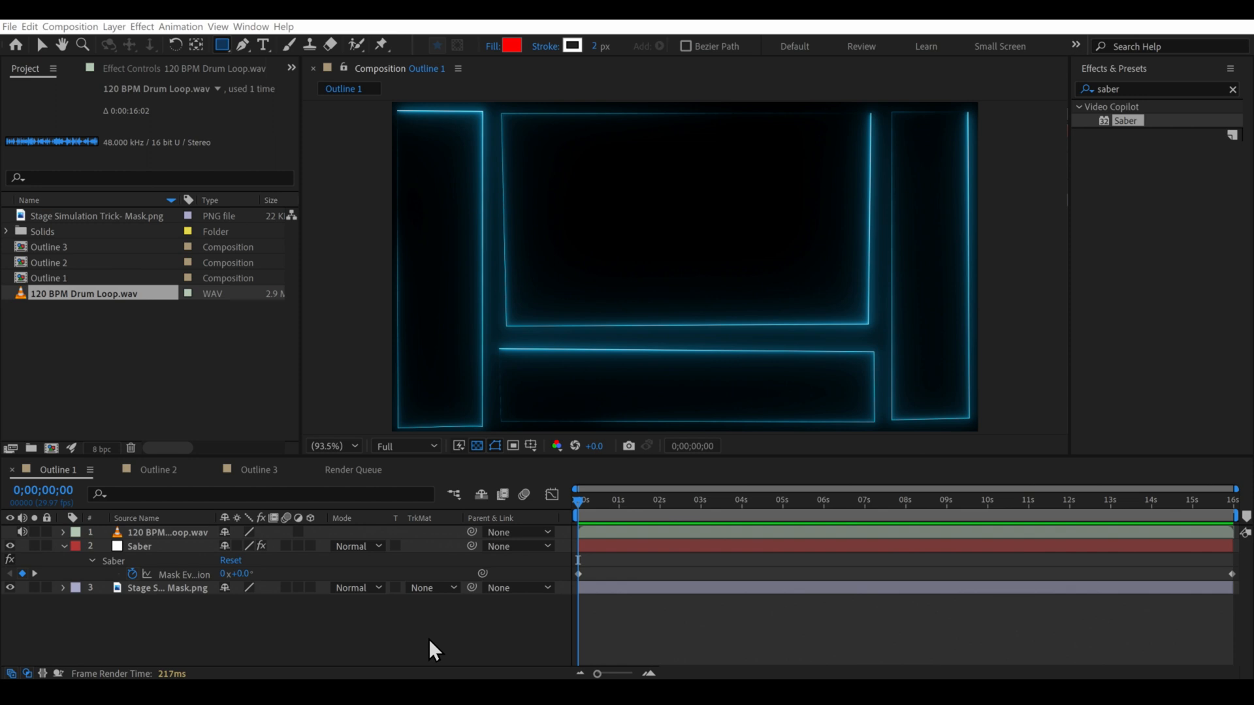
pyautogui.moveTo(582, 591)
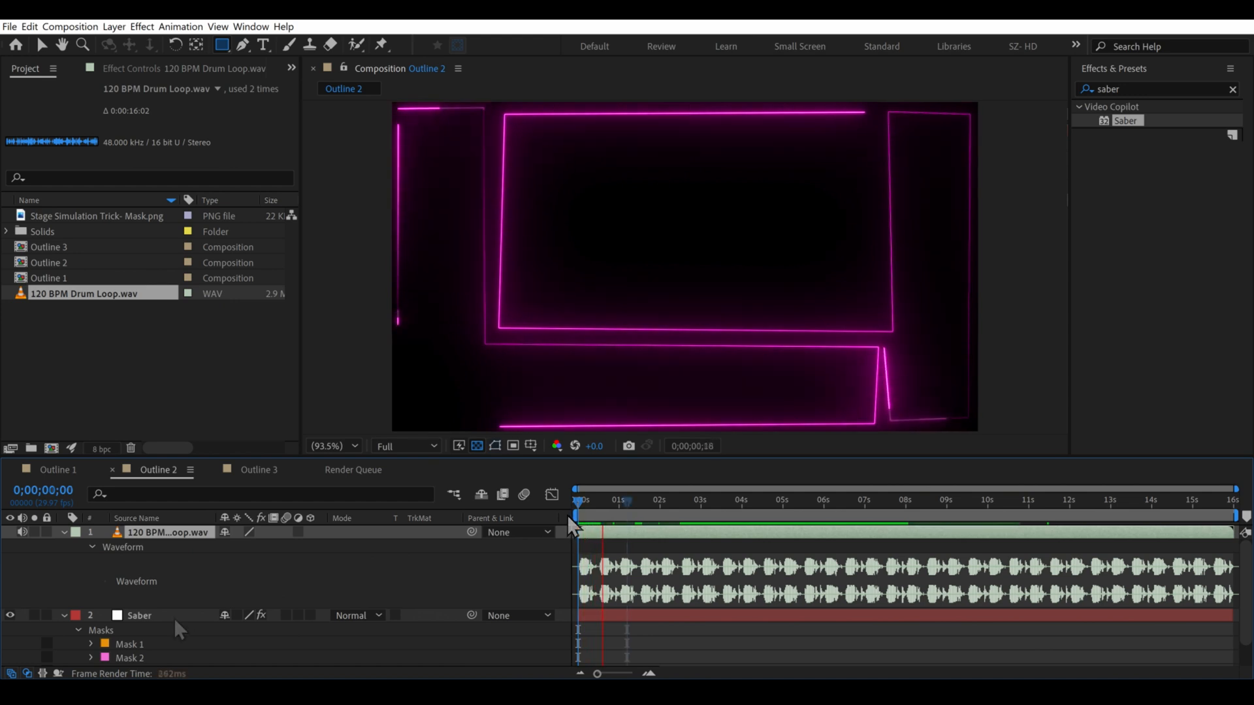
# - Select the Saber layer in Outline 2 and toggle the stage mask layer visible as a guide
pyautogui.click(140, 615)
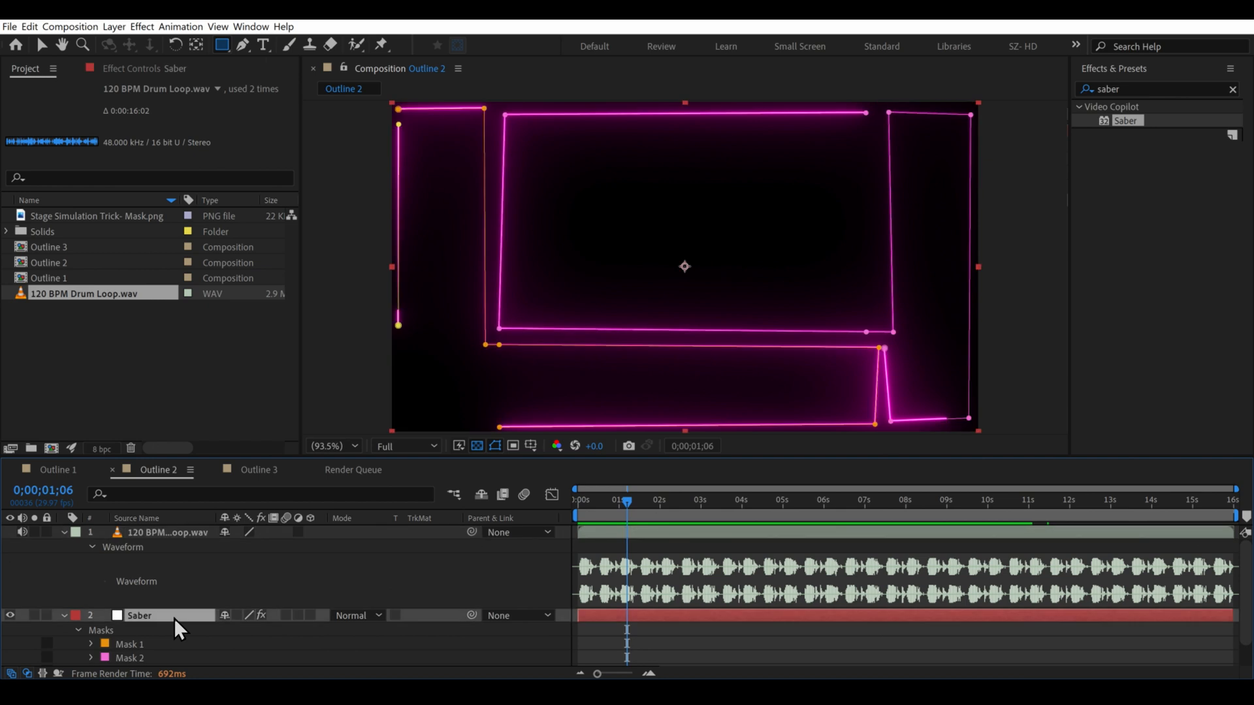
pyautogui.click(90, 630)
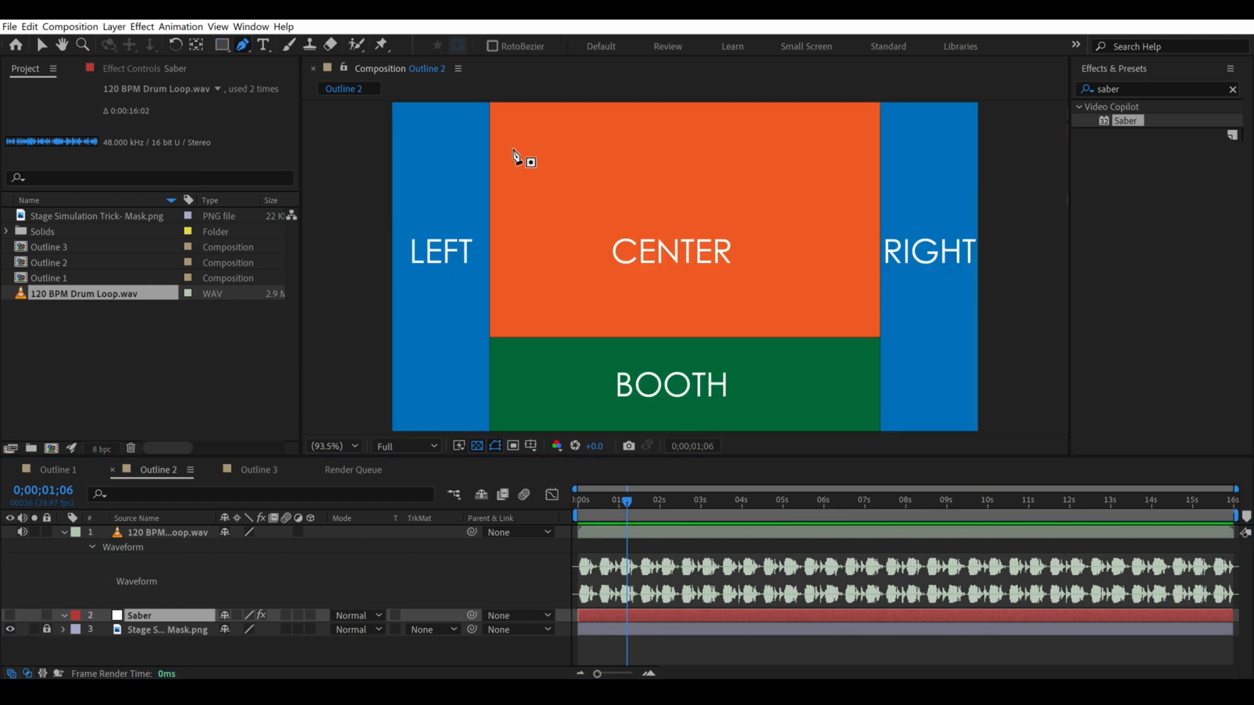
pyautogui.moveTo(399, 115)
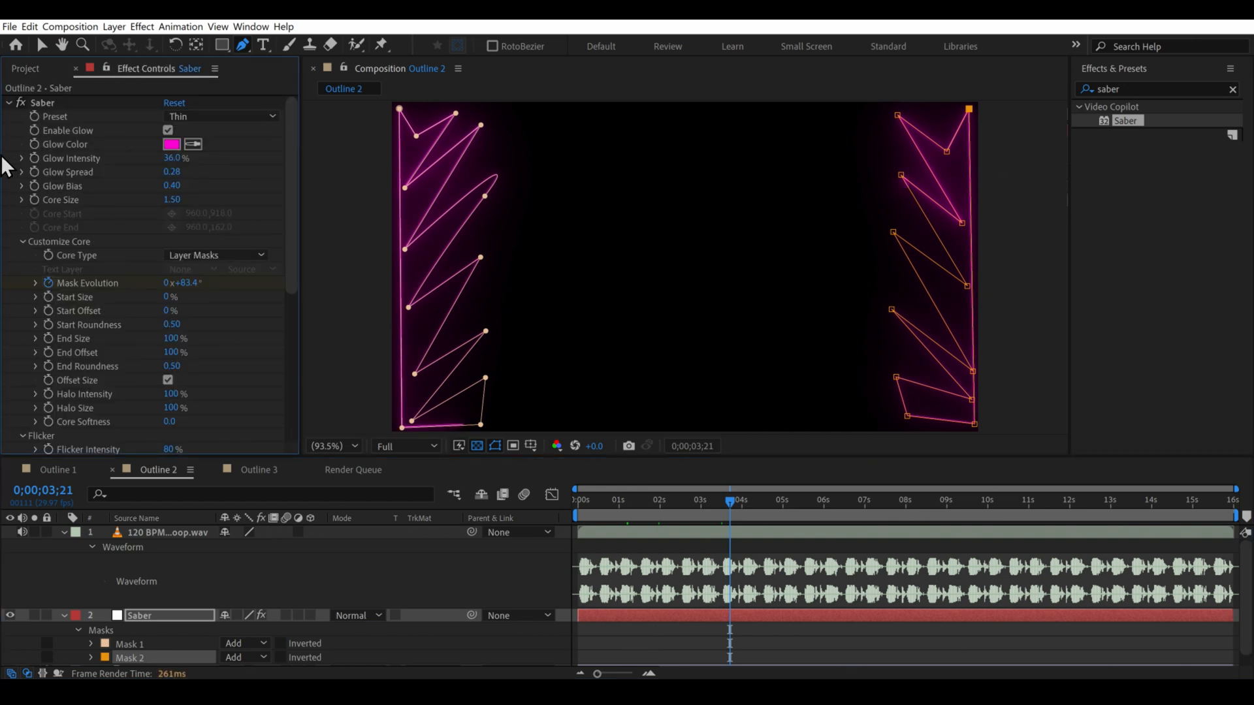
# - Try the Zap and Velocity Saber presets and settle on the Neon preset
pyautogui.click(222, 117)
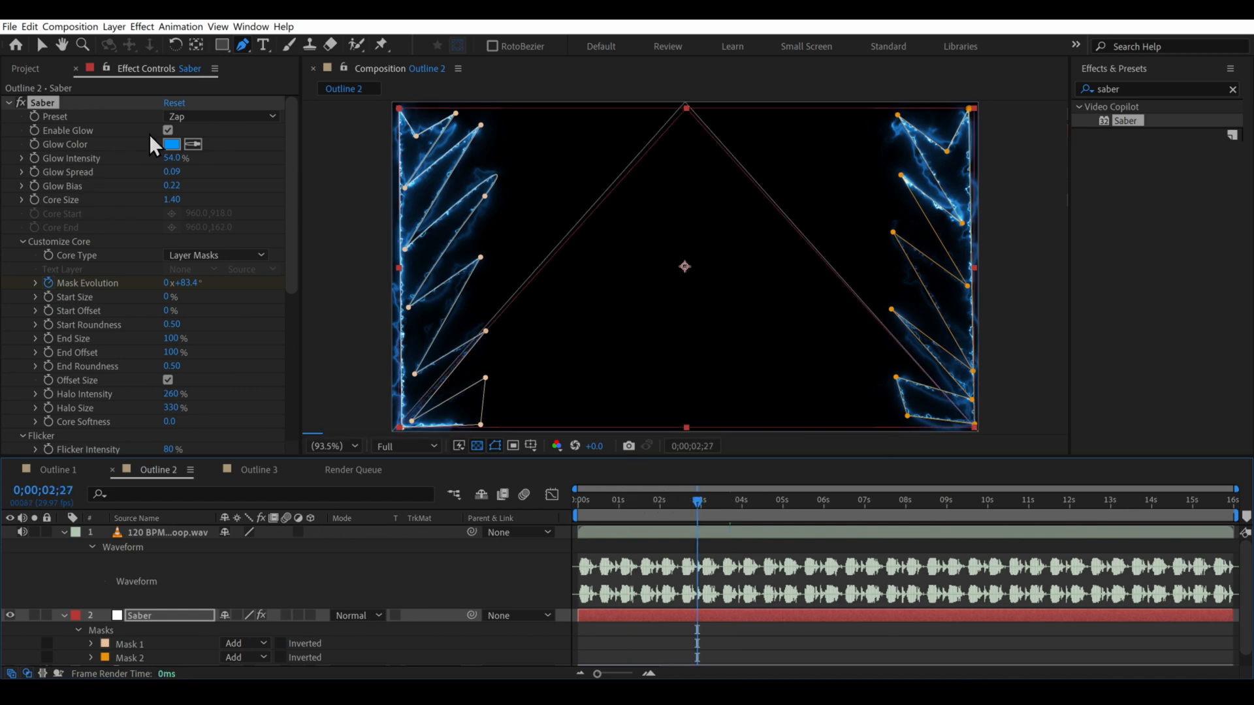
pyautogui.click(222, 116)
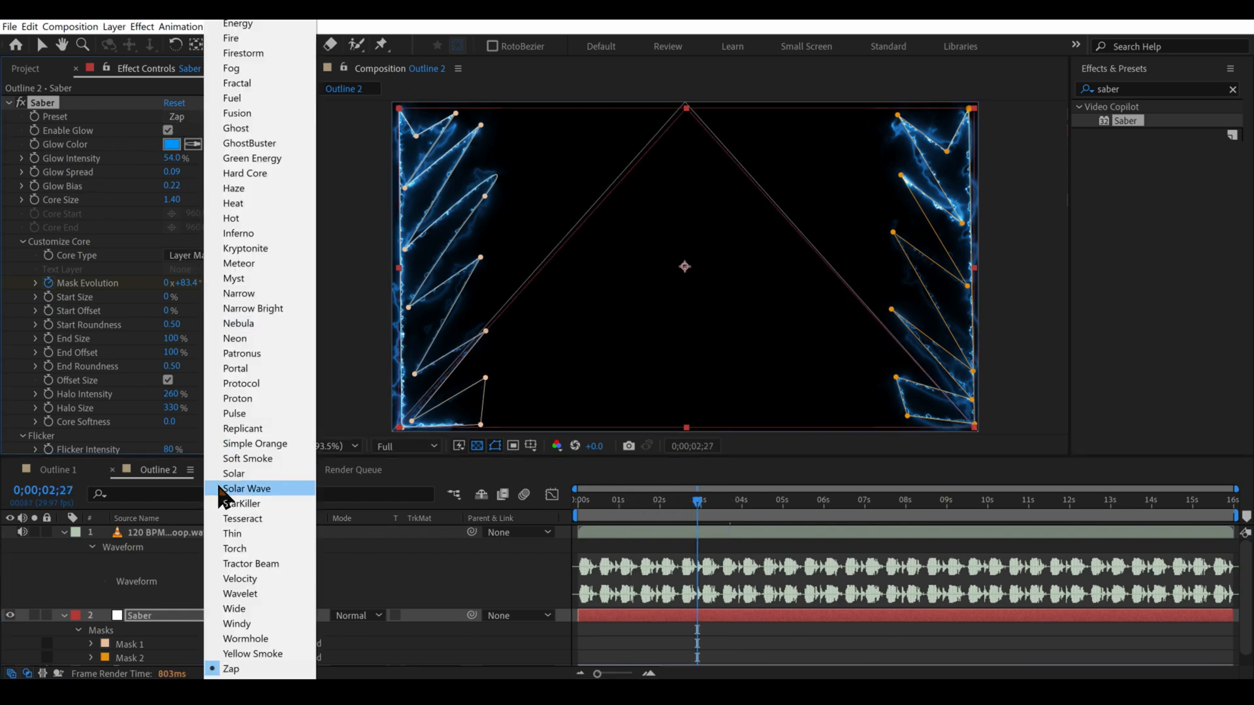
pyautogui.moveTo(248, 323)
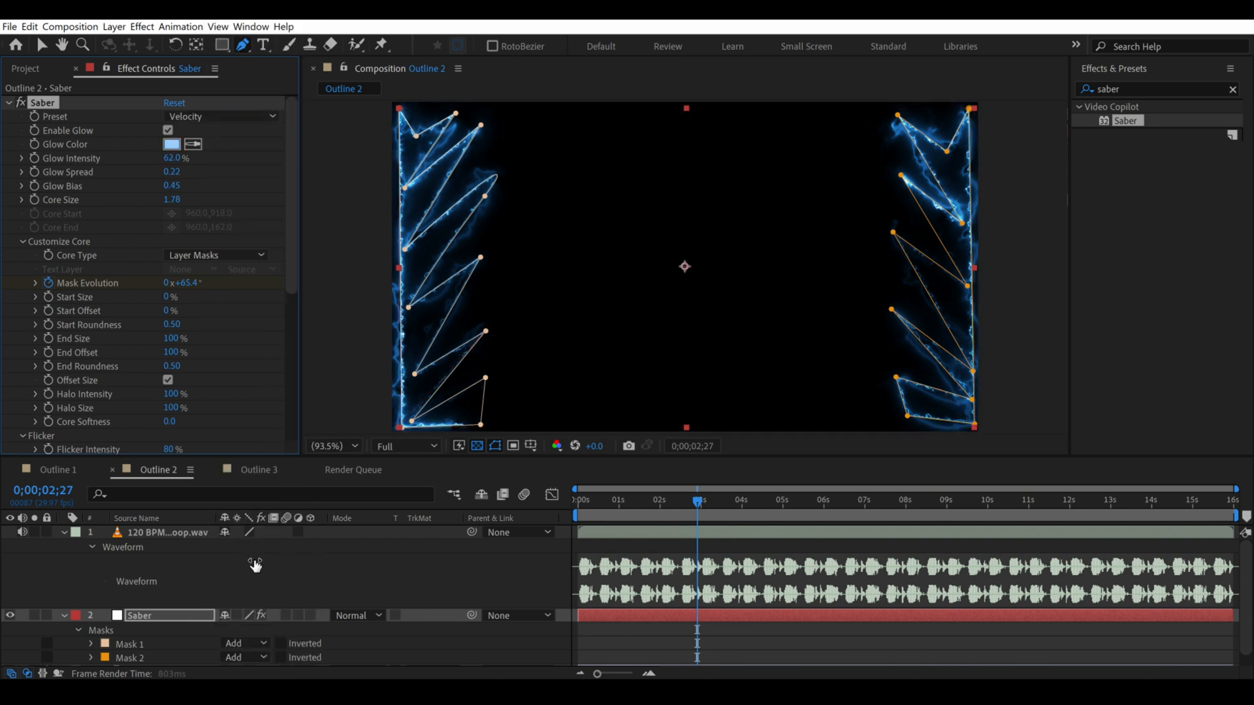
pyautogui.click(221, 116)
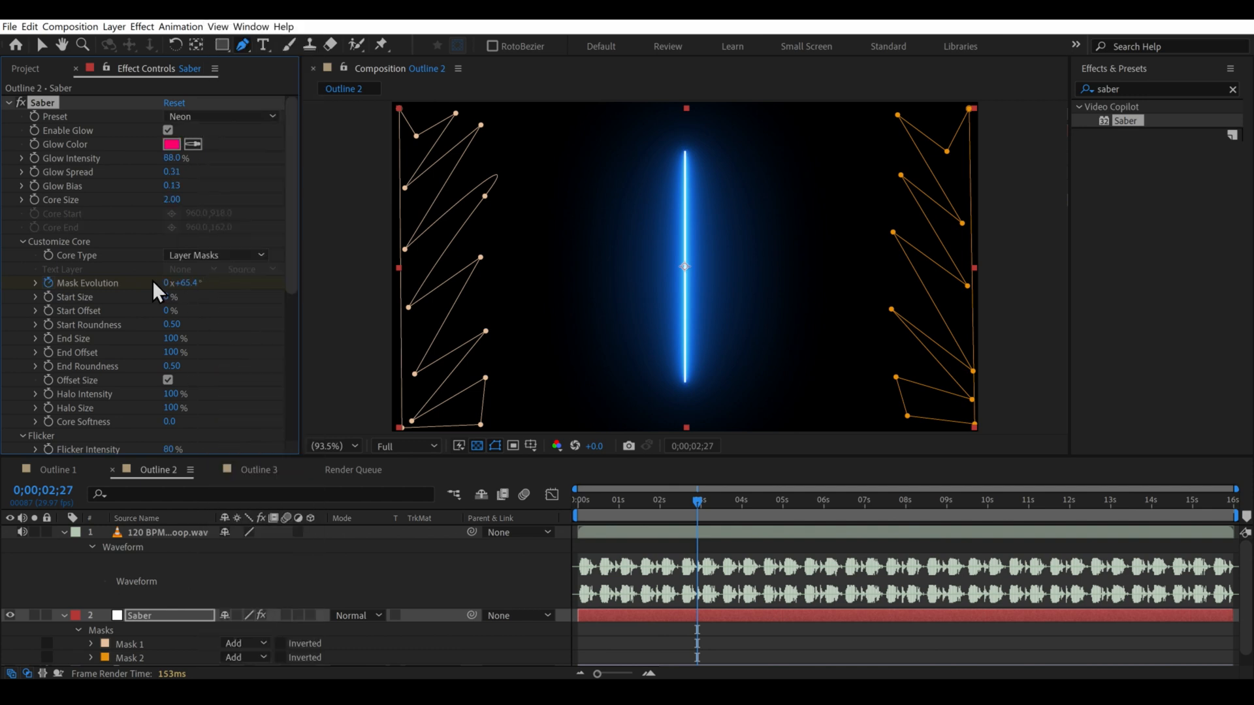
# - Set the Saber glow colour to a deep violet via the Glow Color swatch and confirm
pyautogui.click(169, 145)
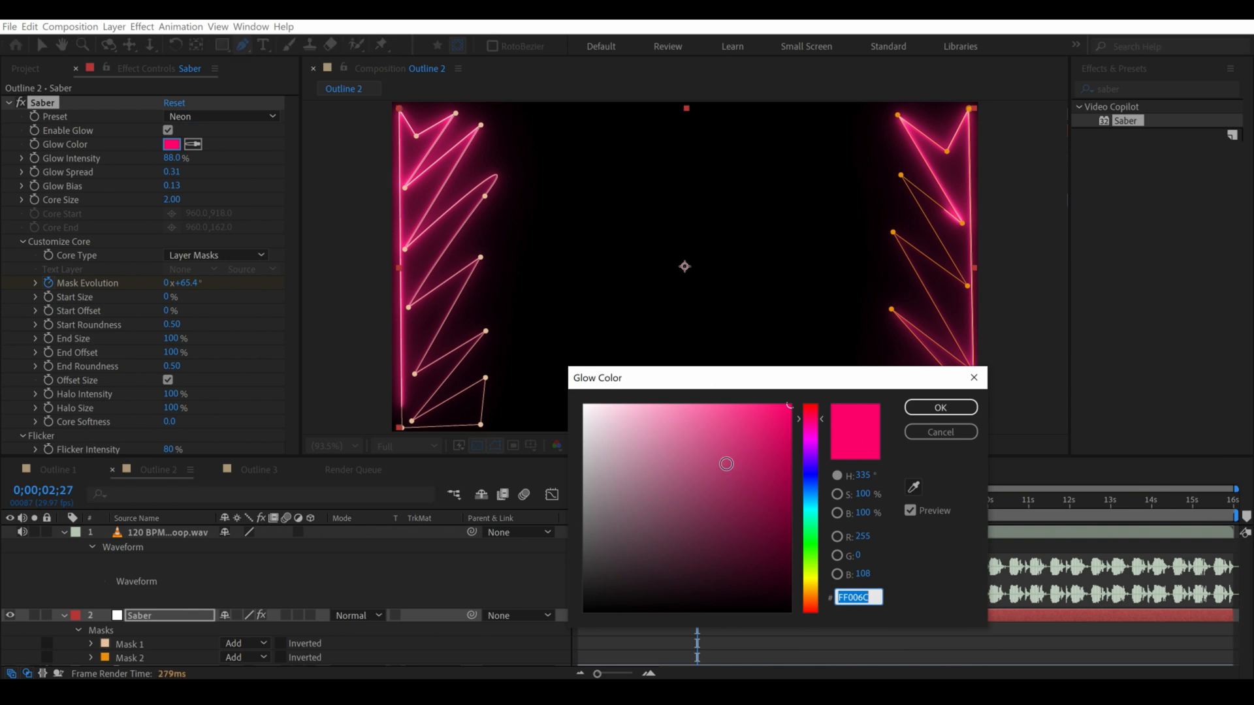
pyautogui.click(809, 456)
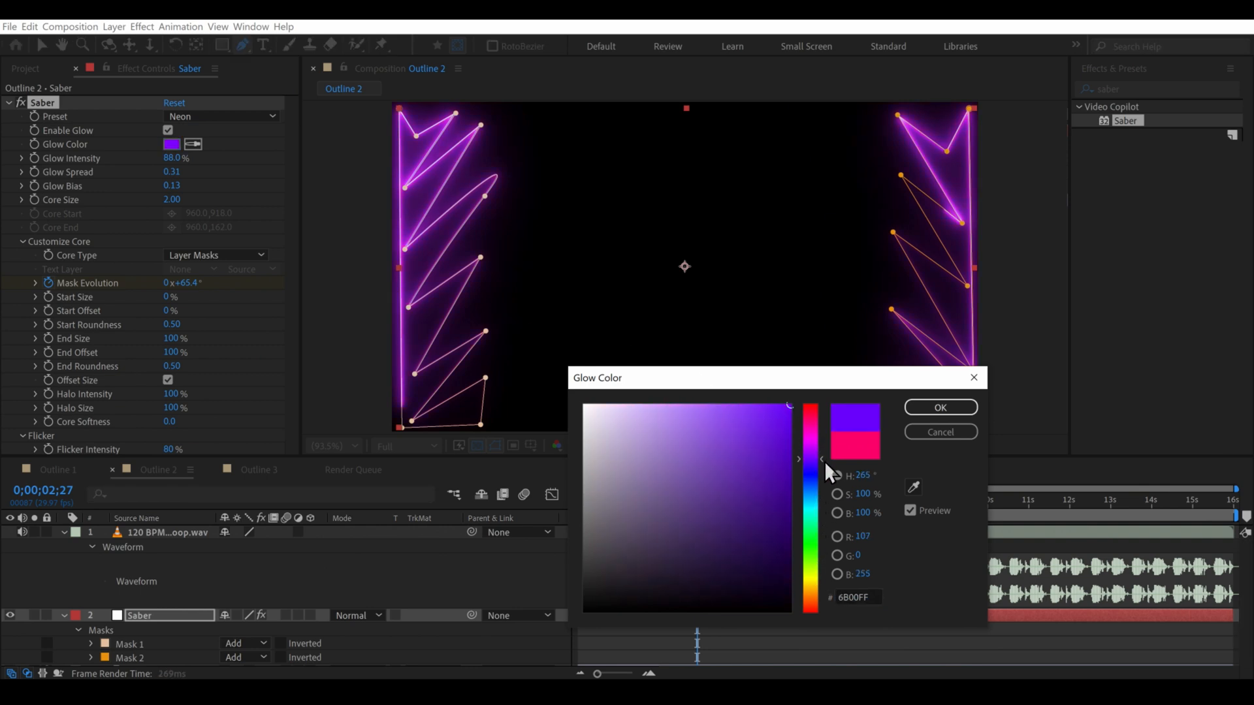
pyautogui.click(939, 407)
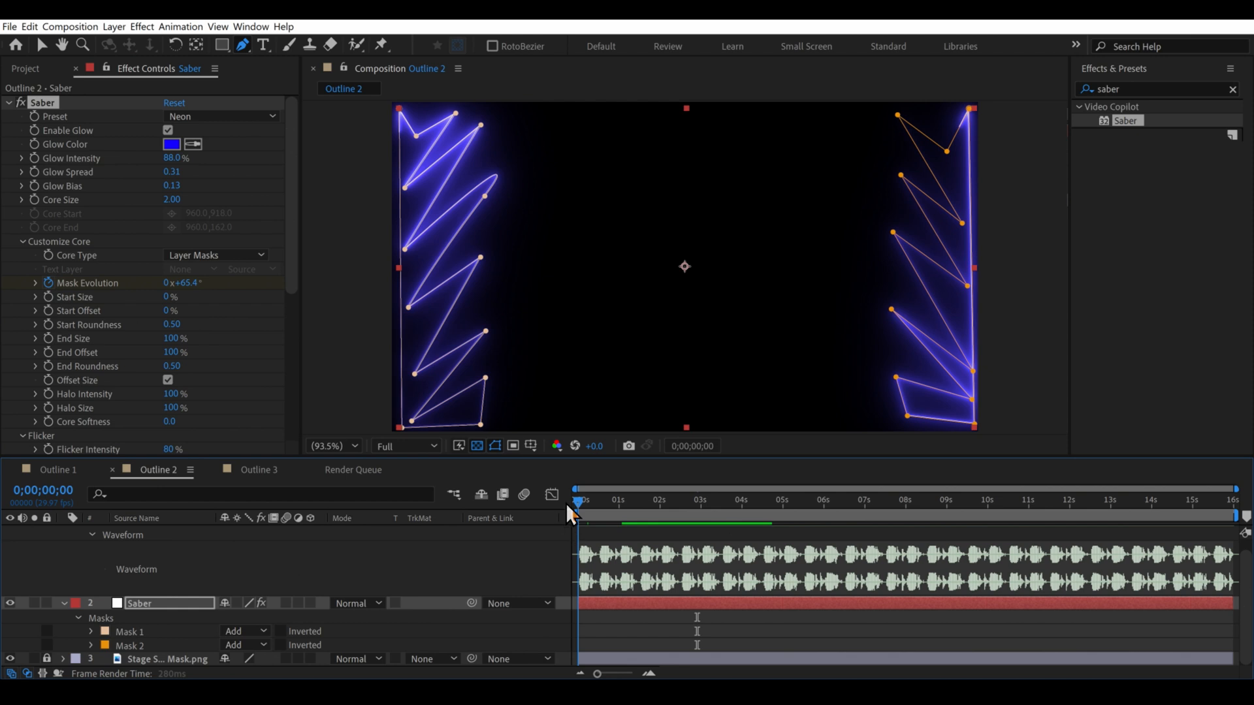
# - Set the Composition viewer resolution to Quarter and jump ahead to preview playback
pyautogui.click(399, 447)
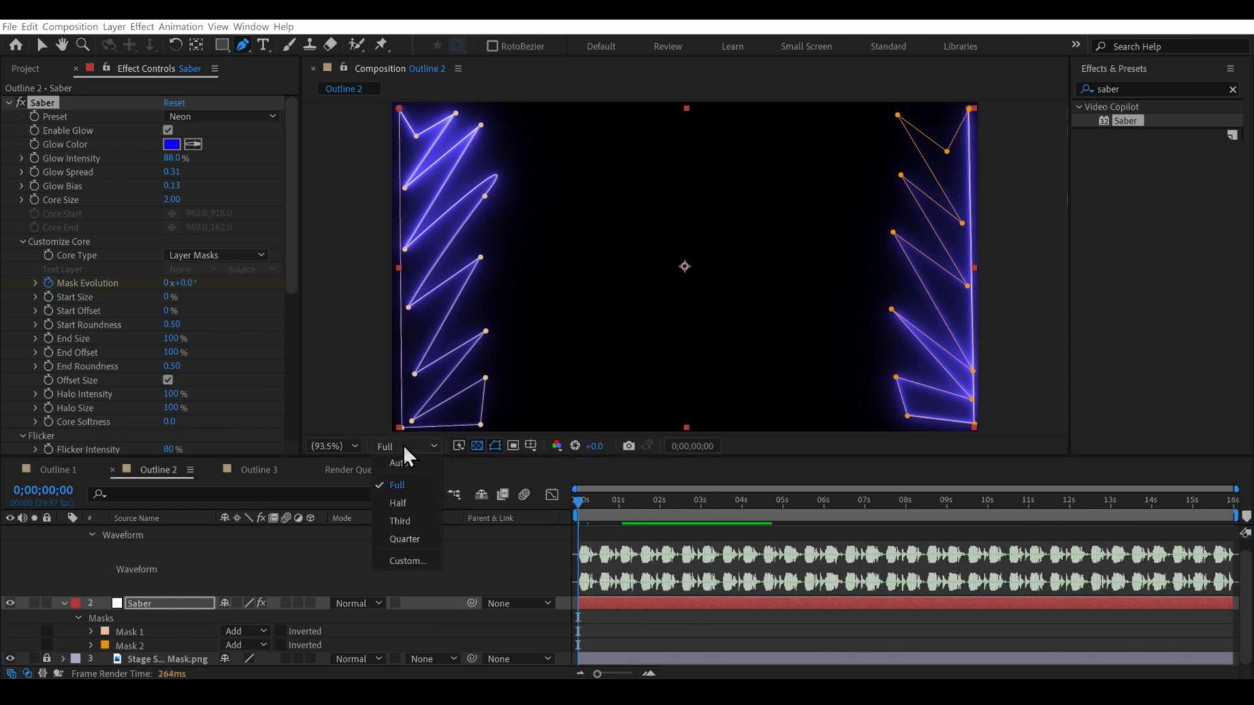
pyautogui.click(404, 538)
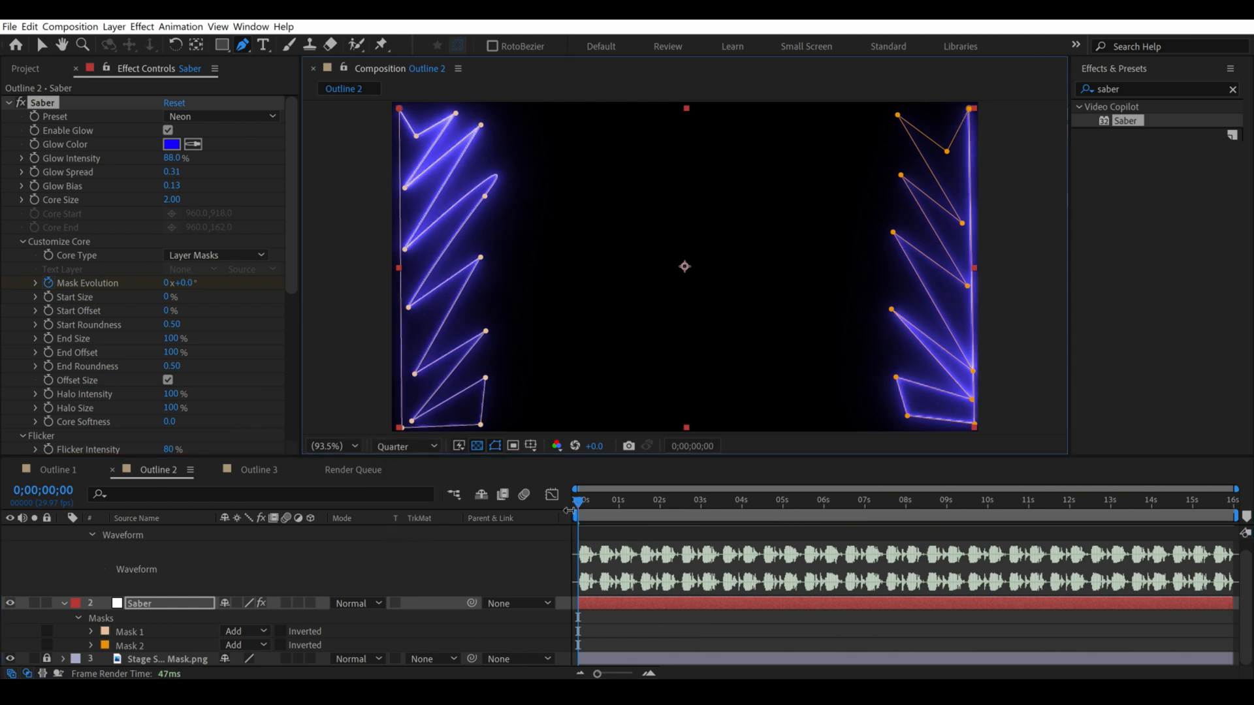
pyautogui.moveTo(433, 446)
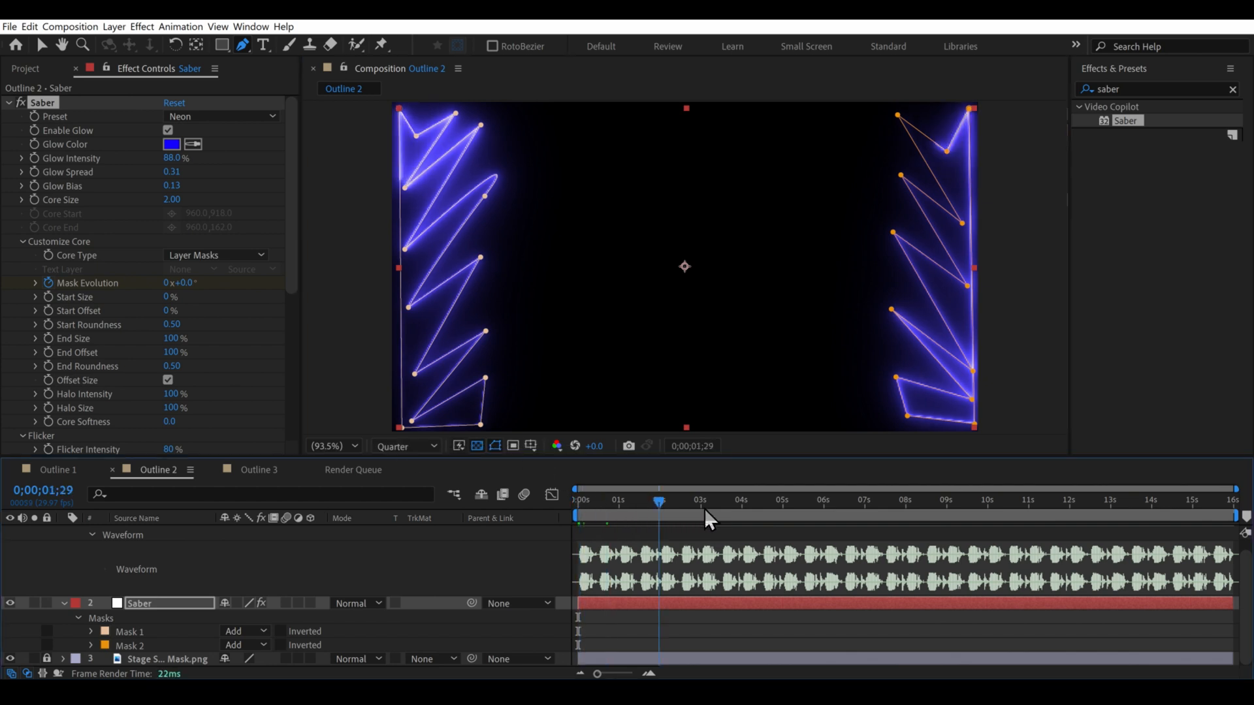
pyautogui.click(997, 501)
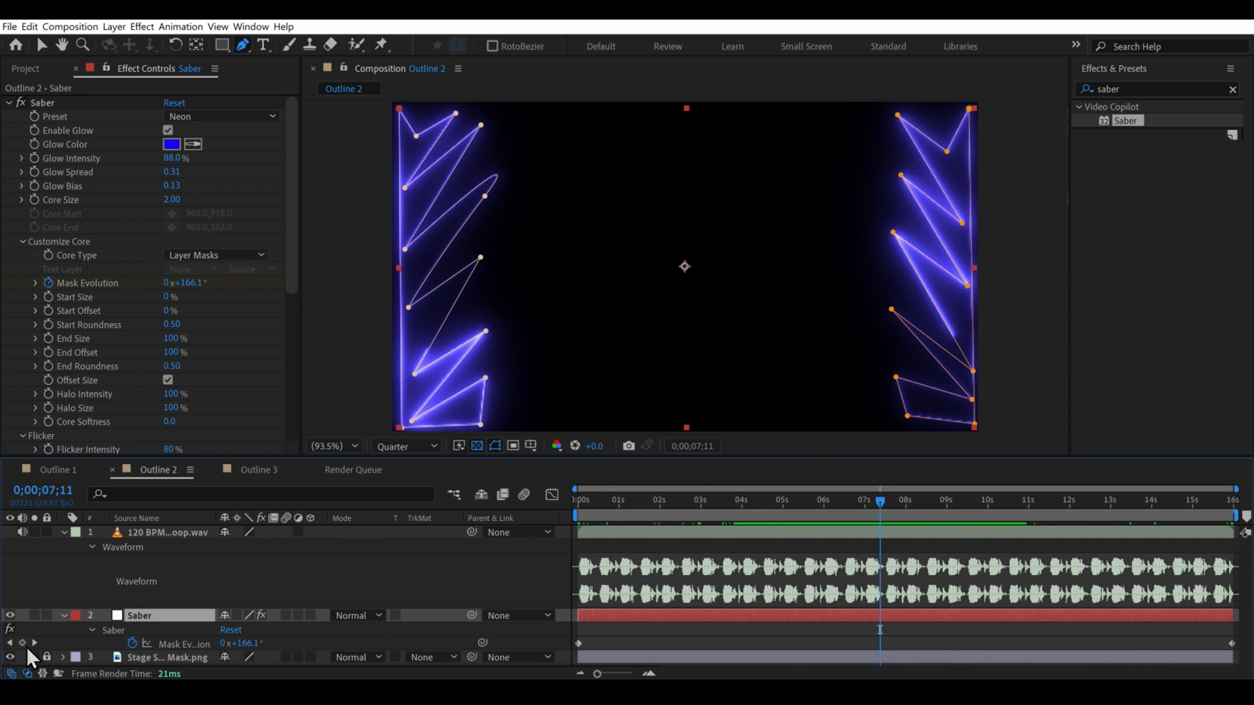
pyautogui.moveTo(22, 642)
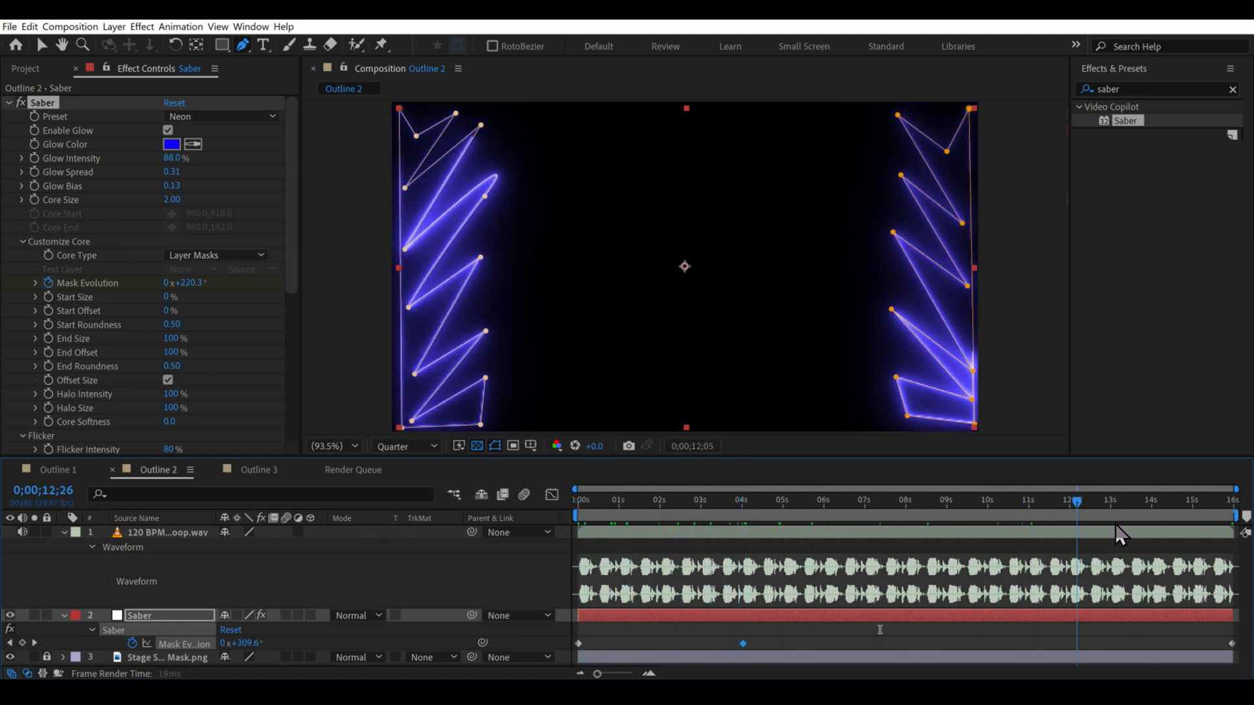
# - Keyframe Saber Mask Evolution from the start with 3 revolutions so the outline spins
pyautogui.click(577, 500)
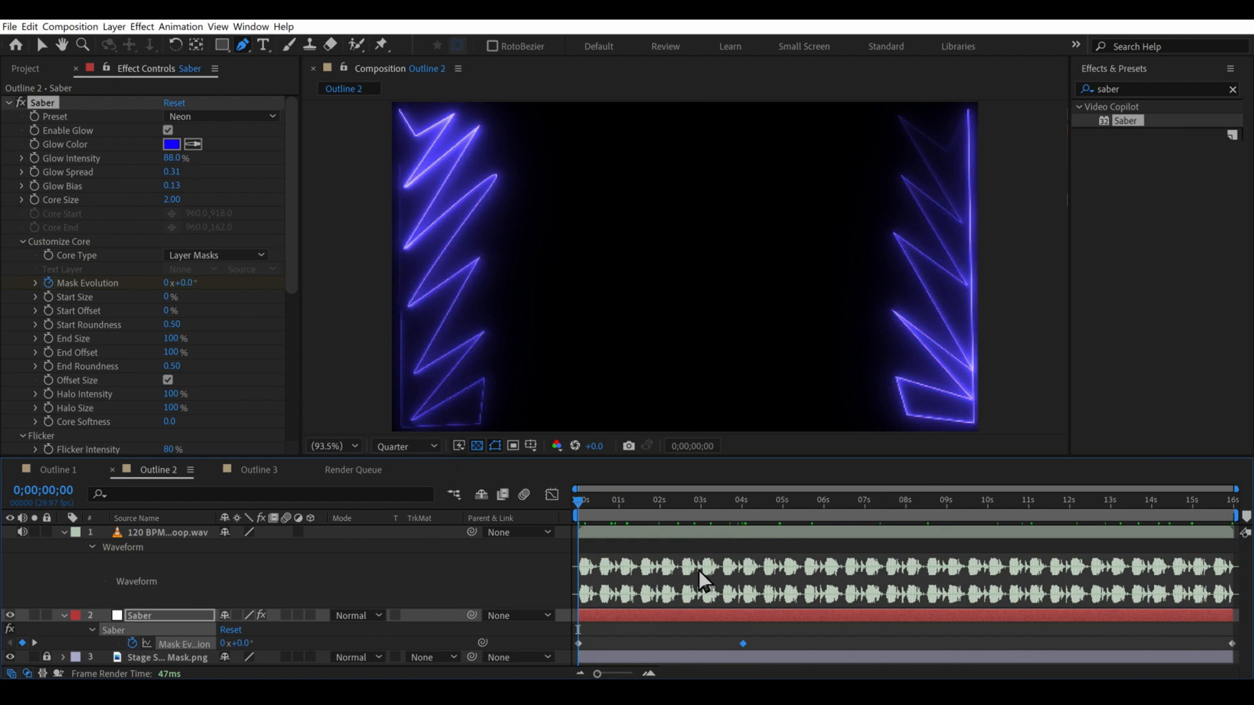
pyautogui.click(640, 490)
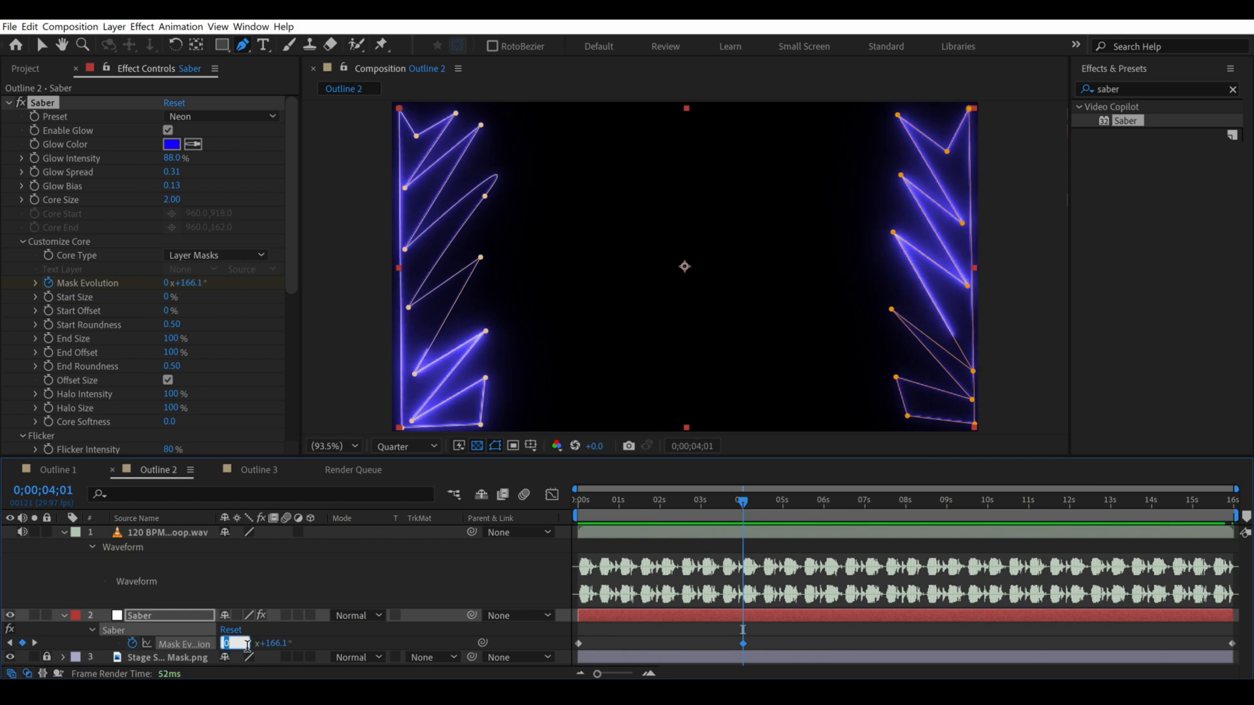
pyautogui.write('3')
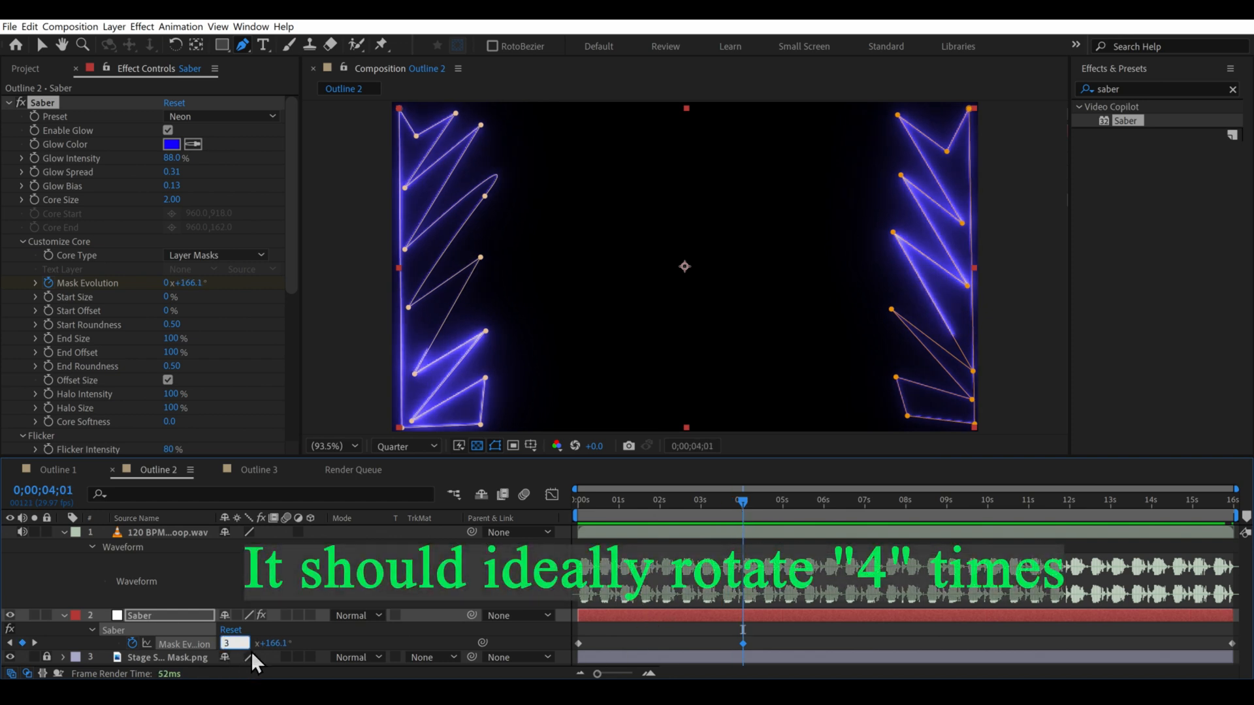
pyautogui.moveTo(692, 634)
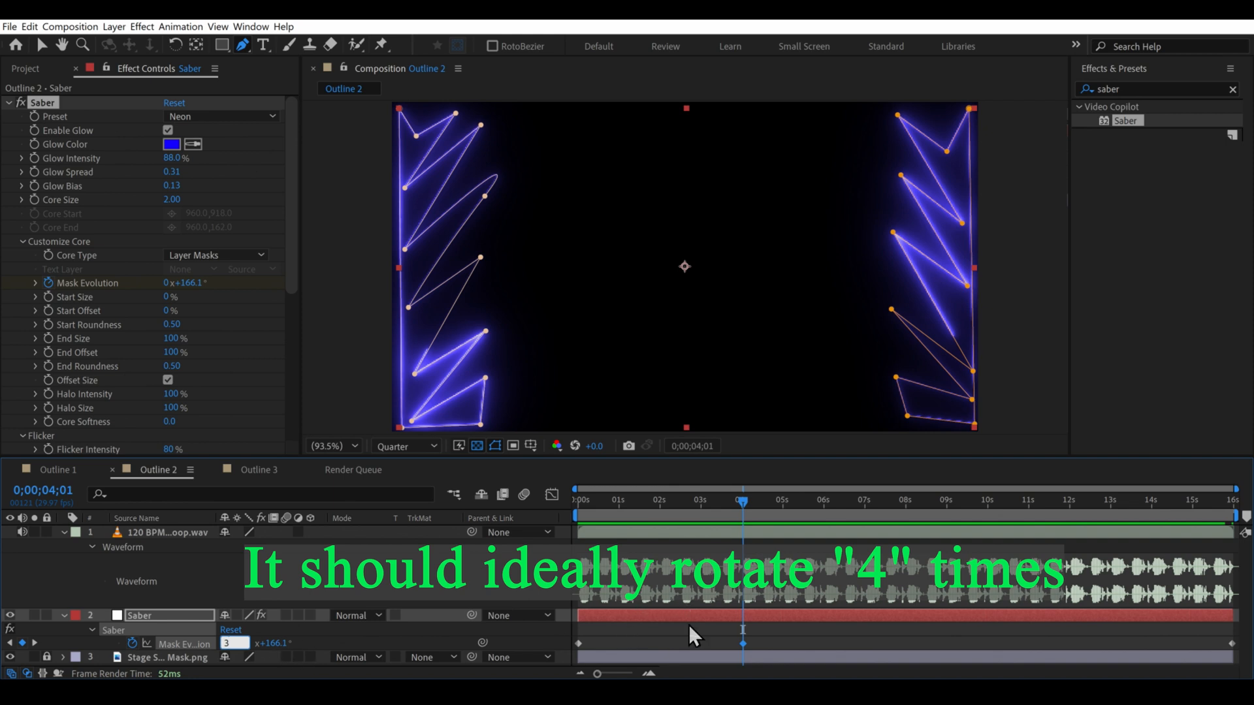
pyautogui.moveTo(769, 651)
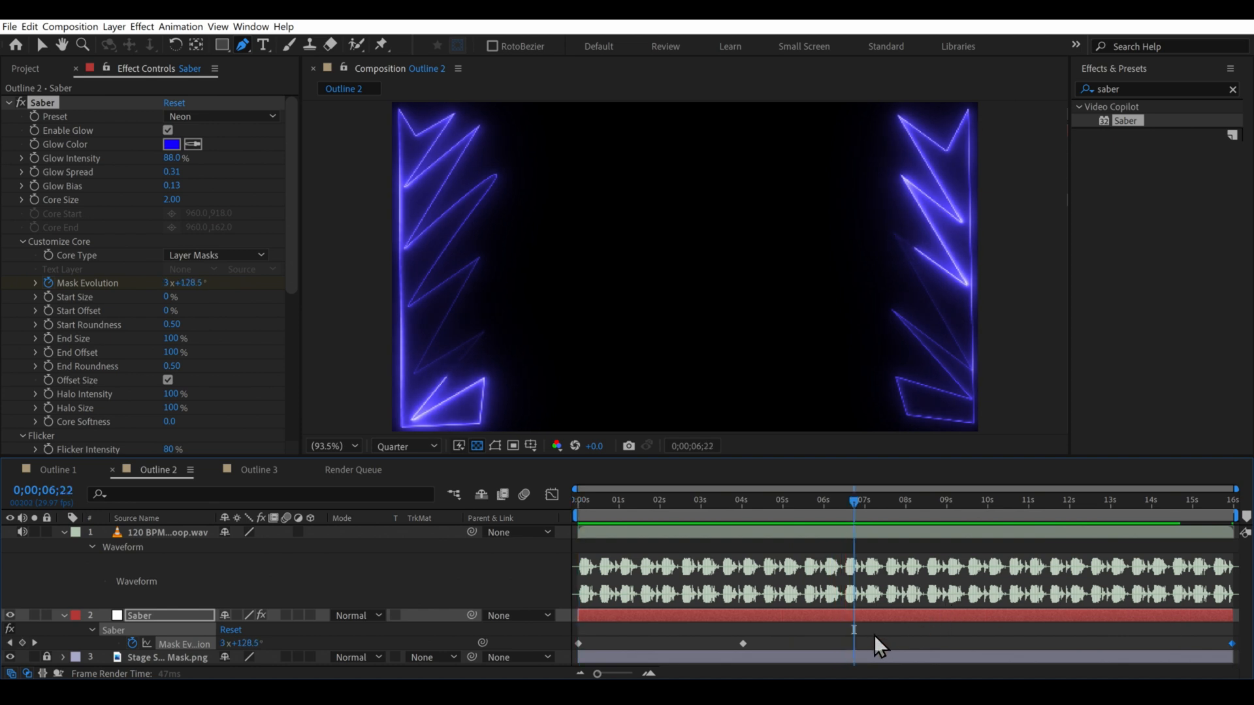
pyautogui.click(729, 501)
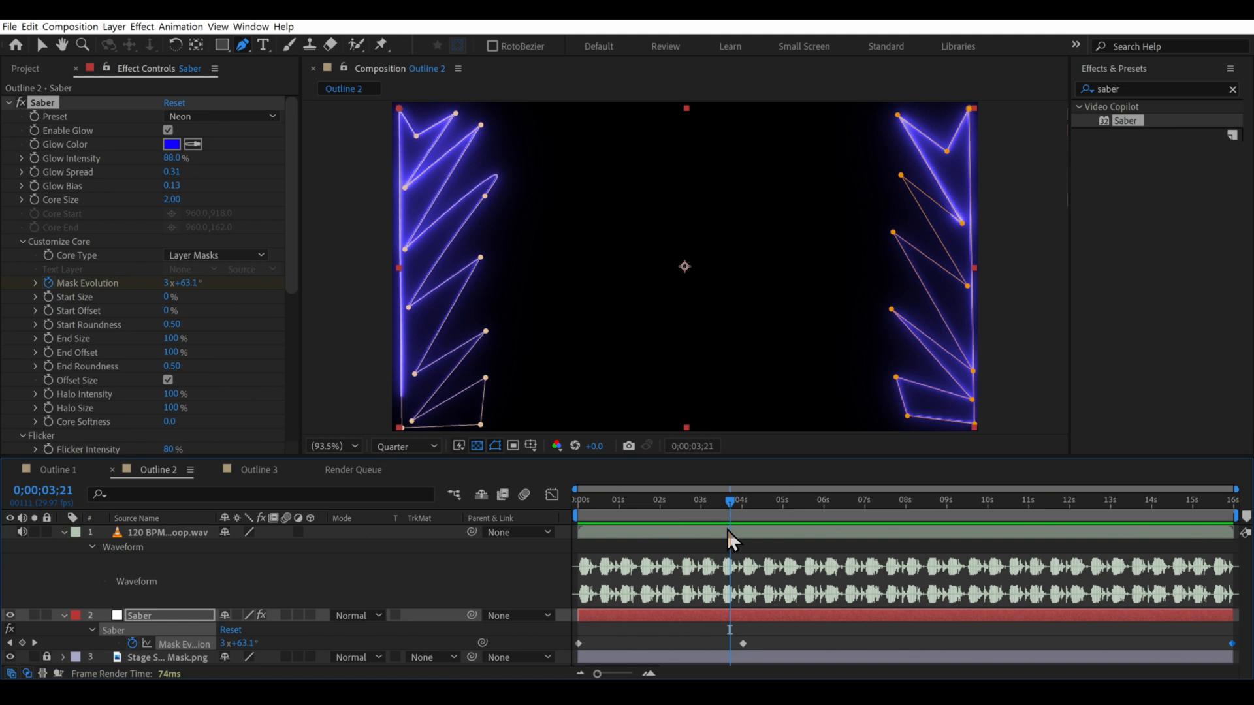
# - Scroll to the Outline Anim project so the Outline Anim 5 composition shows
pyautogui.scroll(-3)
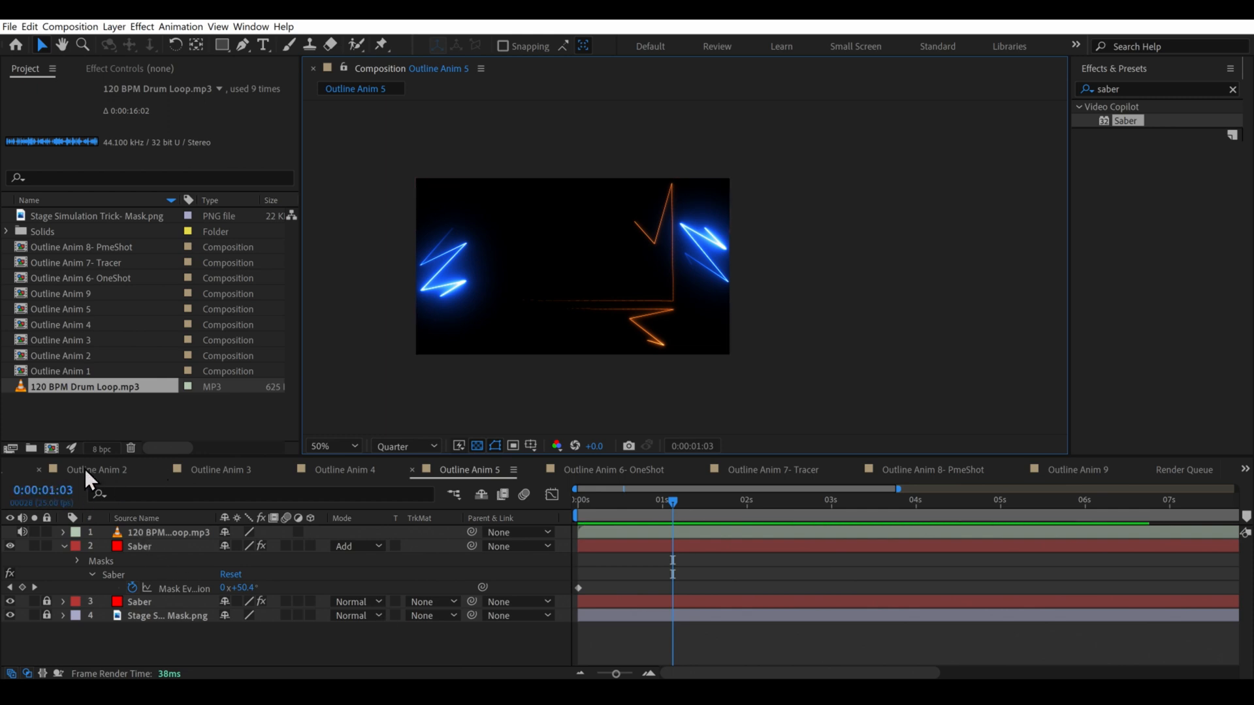
# - Preview Outline Anim 2, 4, 5, 6 and 7 compositions one after another
pyautogui.click(98, 469)
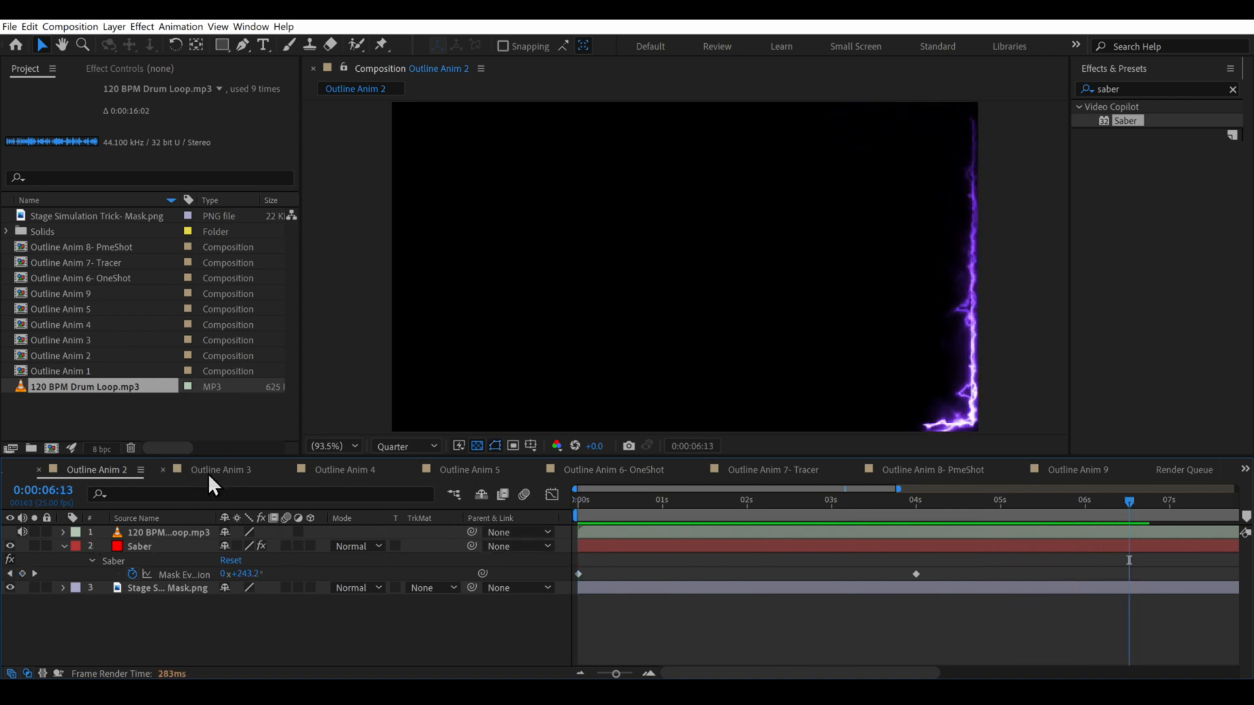
pyautogui.click(346, 468)
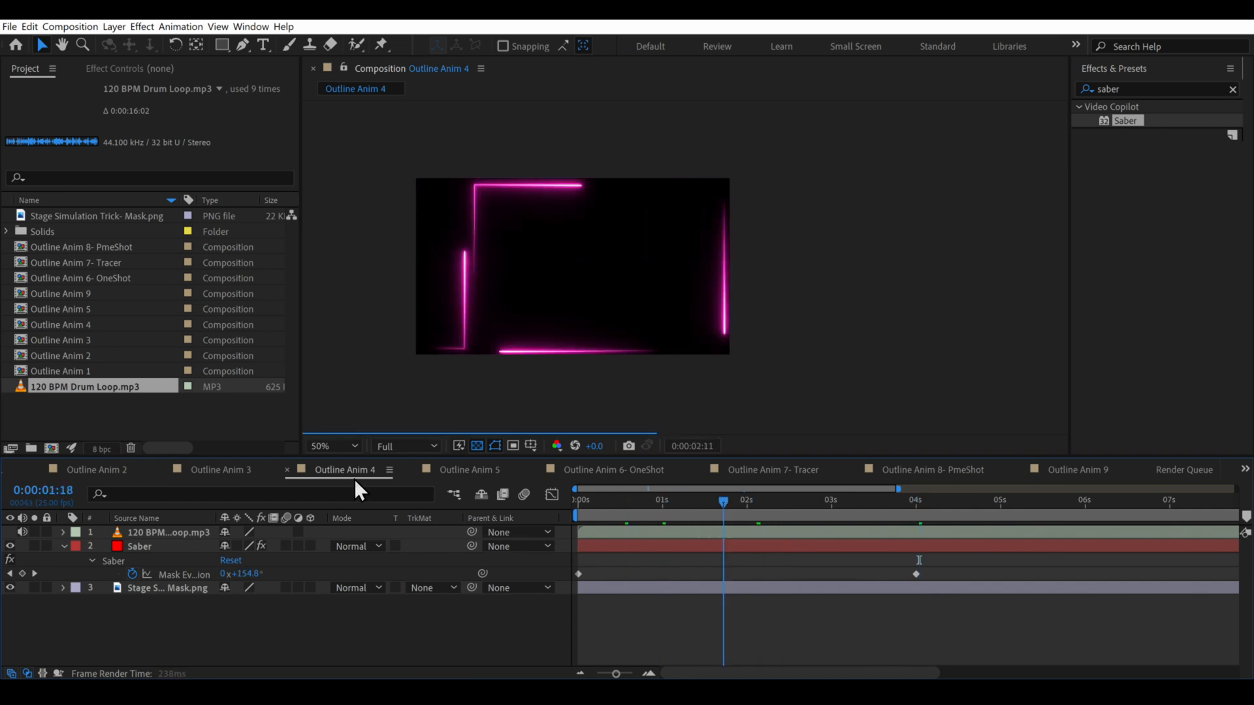
pyautogui.click(467, 469)
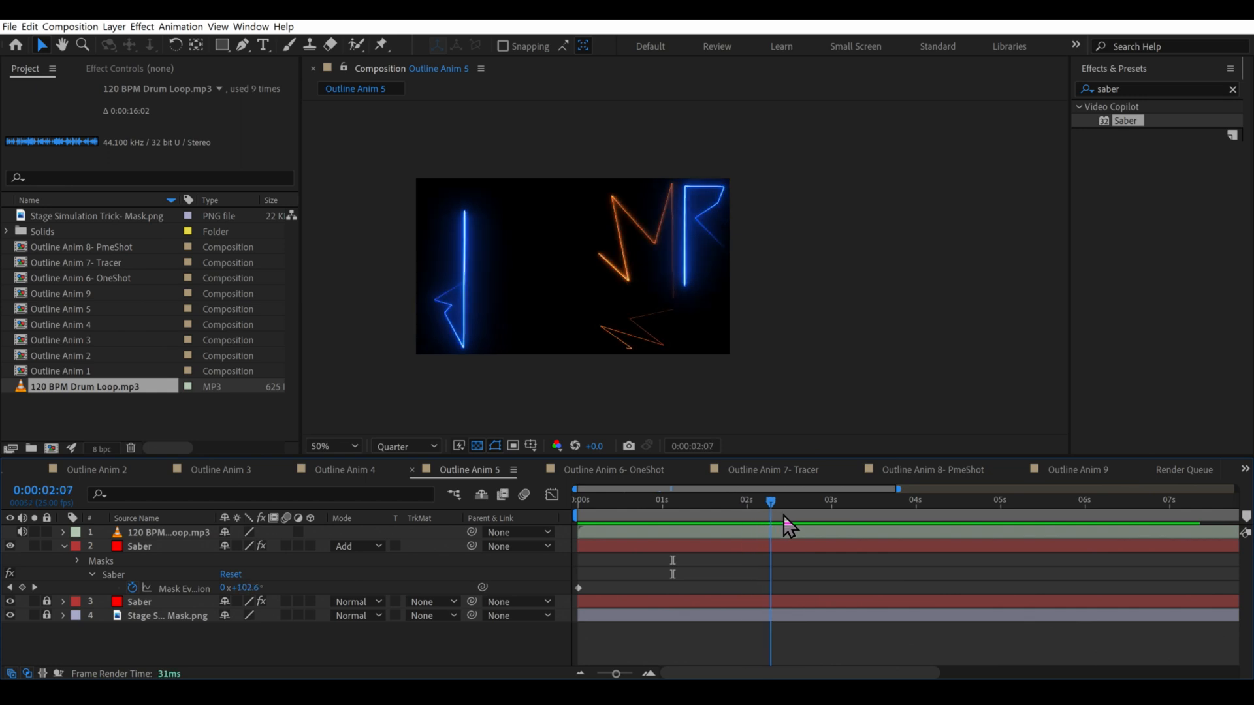
pyautogui.click(614, 468)
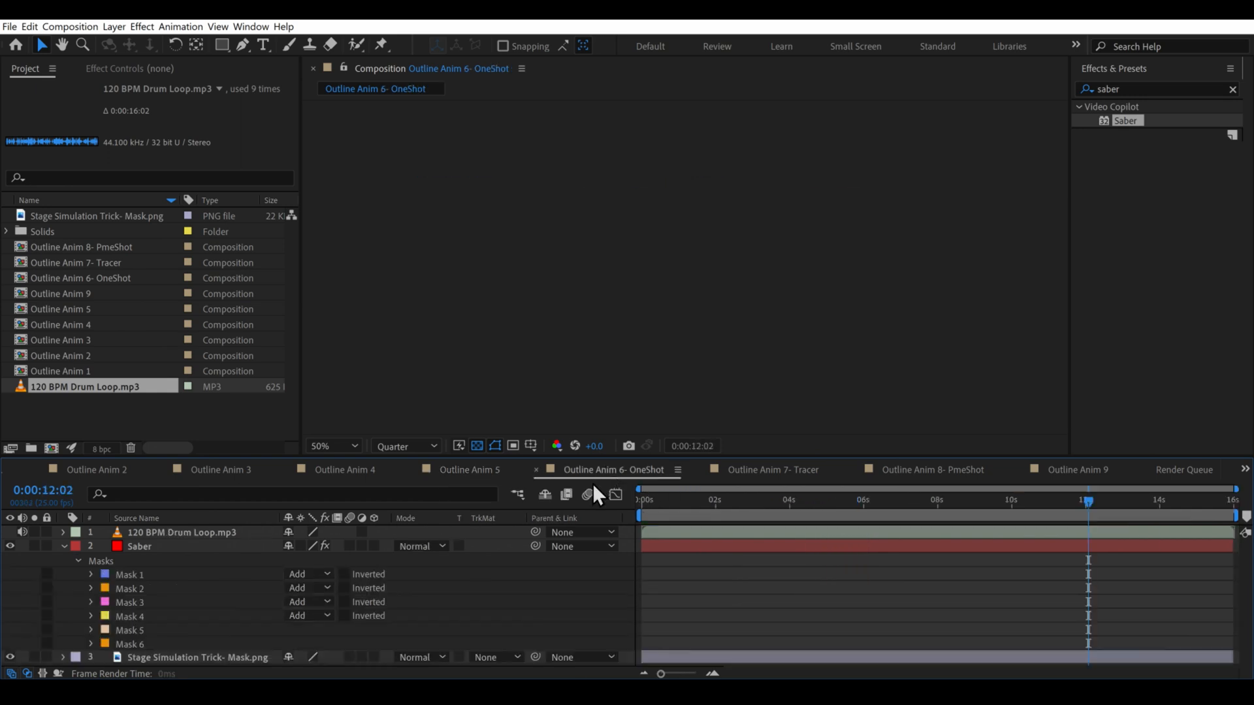
pyautogui.click(716, 500)
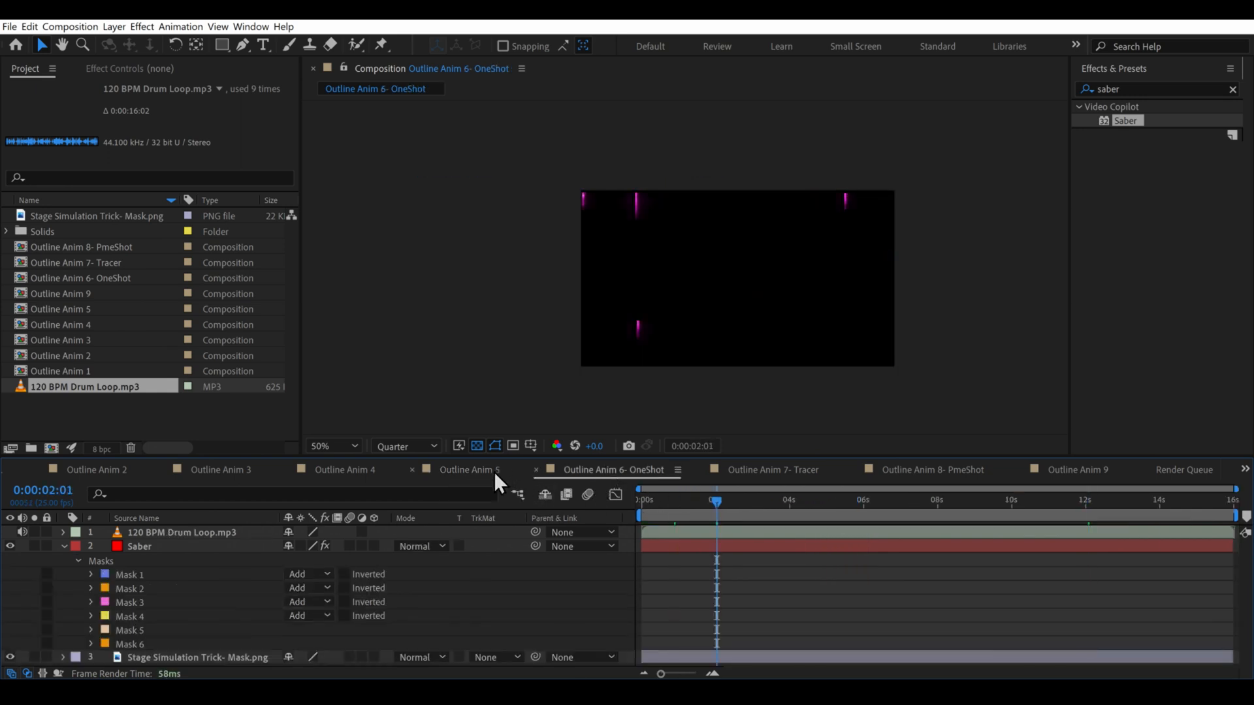
pyautogui.click(469, 468)
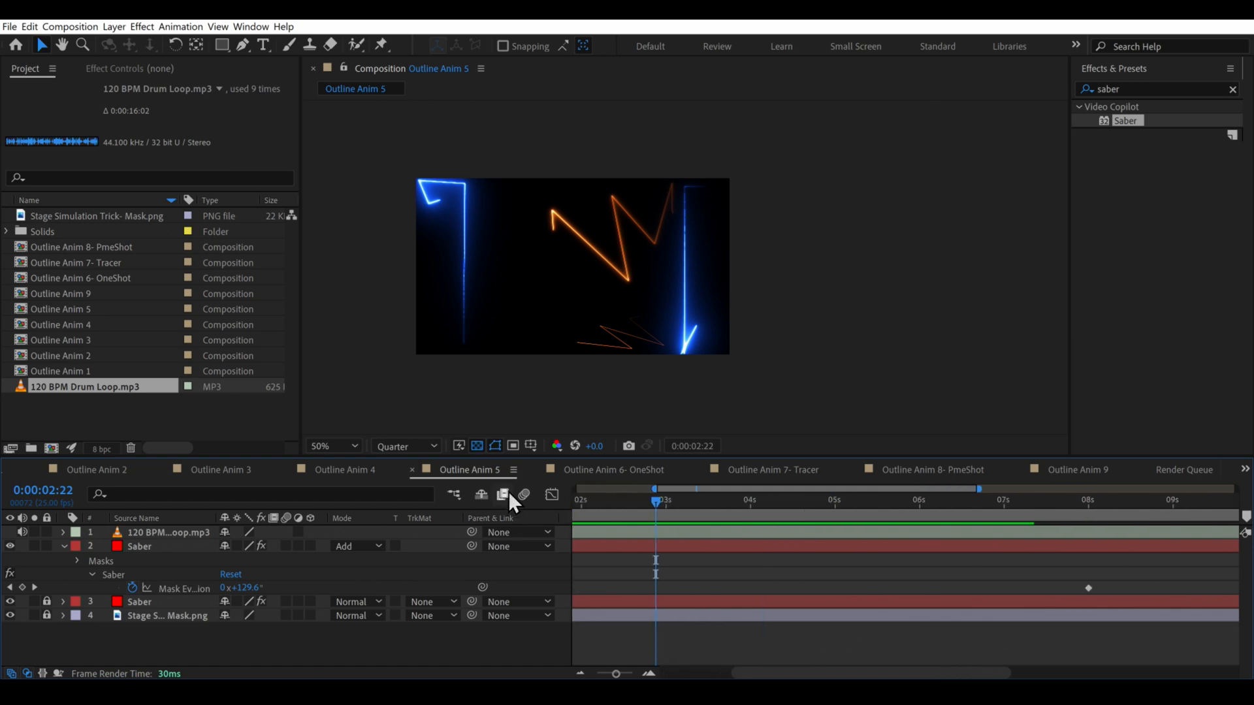
pyautogui.click(614, 469)
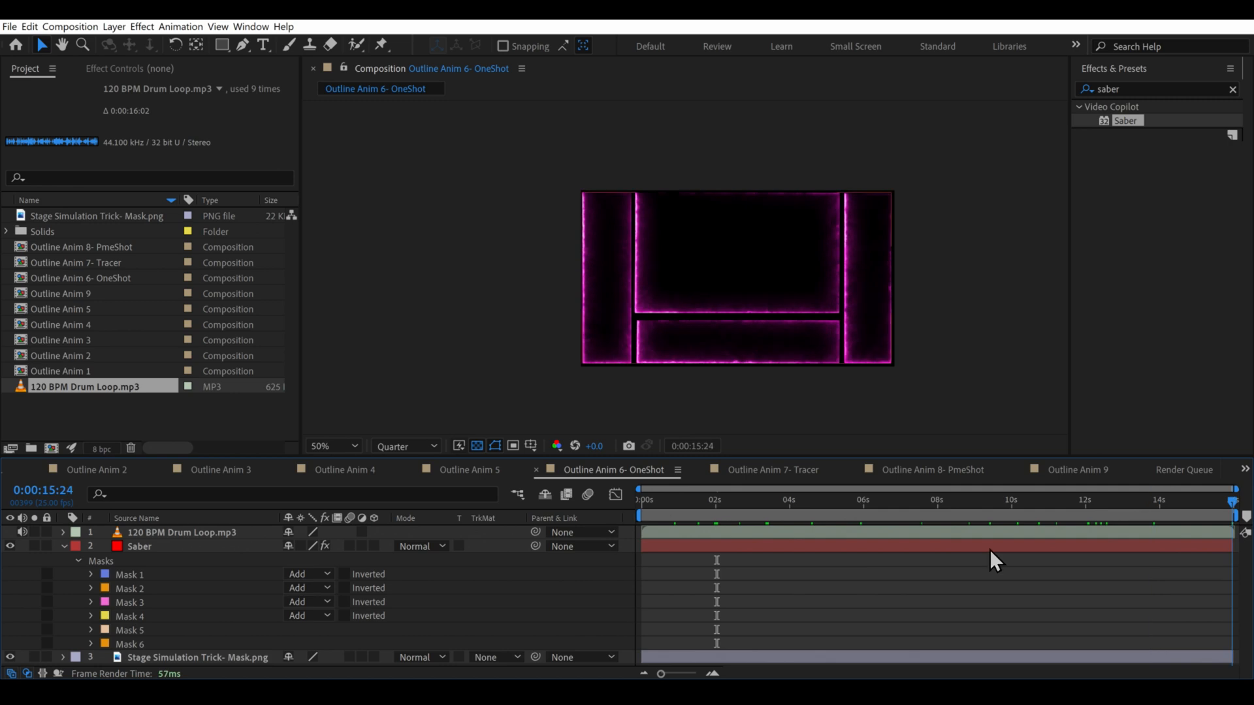
pyautogui.click(773, 468)
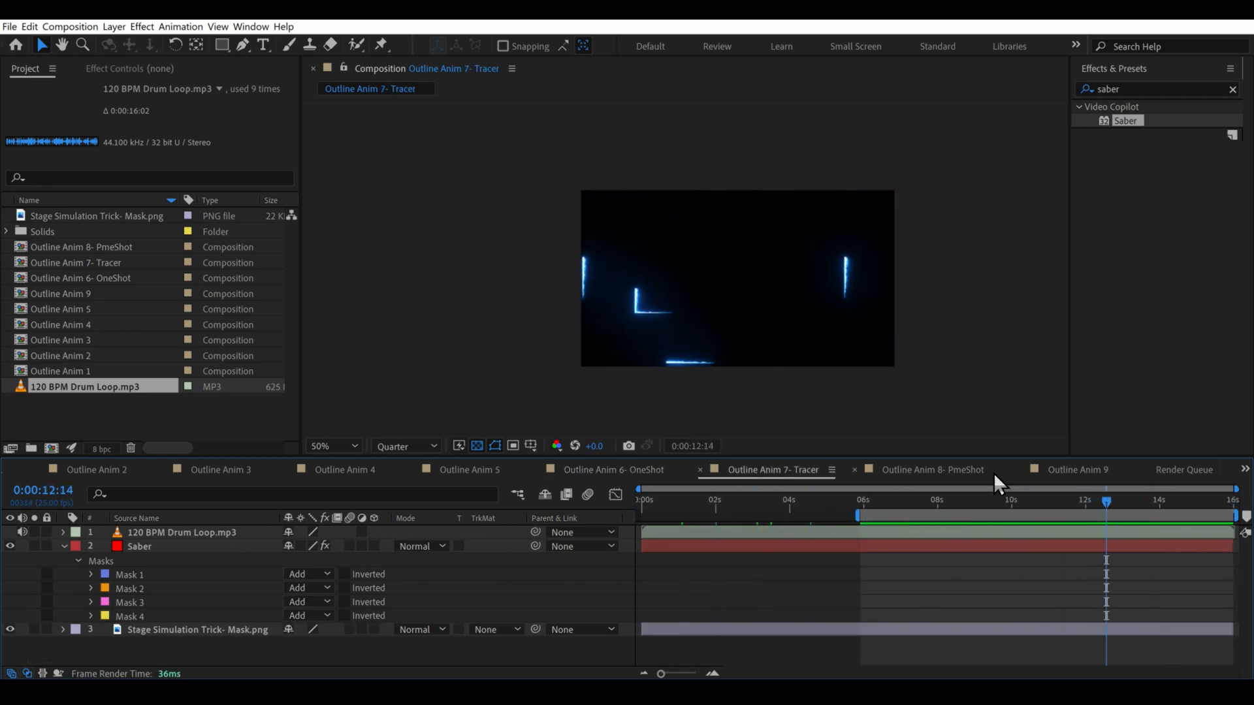
# - Preview Outline Anim 8 and 9, scrubbing through to the end of Outline Anim 9
pyautogui.click(931, 469)
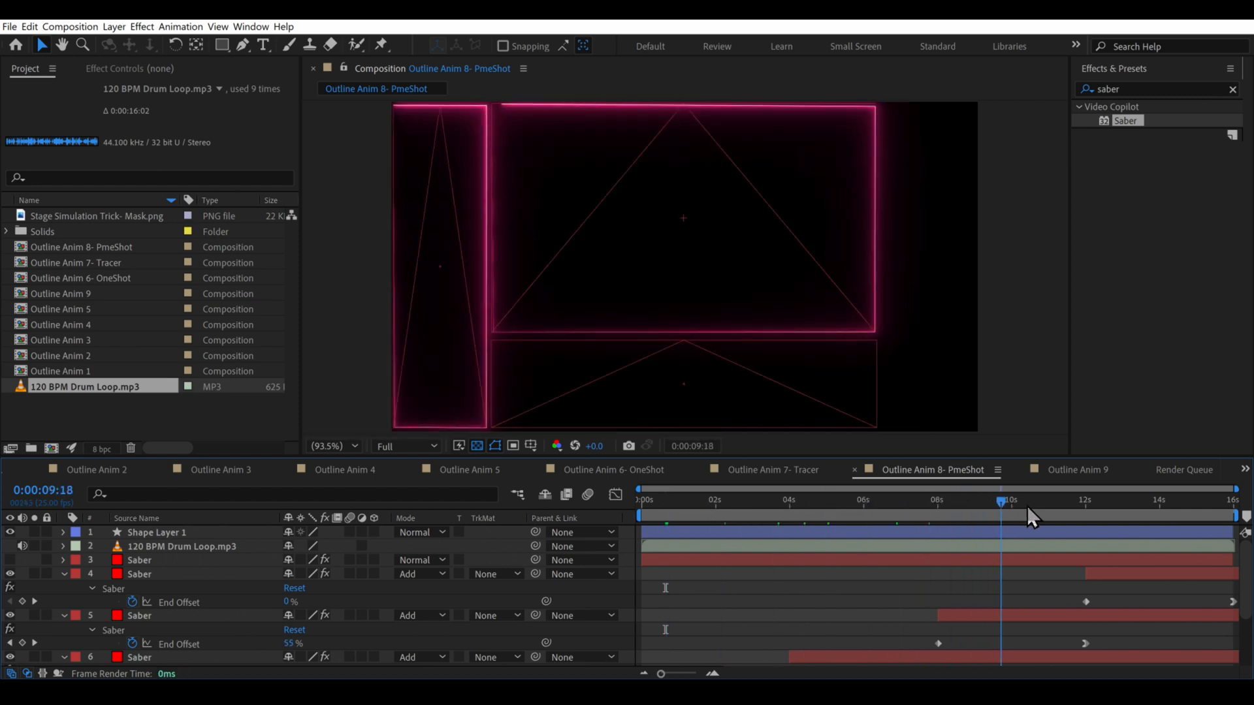
pyautogui.moveTo(1002, 499); pyautogui.dragTo(1144, 499)
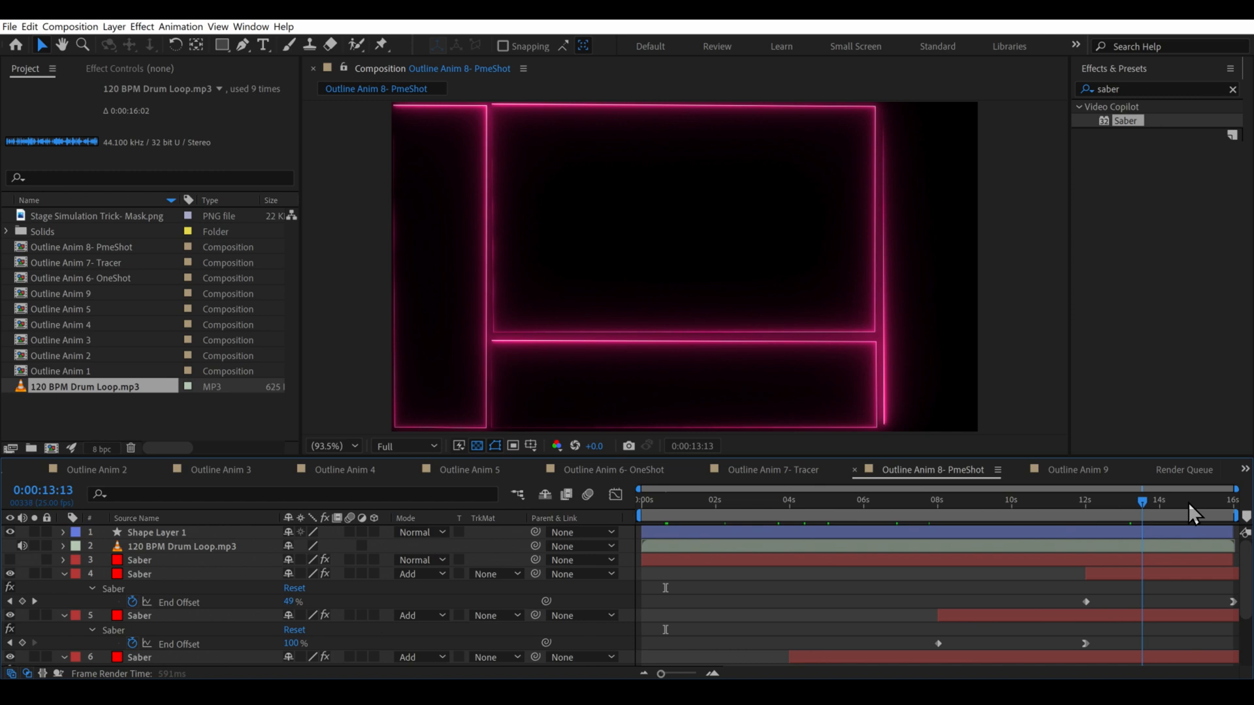
pyautogui.click(1075, 469)
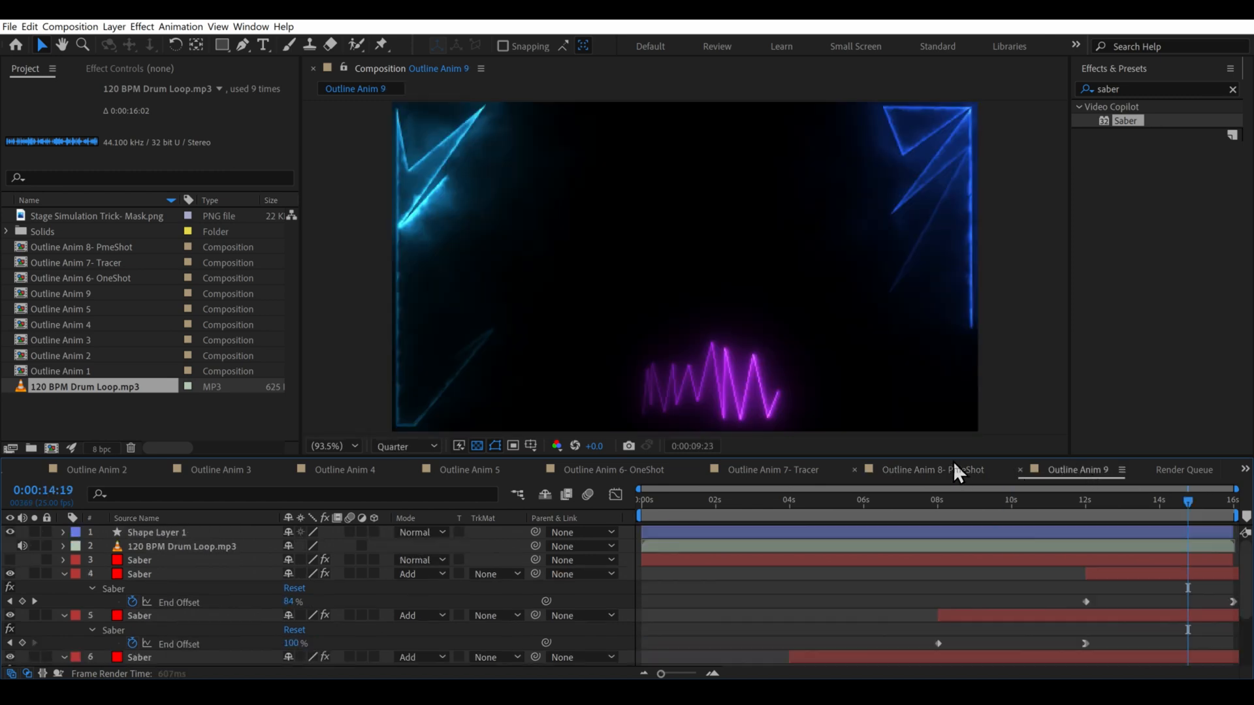
pyautogui.click(927, 468)
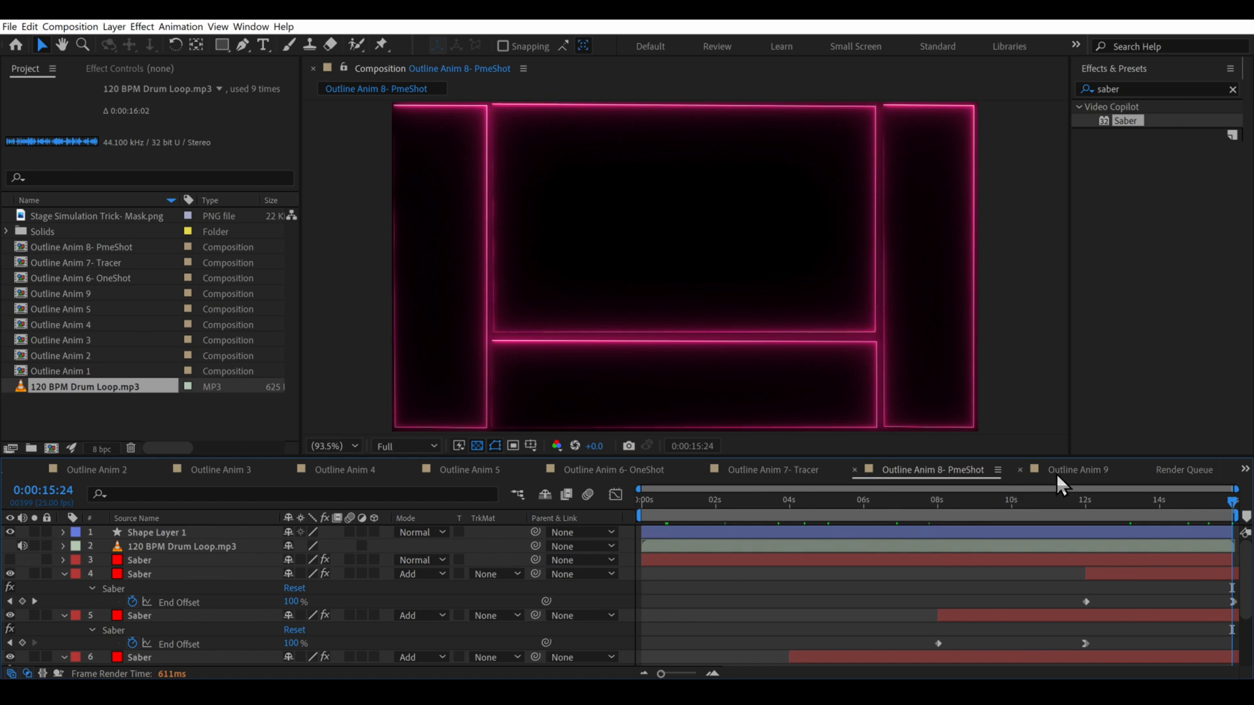
pyautogui.click(1077, 469)
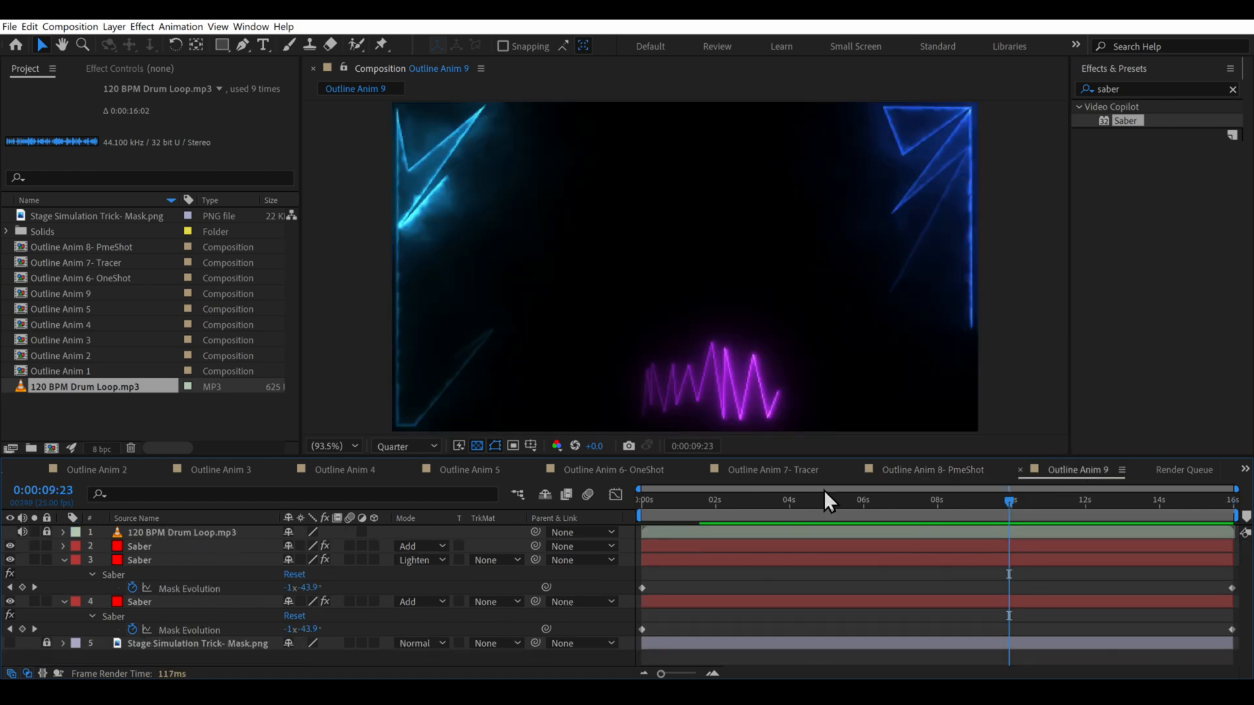
pyautogui.click(668, 500)
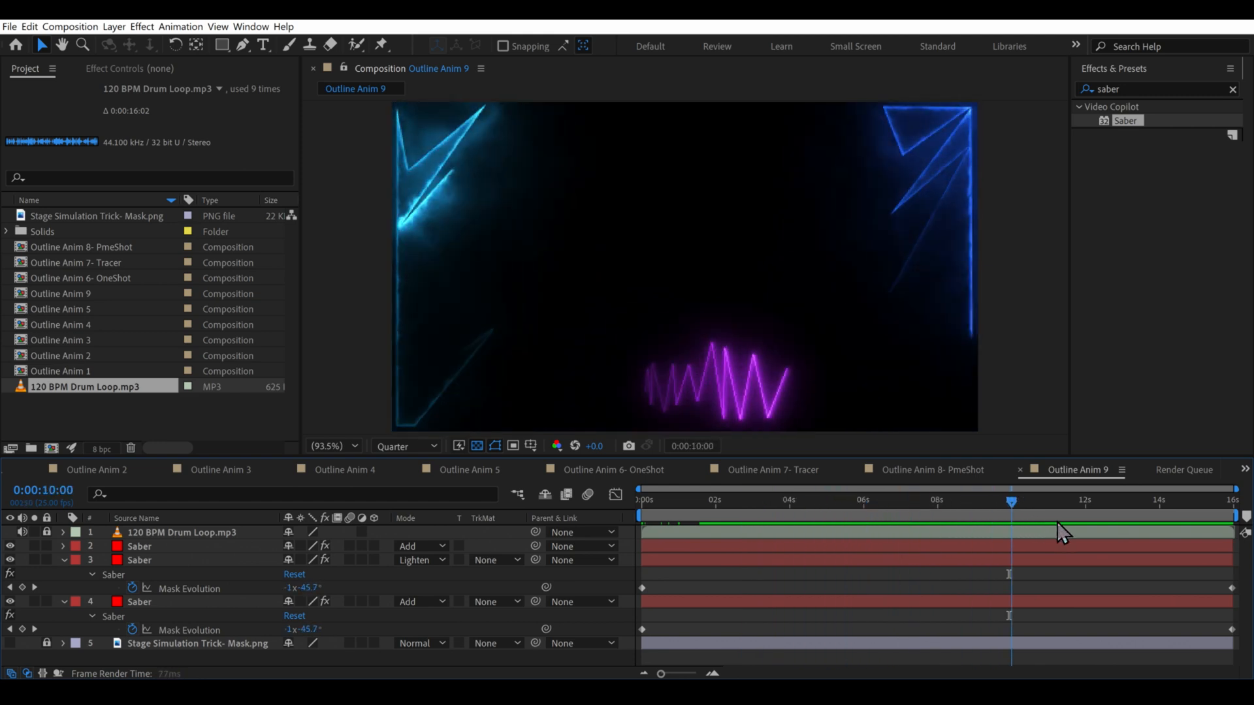
pyautogui.moveTo(1009, 502); pyautogui.dragTo(1231, 501)
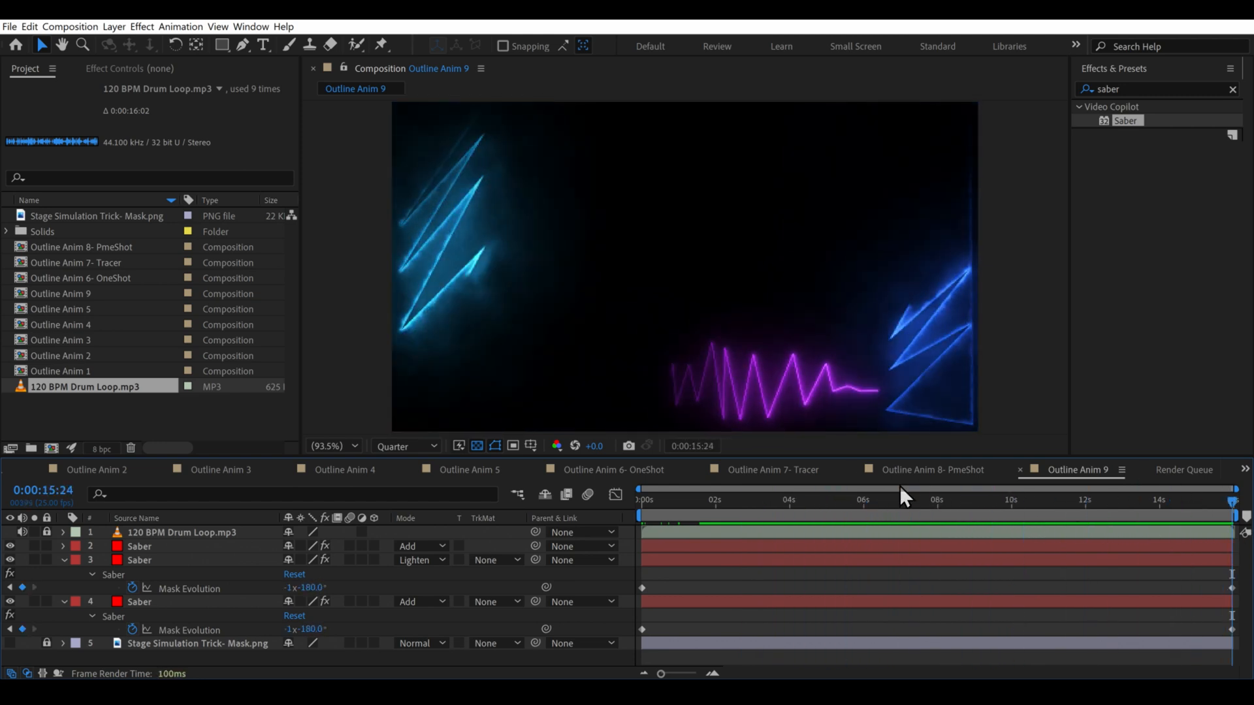
pyautogui.click(792, 500)
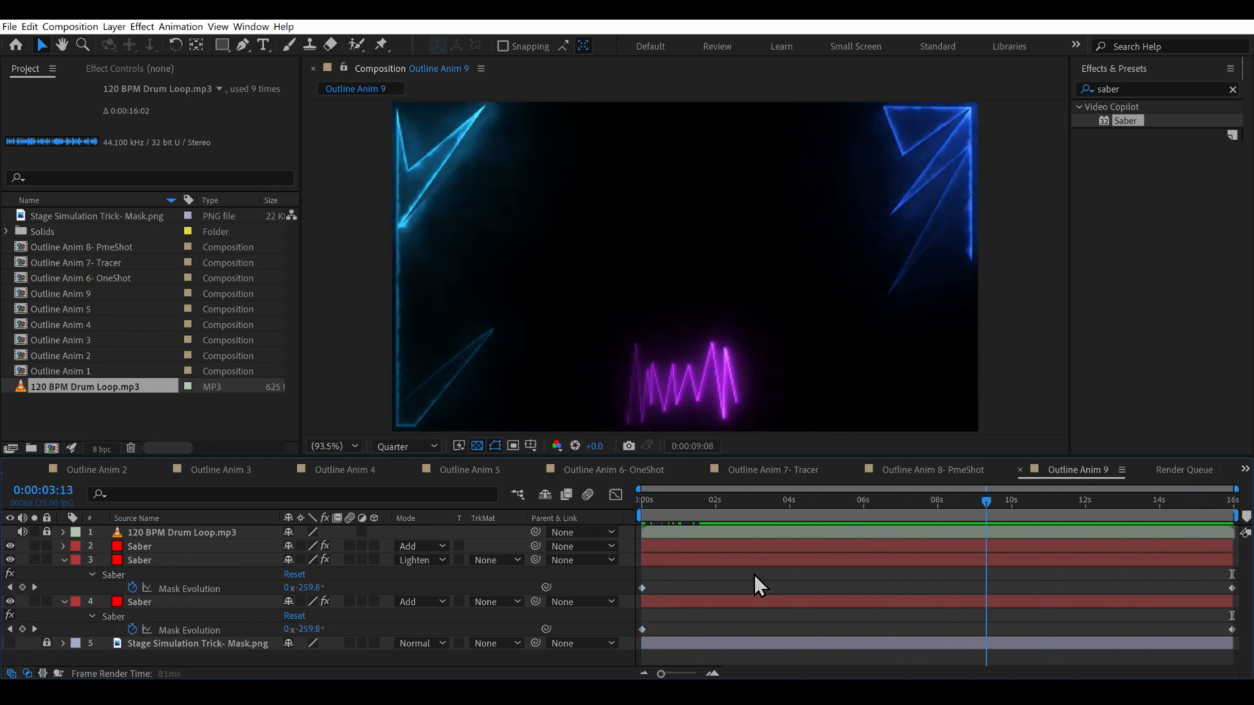
pyautogui.click(1094, 500)
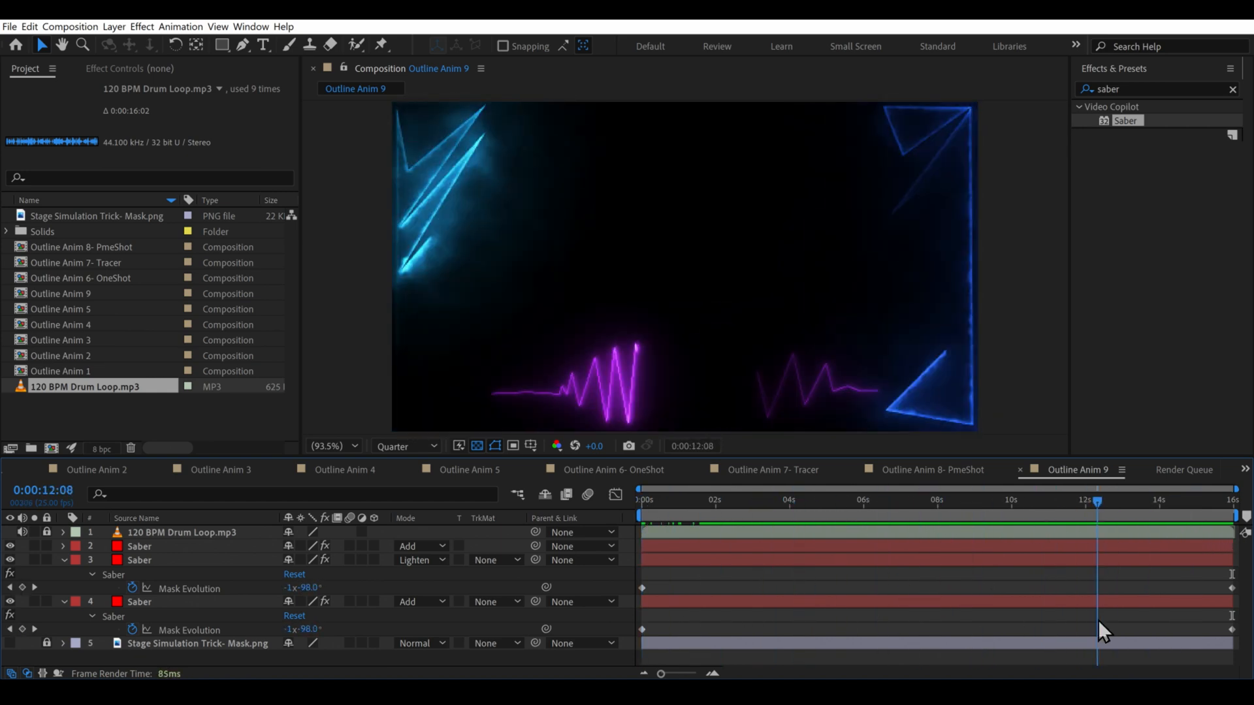
pyautogui.click(722, 500)
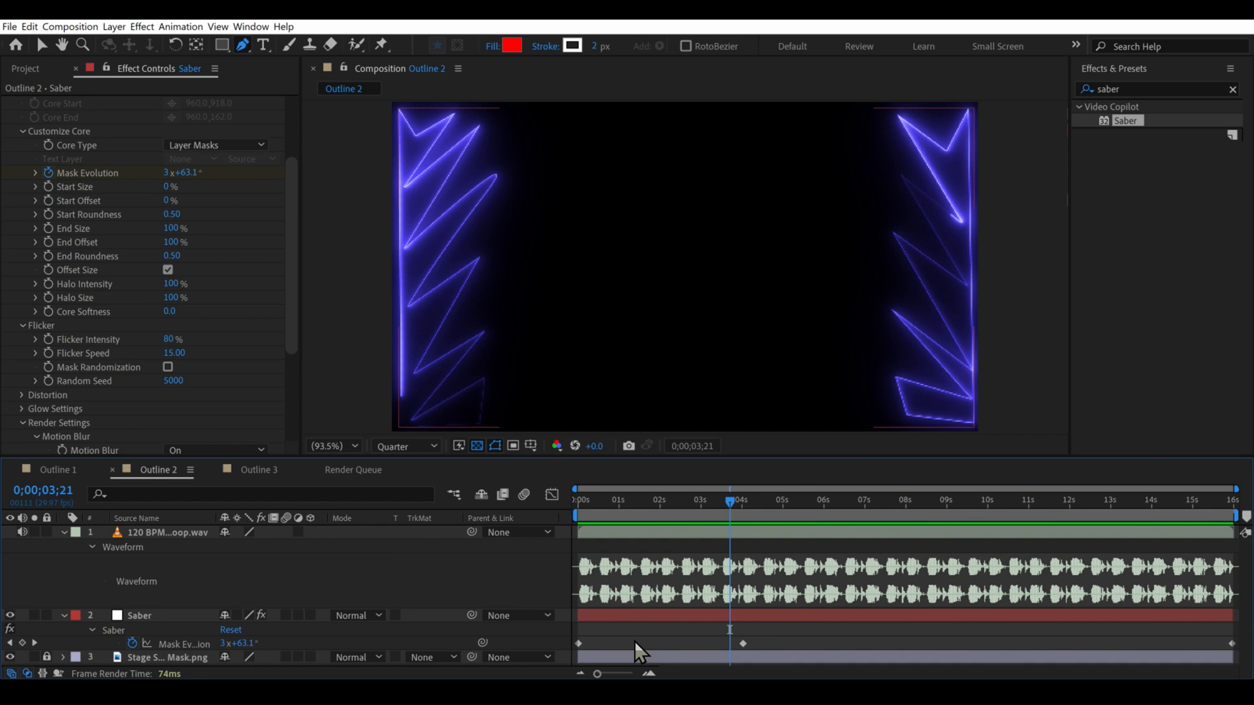
# - Add Outline 2 to the Render Queue and queue it in Adobe Media Encoder
pyautogui.click(353, 469)
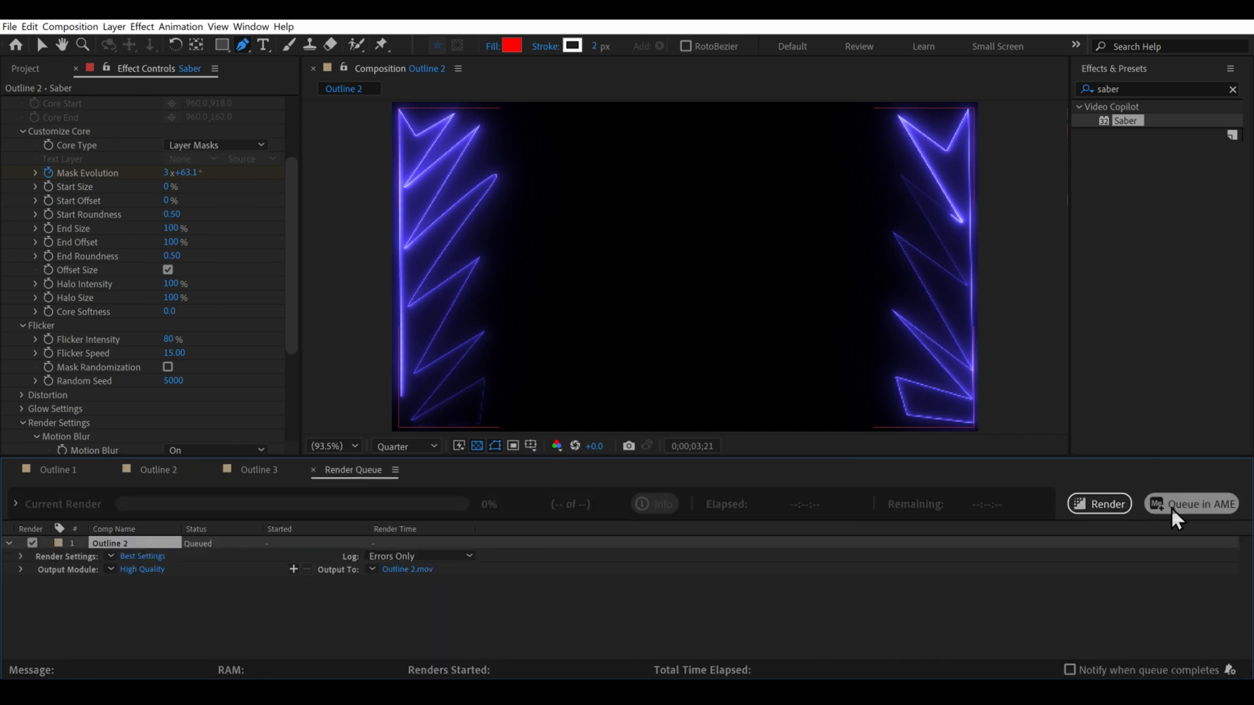
pyautogui.click(1196, 504)
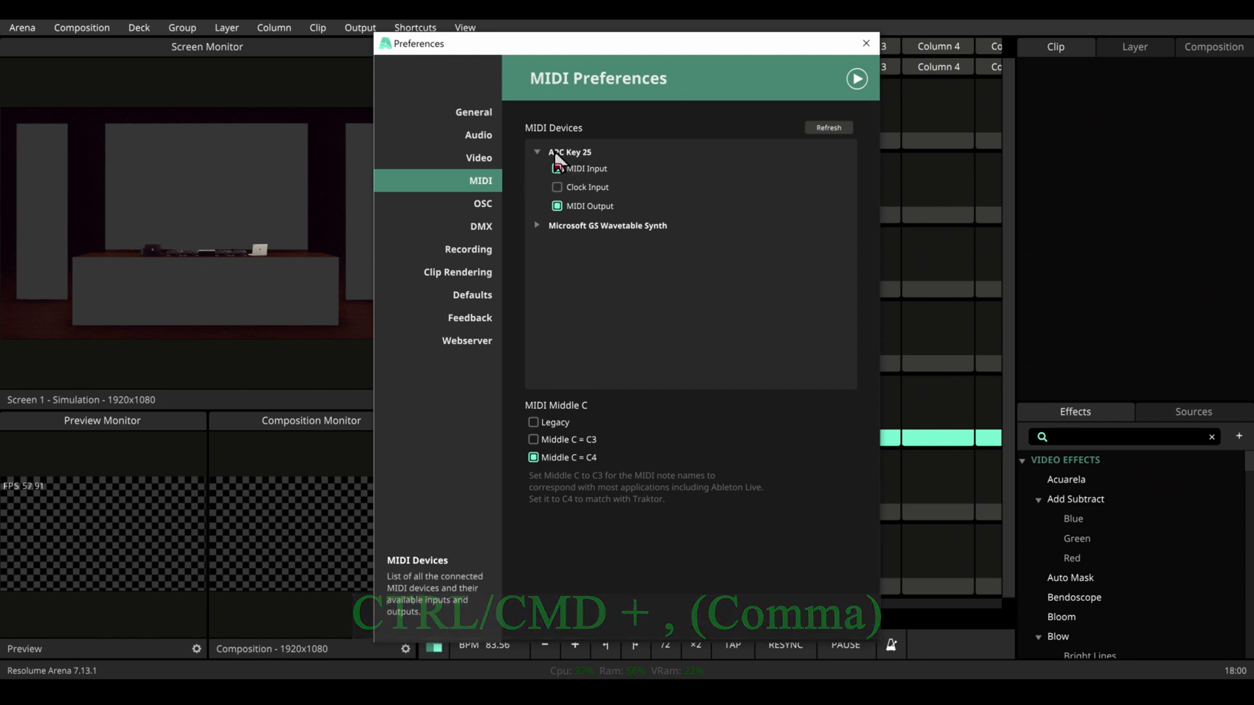
# - Enable MIDI Input for the APC Key 25 in Preferences and review the Defaults page
pyautogui.click(557, 168)
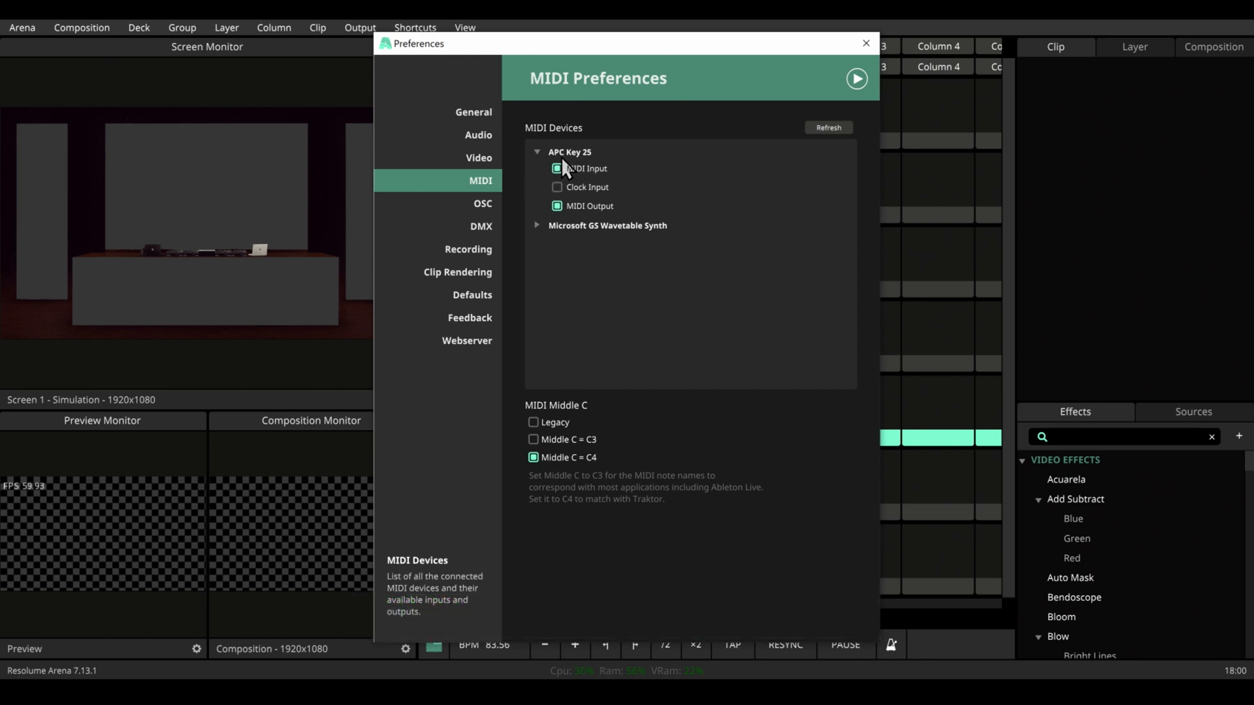
pyautogui.click(472, 294)
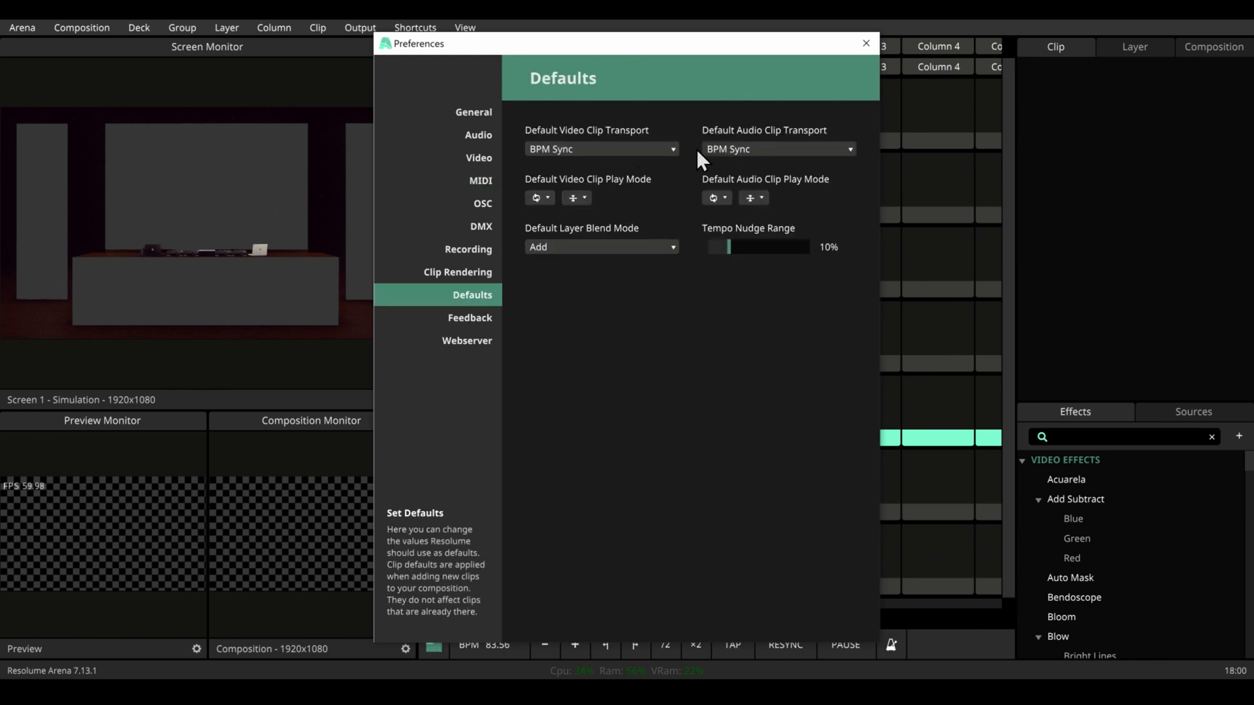
pyautogui.moveTo(791, 164)
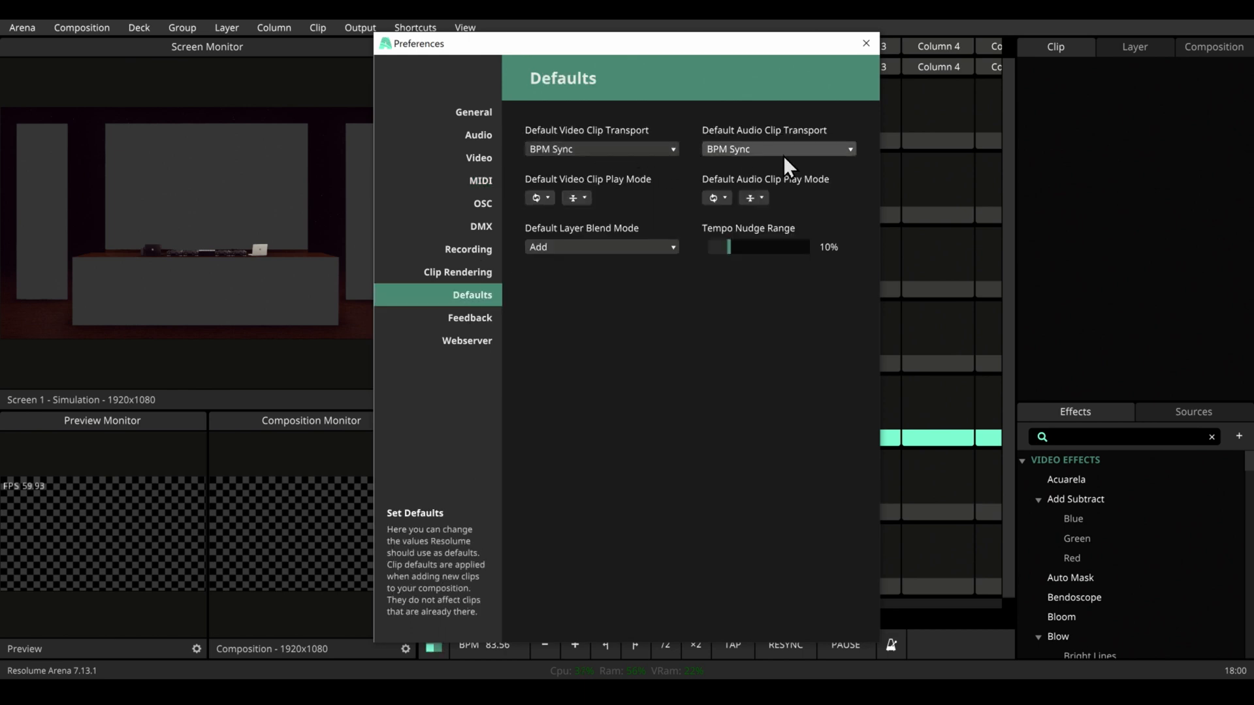
pyautogui.click(865, 43)
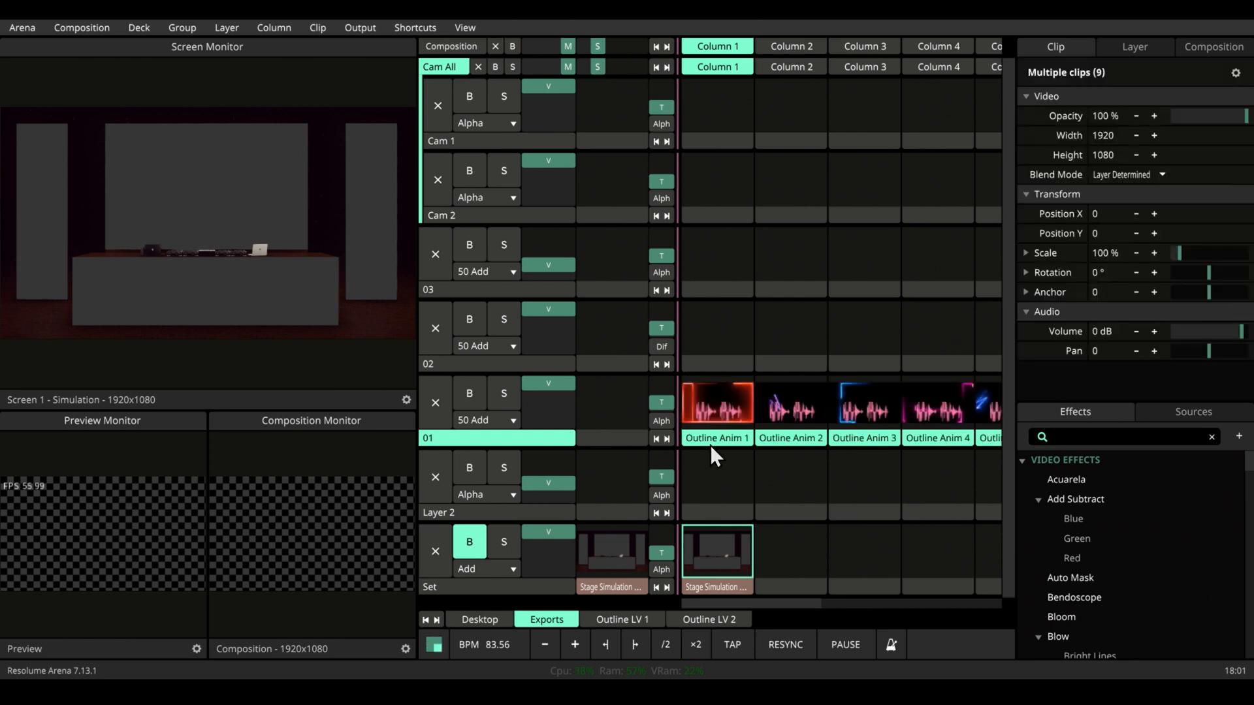
pyautogui.moveTo(710, 453)
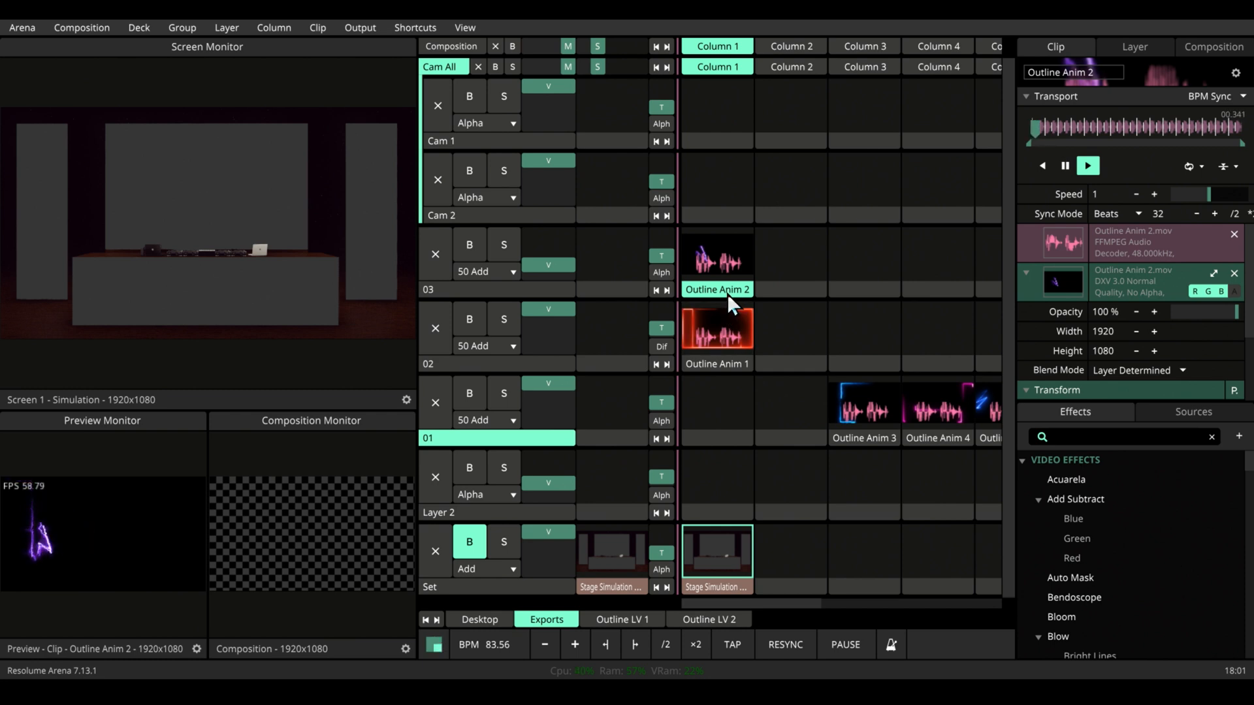
# - Preview the Outline Anim 2 clip in layer 03 and the pink outline clip in layer 02
pyautogui.click(863, 408)
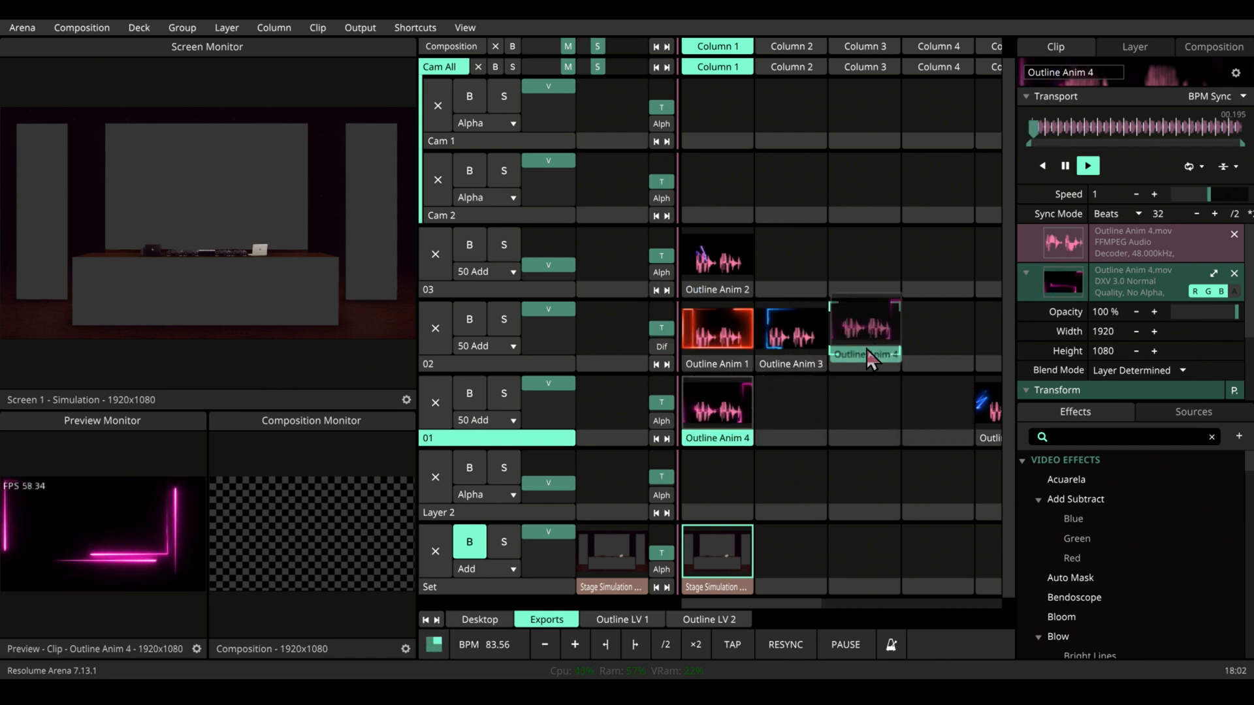
pyautogui.click(864, 327)
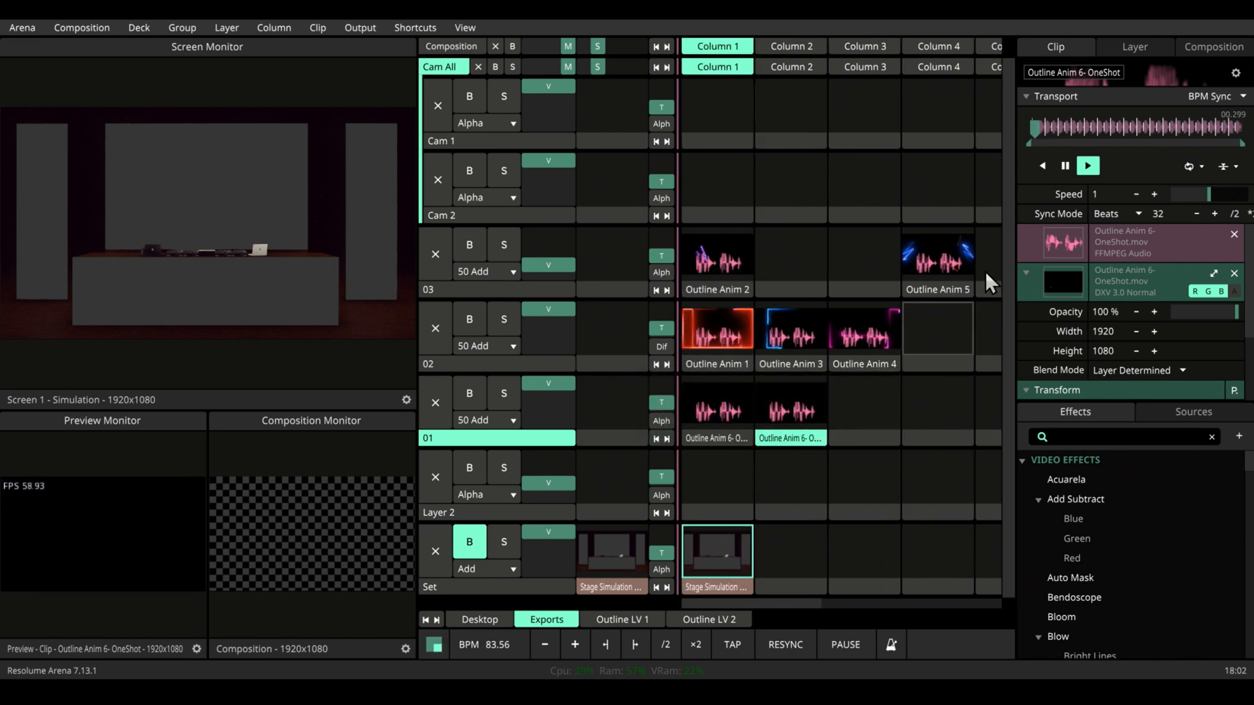
# - Turn on View > Show Autopilot and inspect the Autopilot section of the Outline Anim 6 OneShot clip
pyautogui.click(1088, 166)
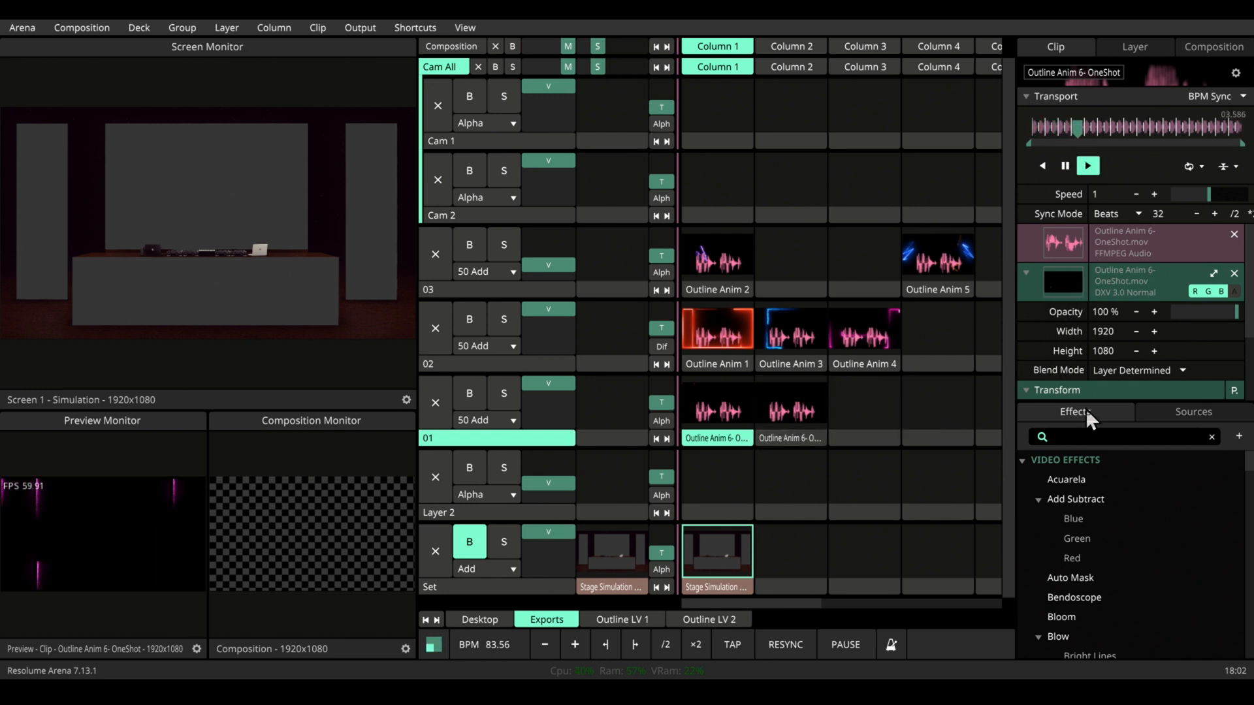
pyautogui.click(465, 28)
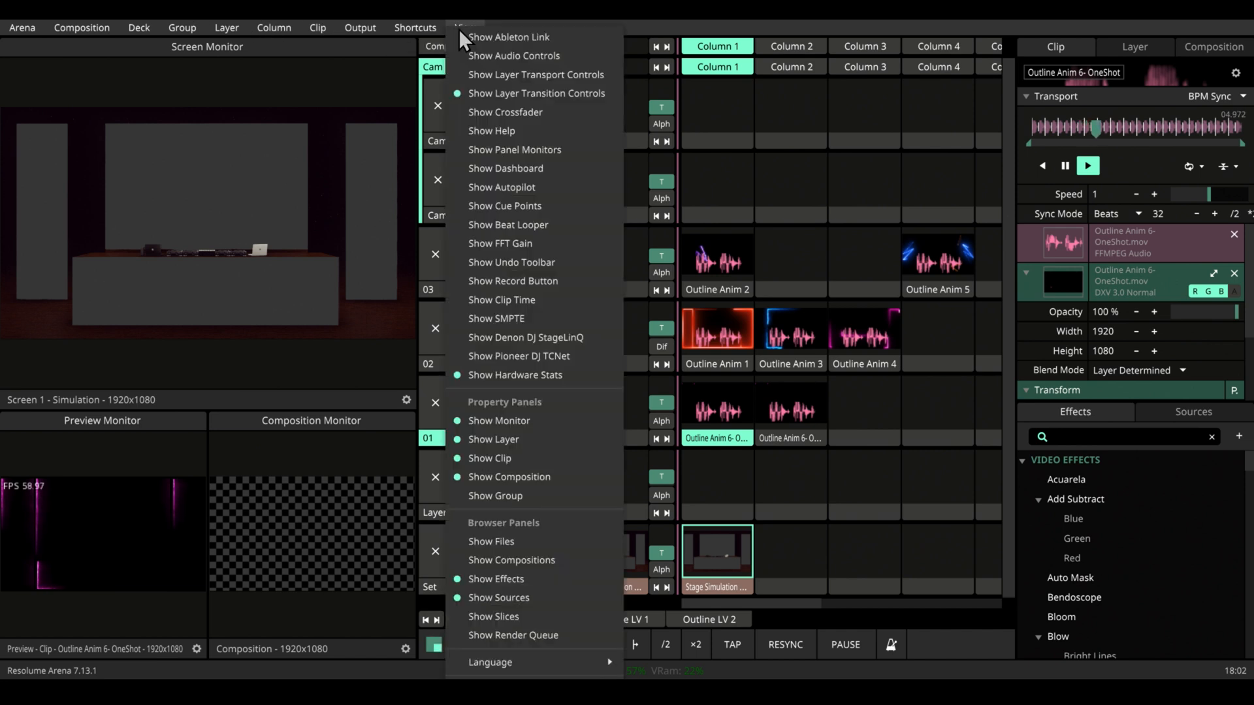
pyautogui.moveTo(500, 75)
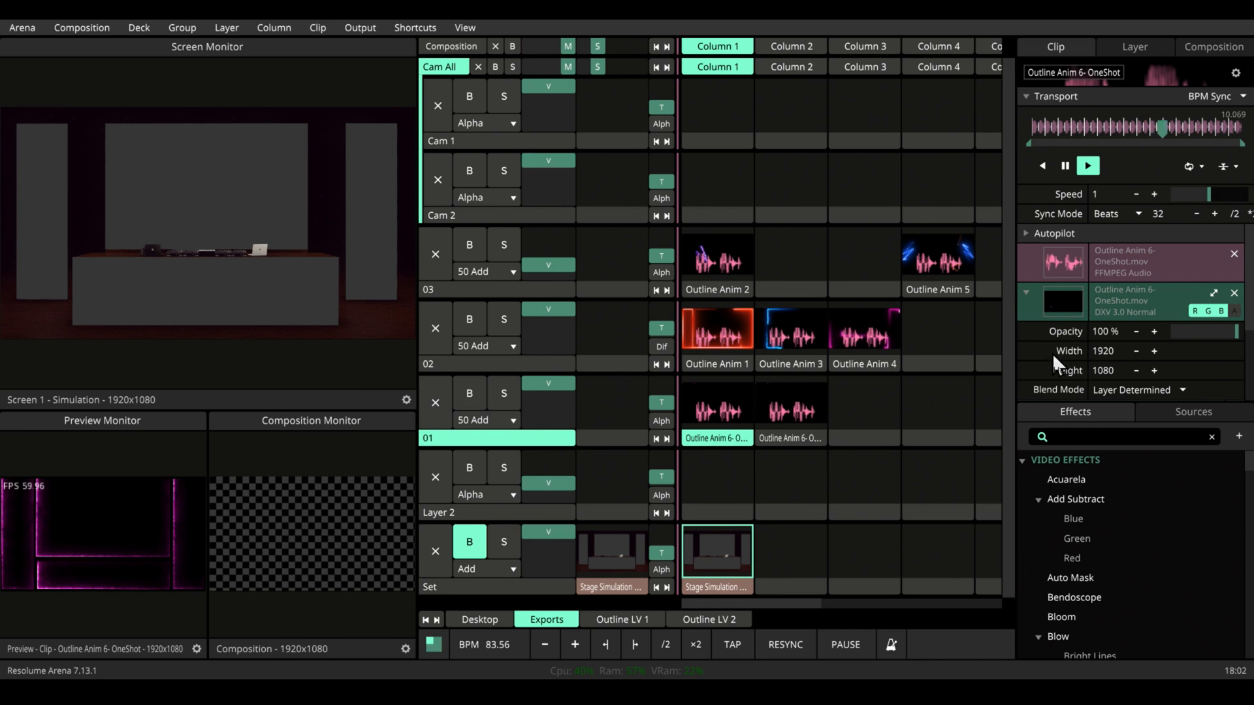
pyautogui.click(1048, 232)
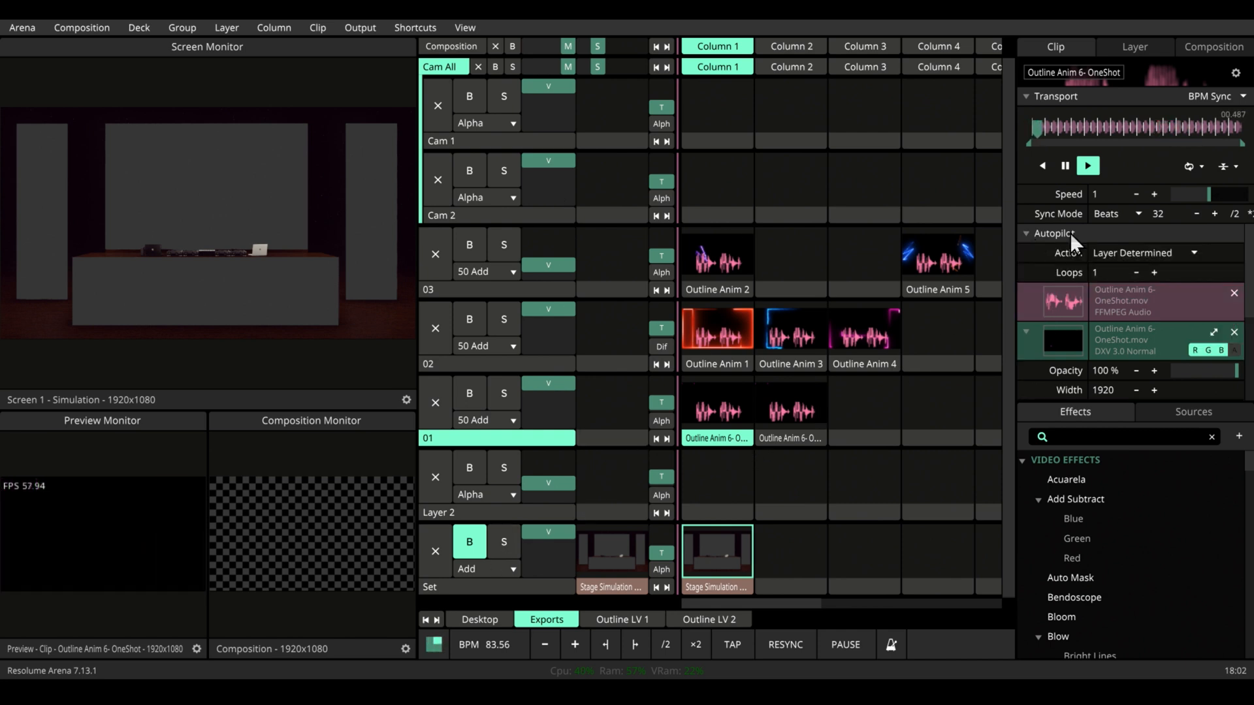
pyautogui.click(1144, 252)
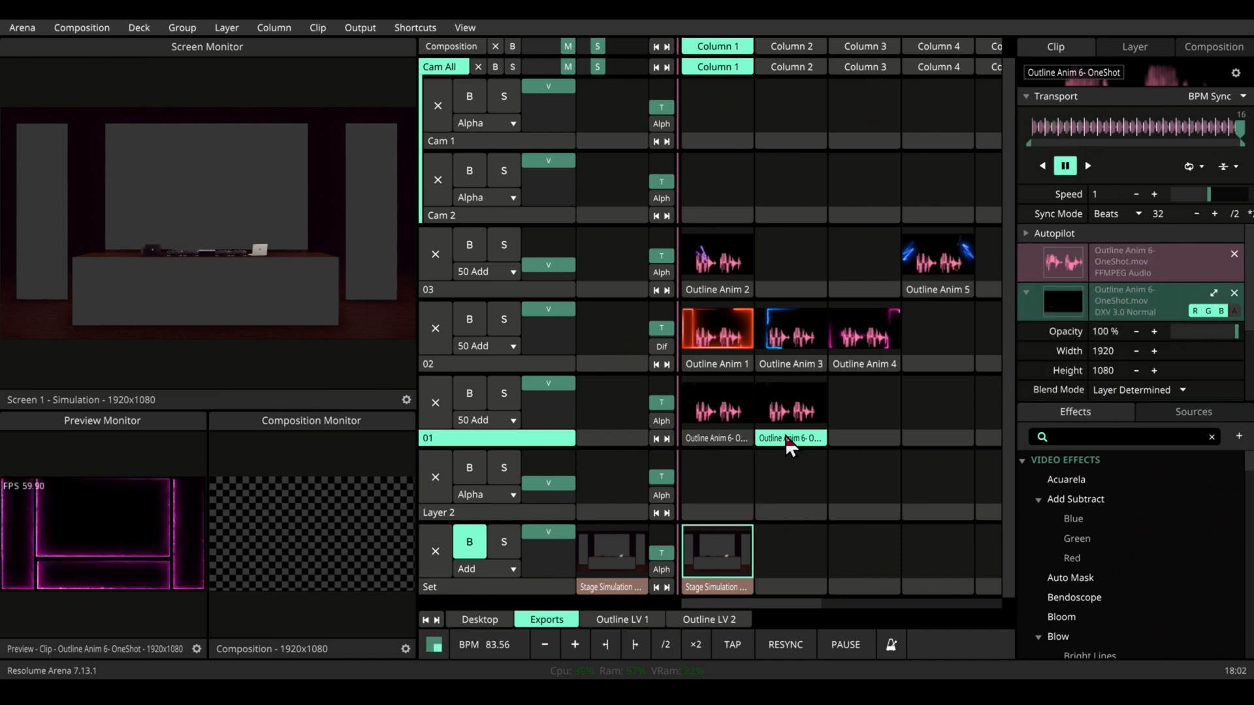
pyautogui.moveTo(554, 387)
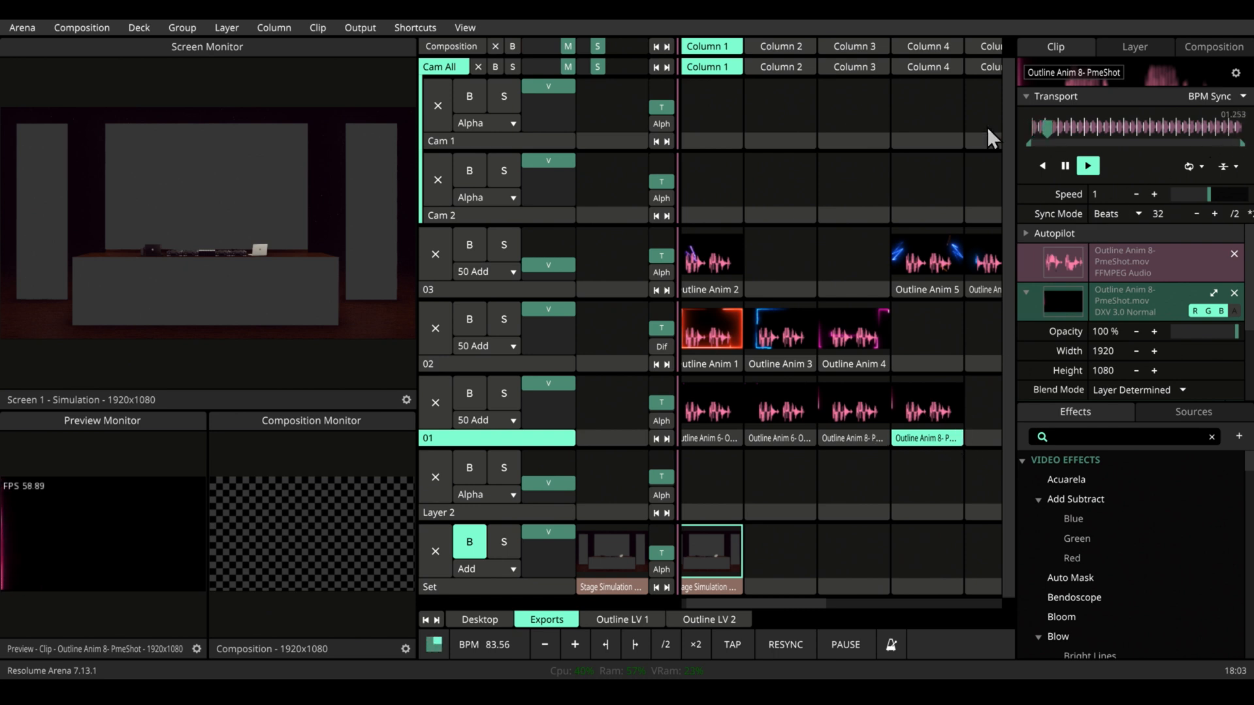
# - Set Outline Anim 8's autopilot action to Play Next Clip and launch the layer 01 clips to test it
pyautogui.click(1086, 166)
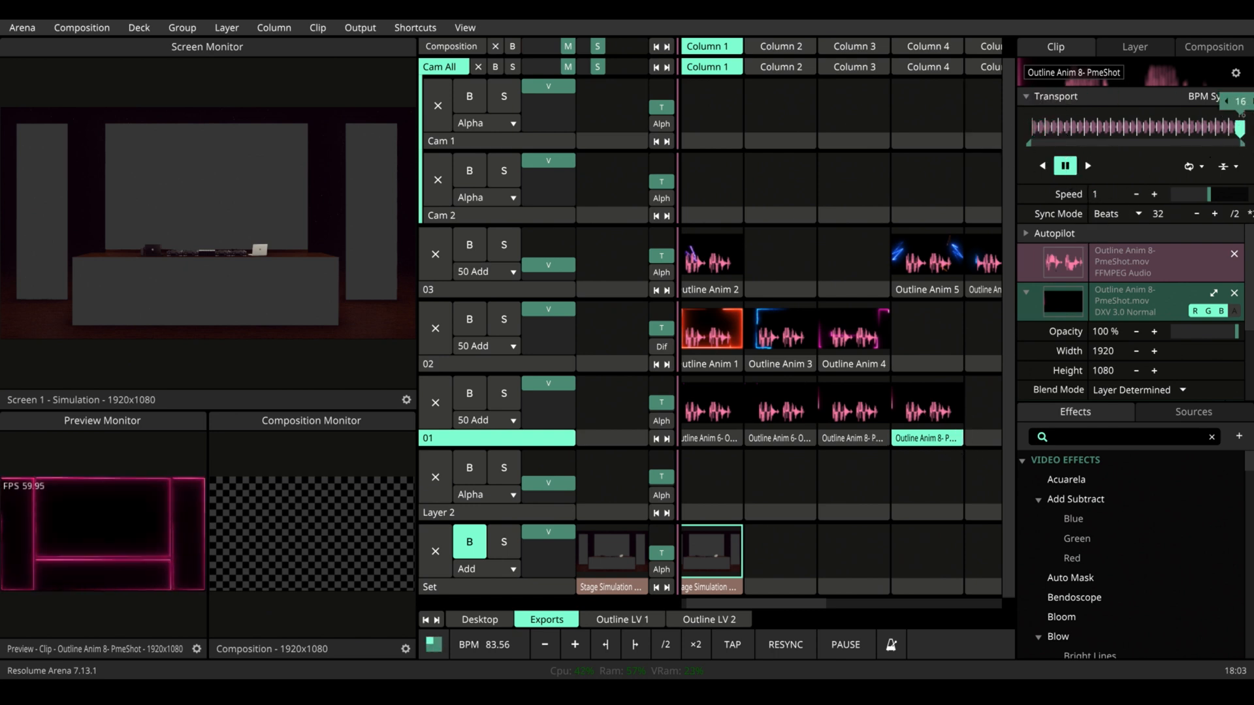
pyautogui.click(1087, 166)
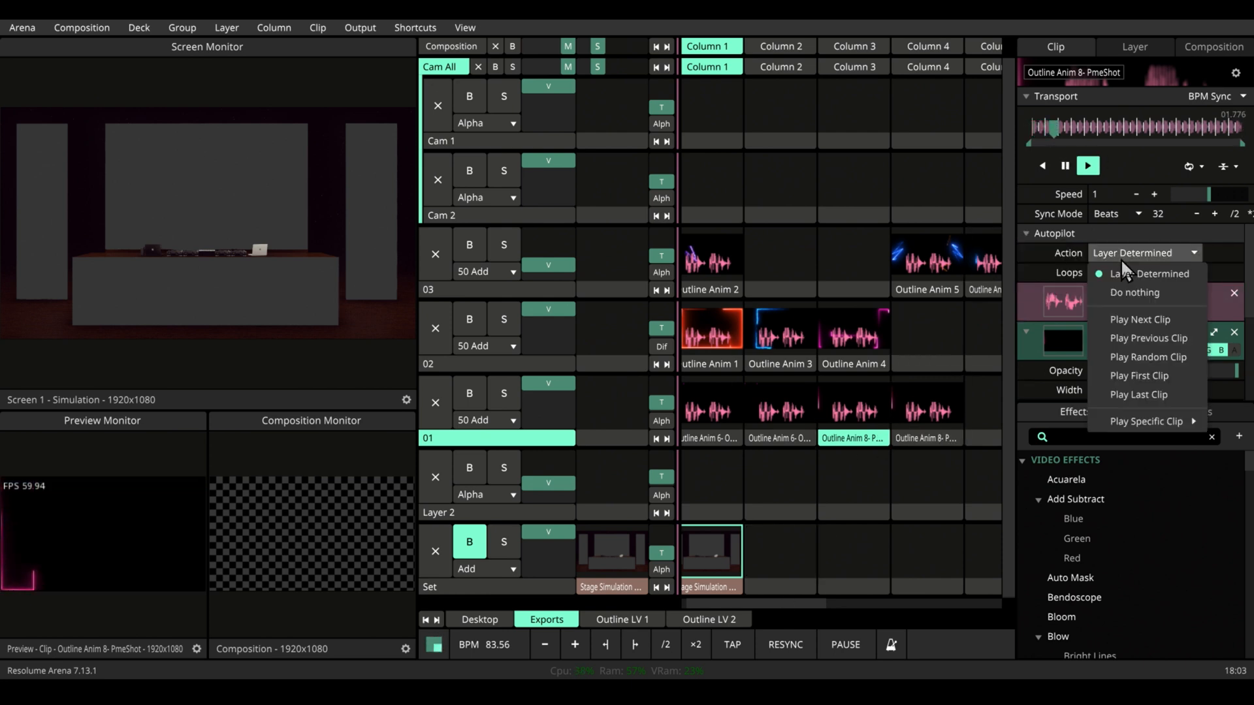
pyautogui.click(1141, 319)
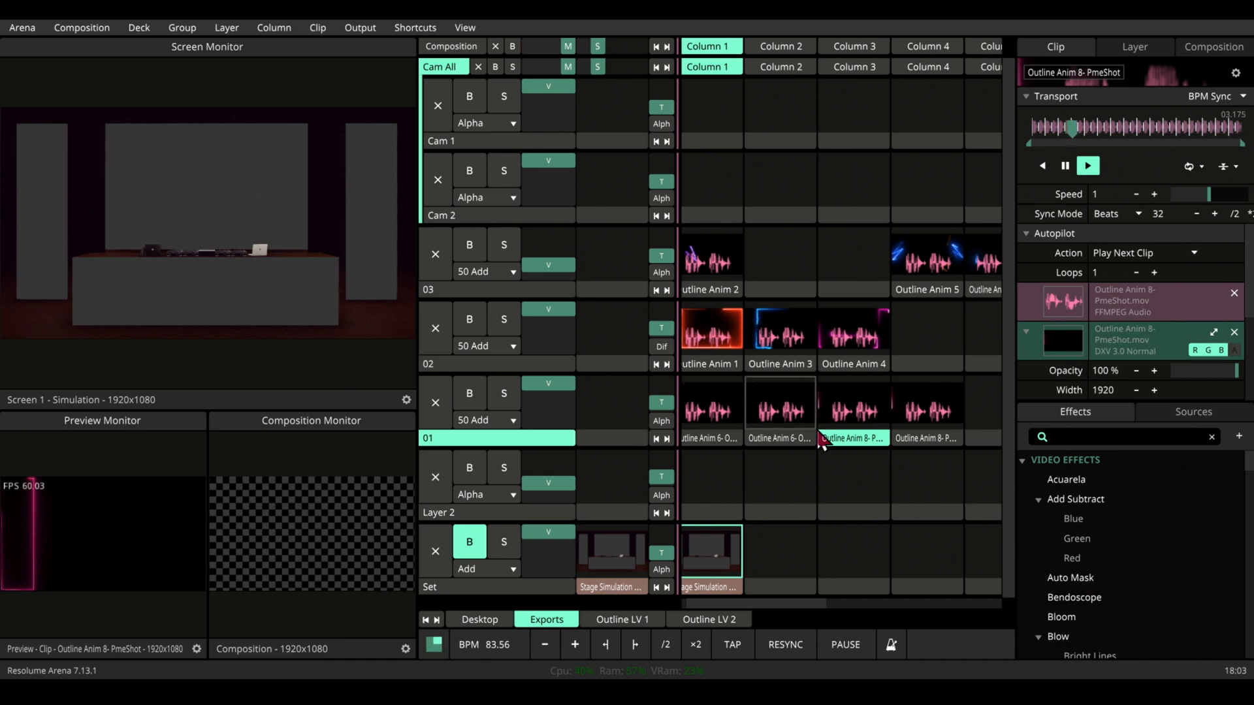
pyautogui.click(853, 410)
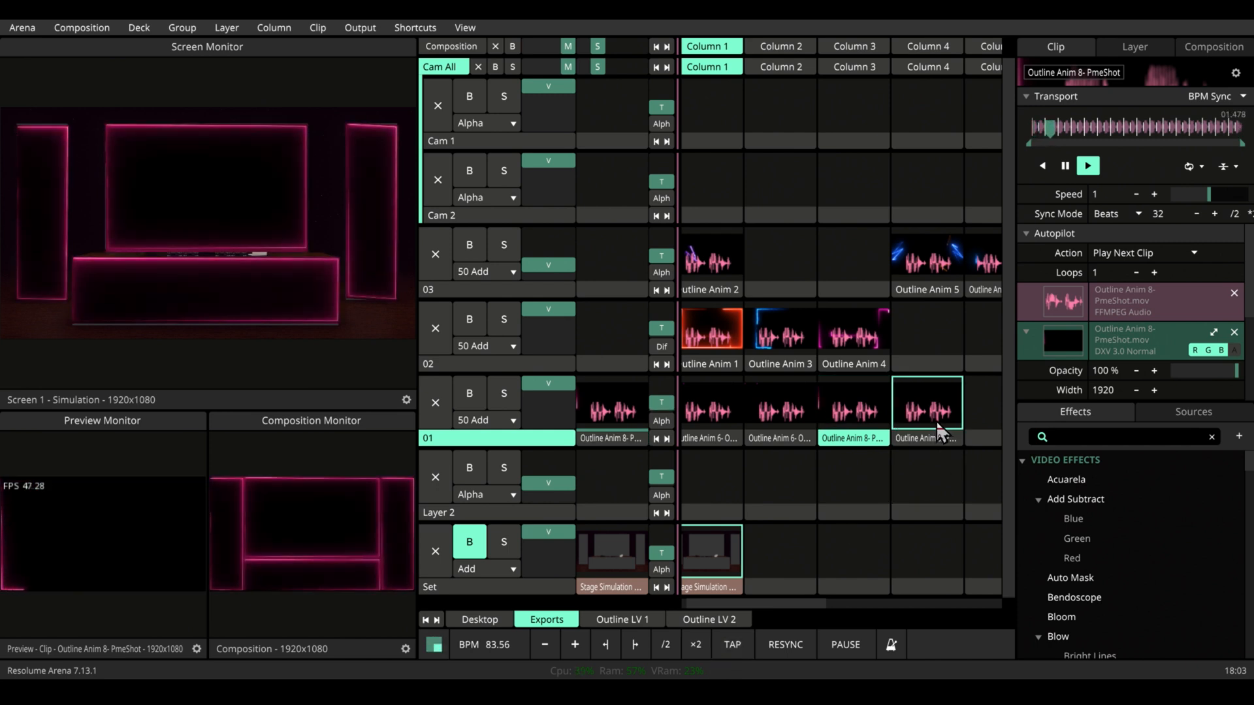
pyautogui.click(1088, 166)
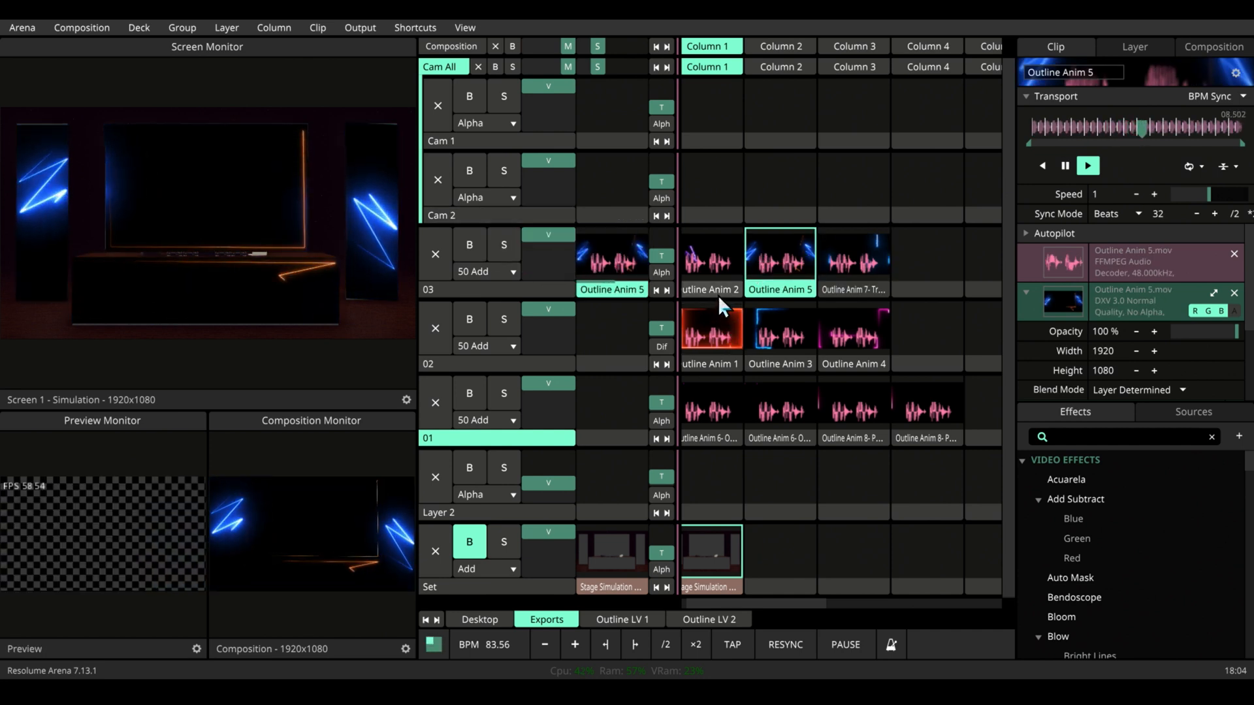
# - Set the layer 03 outline clips to Piano trigger style and test Outline Anim 5 and 7-Tracer
pyautogui.click(711, 259)
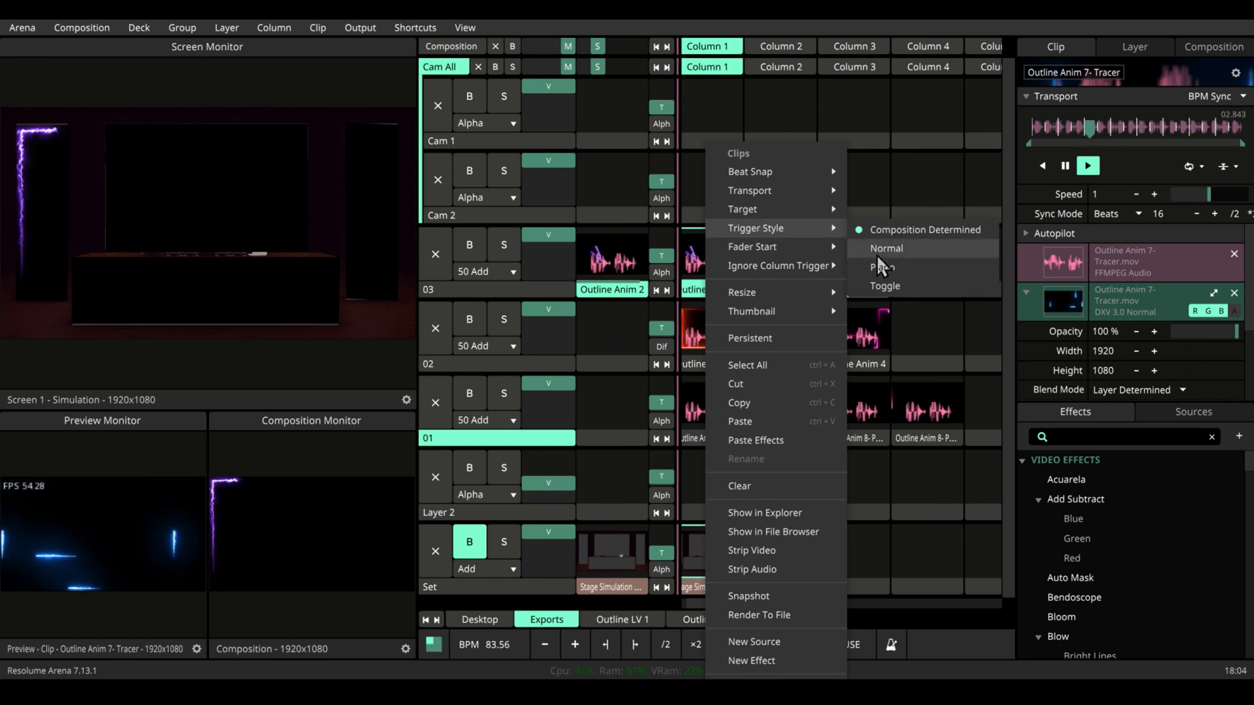
pyautogui.click(885, 248)
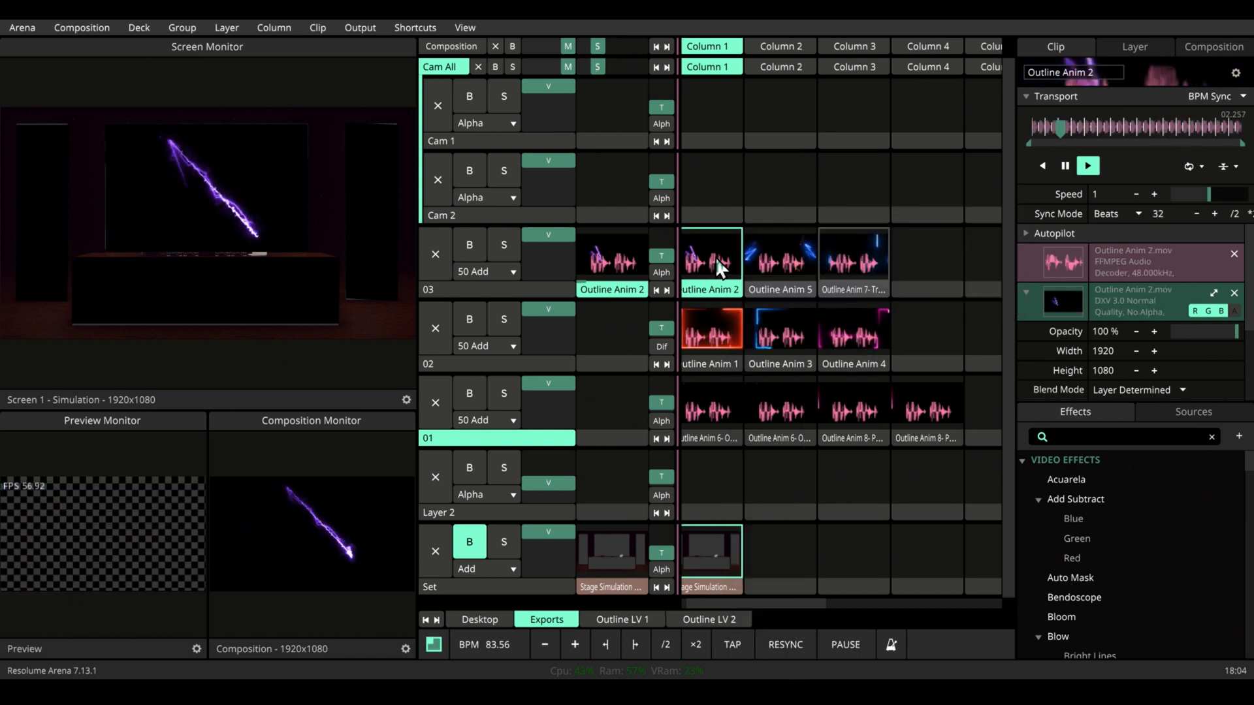
pyautogui.click(779, 256)
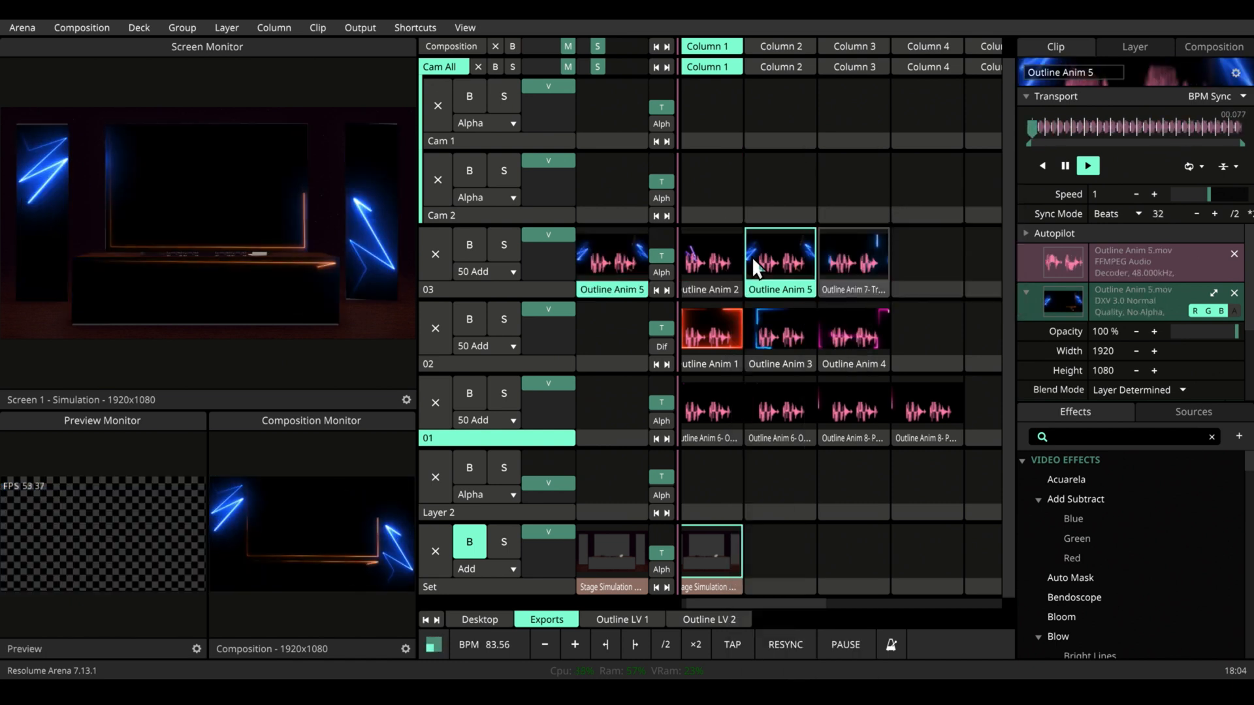
pyautogui.click(851, 256)
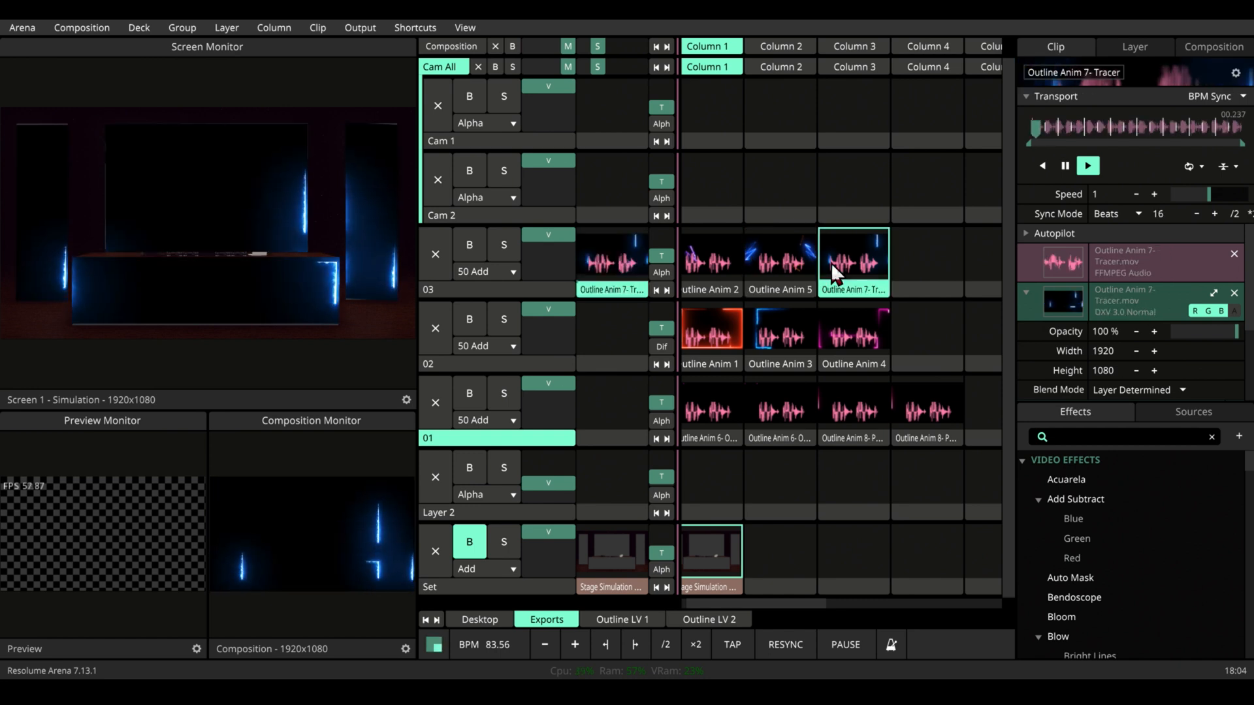
# - Halve the Sync Mode beat lengths of Outline Anim 2 and 5 and play Outline Anim 3
pyautogui.click(853, 258)
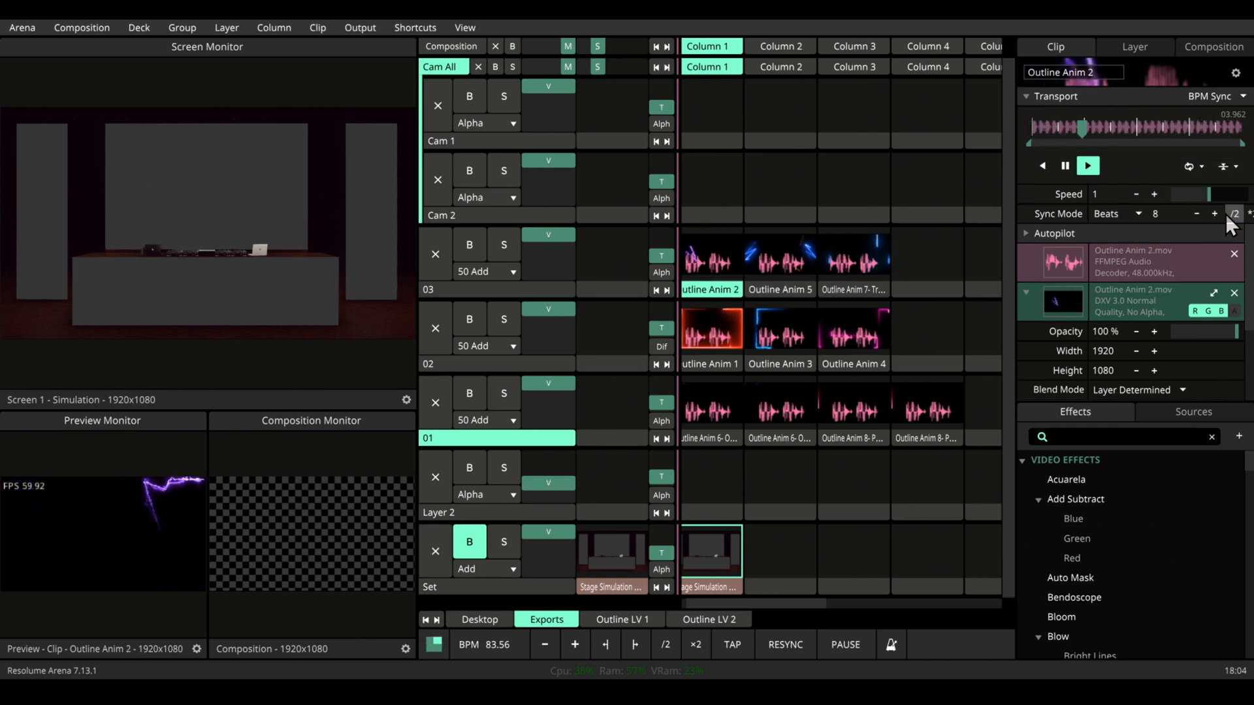
pyautogui.click(853, 289)
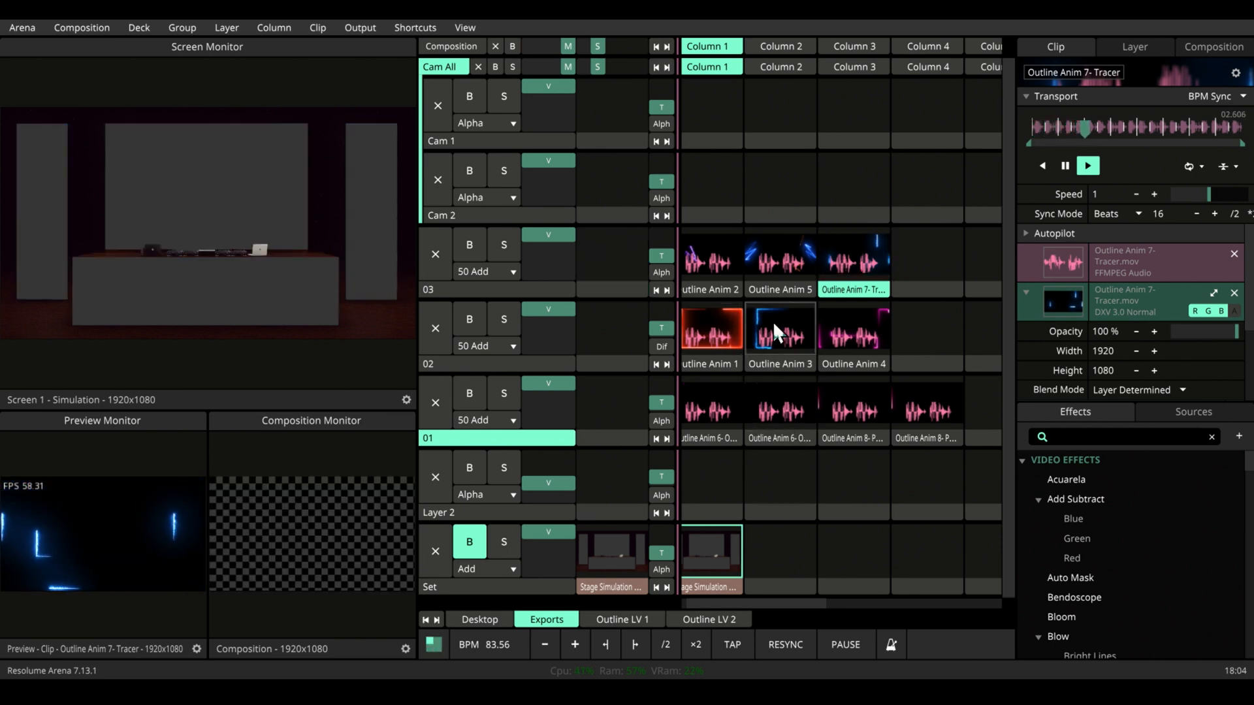
pyautogui.click(779, 328)
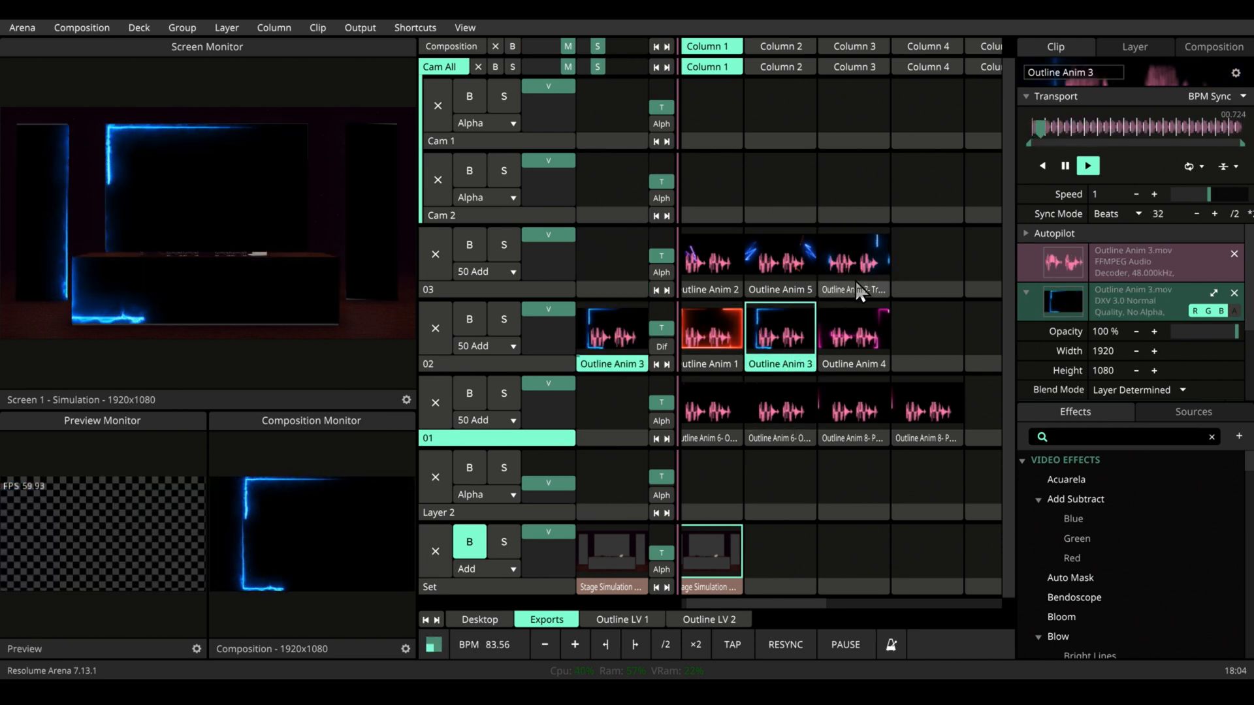
pyautogui.click(854, 257)
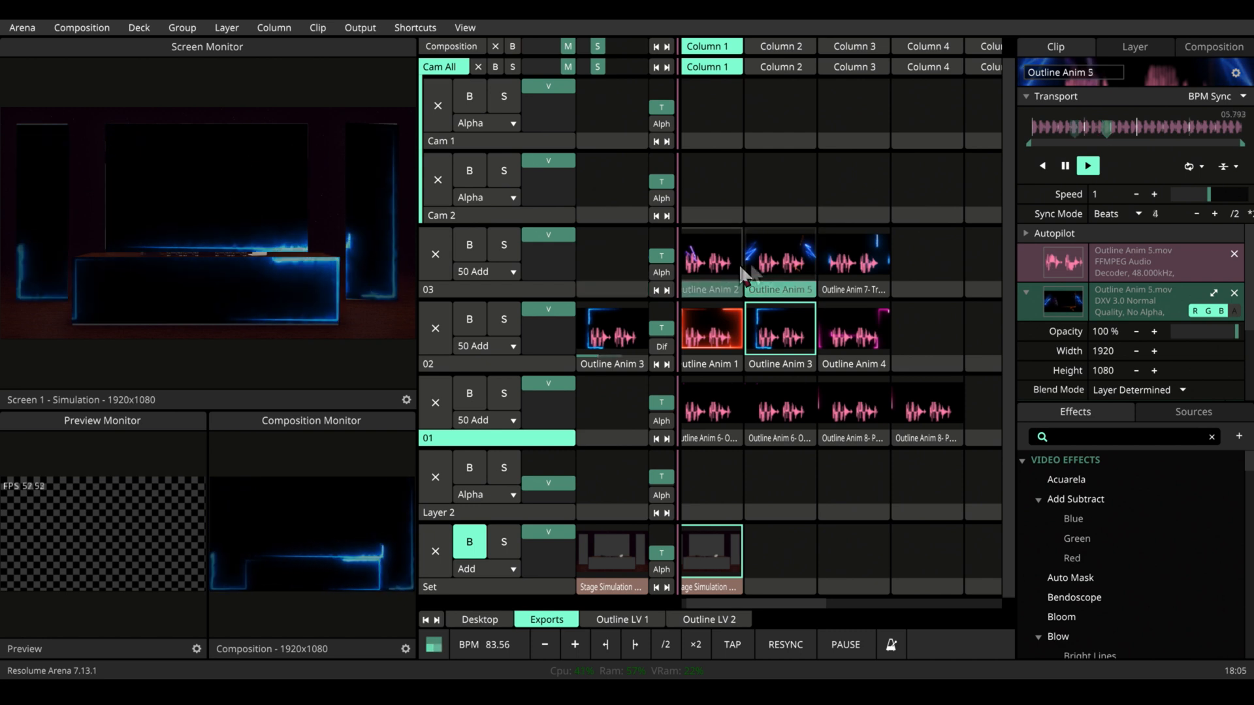
# - Turn on View > Show Audio Controls for the layers
pyautogui.click(416, 27)
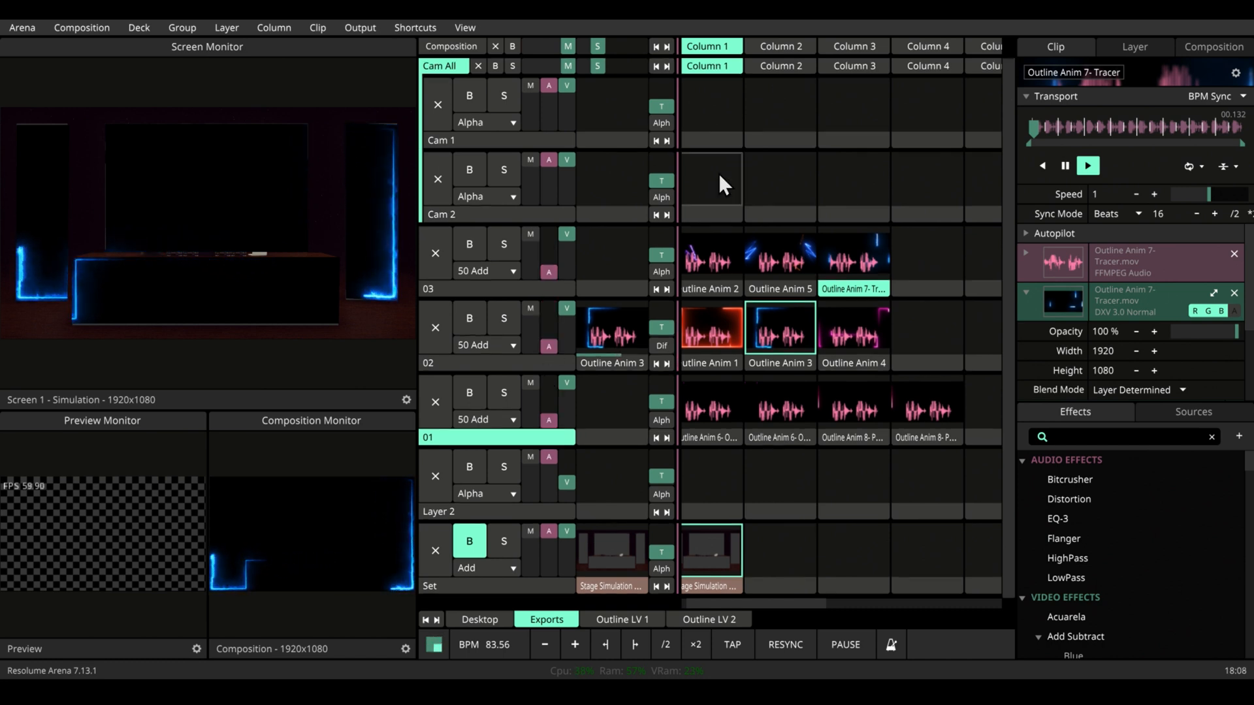
# - Enter MIDI mapping mode with Ctrl+Shift+M and assign outline clips to APC Key 25 keys
pyautogui.press('ctrl+shift+m')
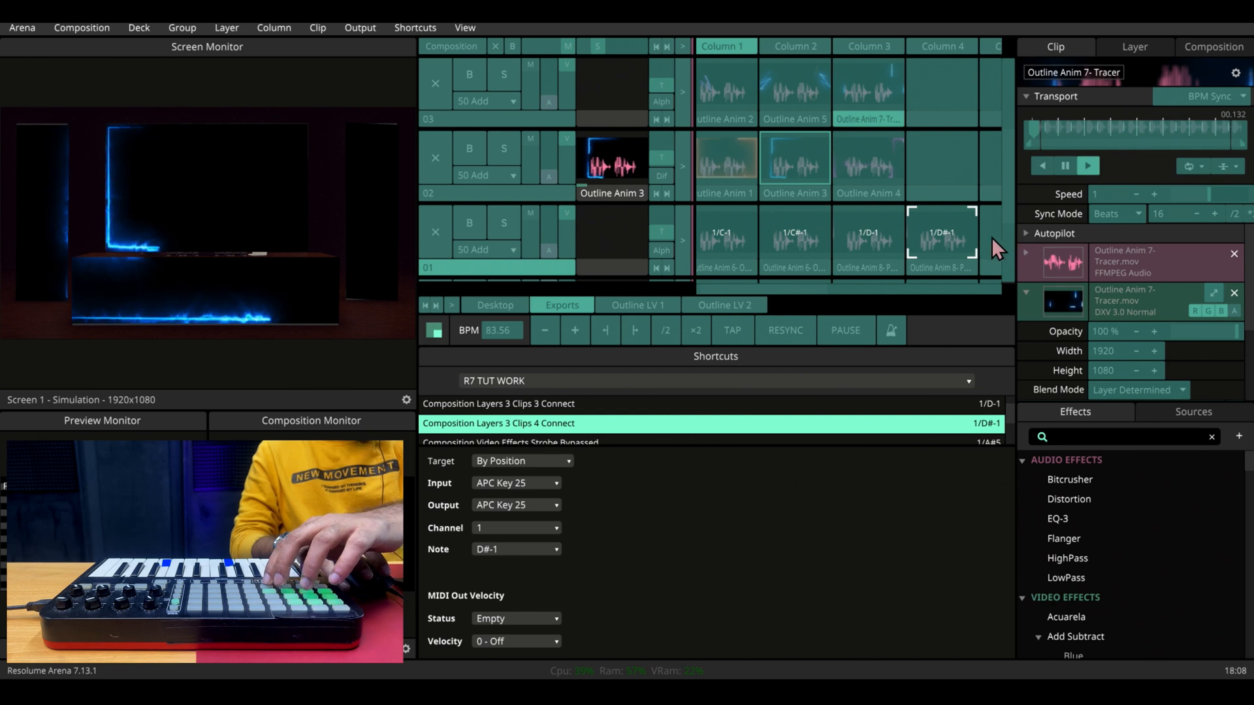
pyautogui.click(497, 423)
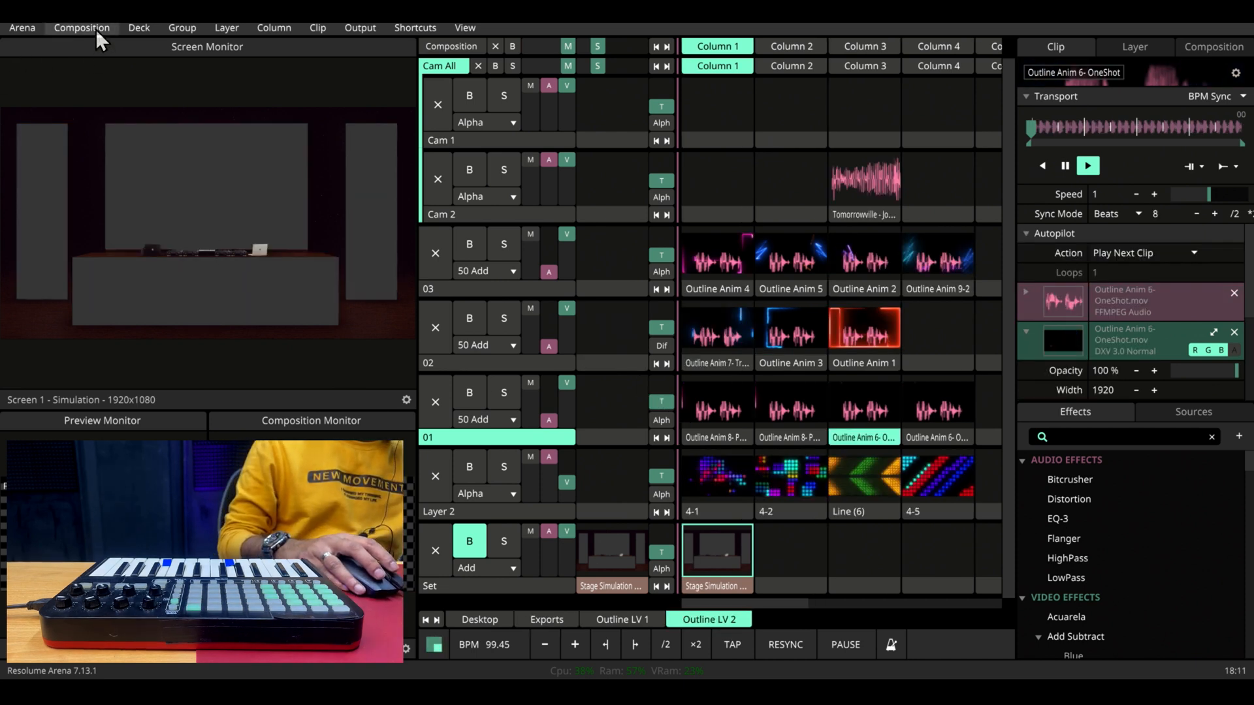
# - Set Composition > Beat Snap to 1/2 Bar and start the Tomorrowville audio track
pyautogui.click(81, 28)
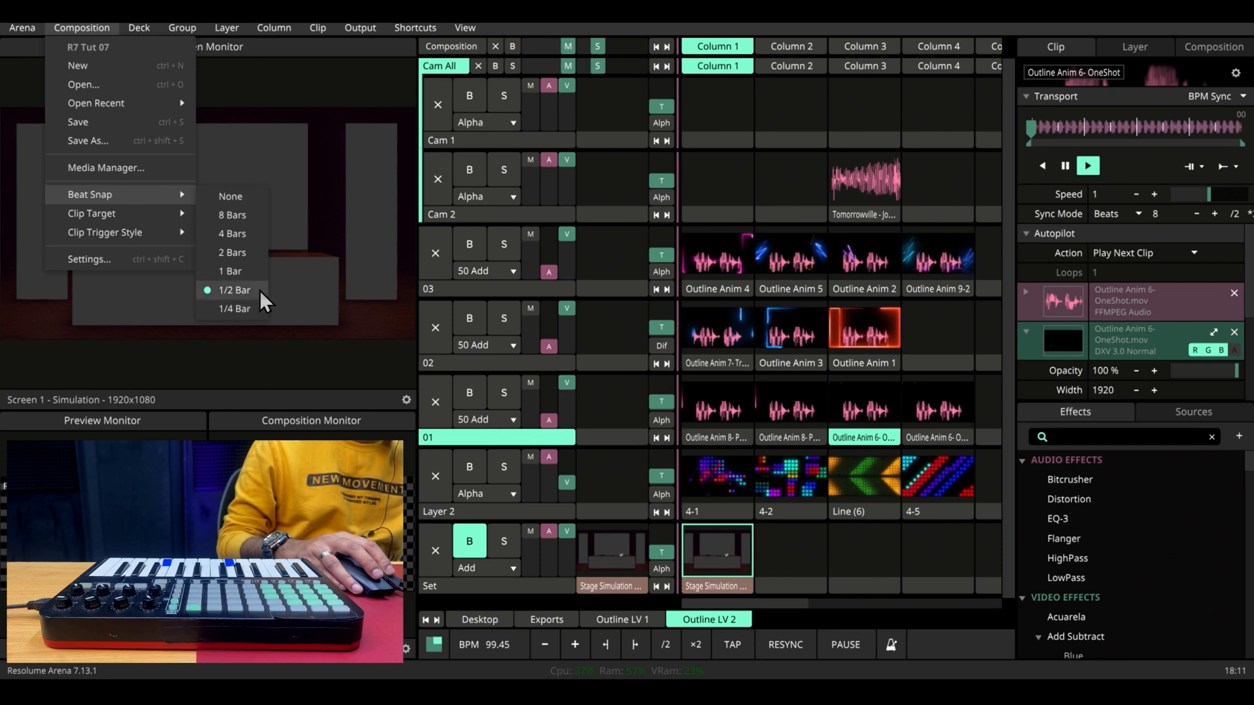
pyautogui.moveTo(260, 365)
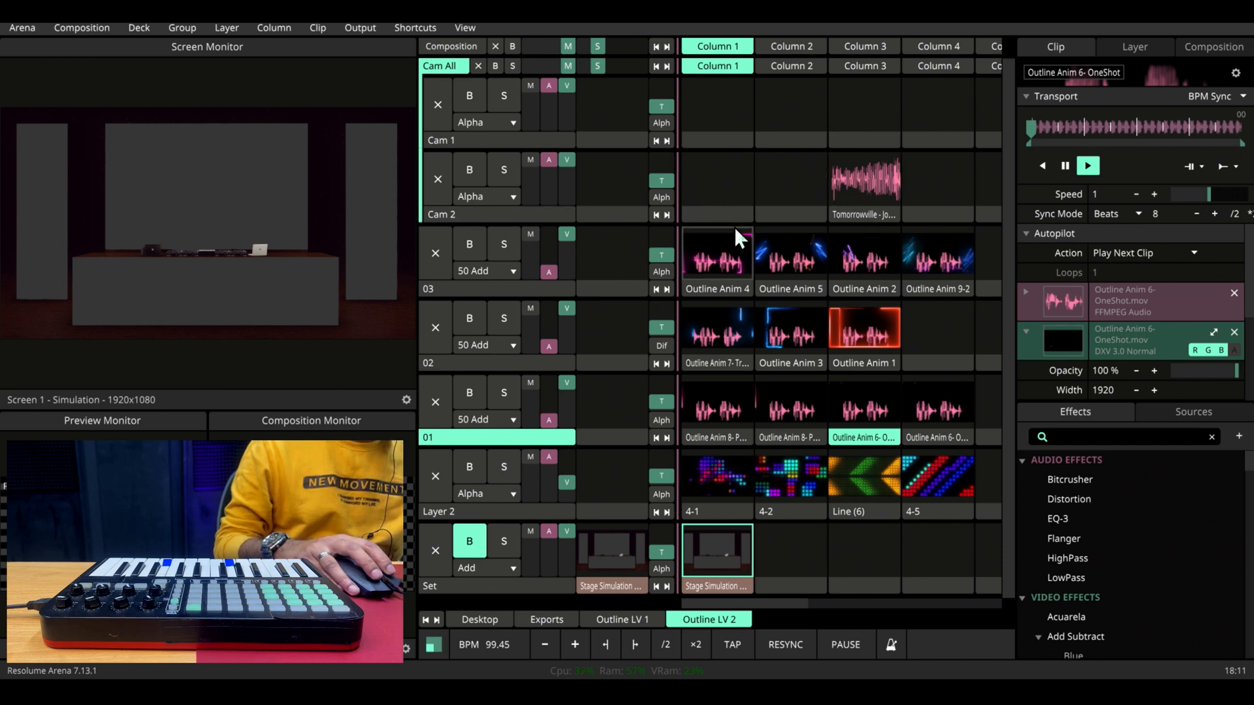
pyautogui.click(863, 185)
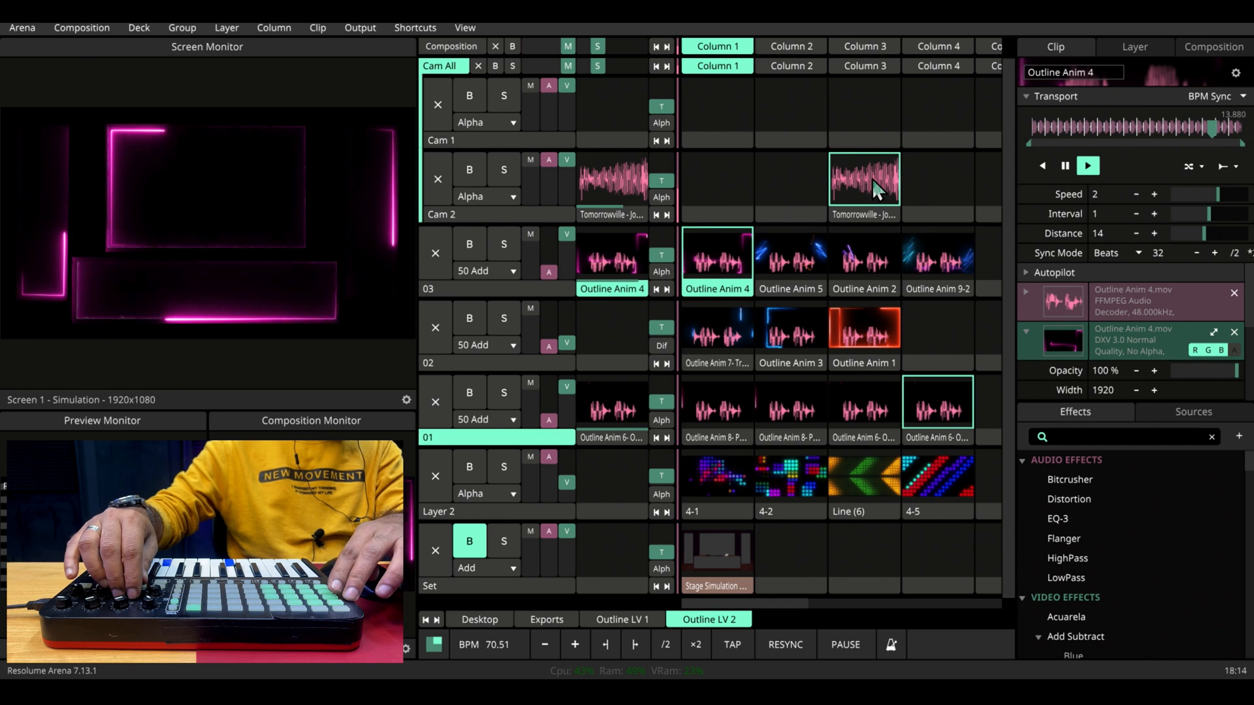
# - Launch Outline Anim 5 in layer 03 and Outline Anim 7-Tracer in layer 02 alongside Tomorrowville
pyautogui.click(863, 256)
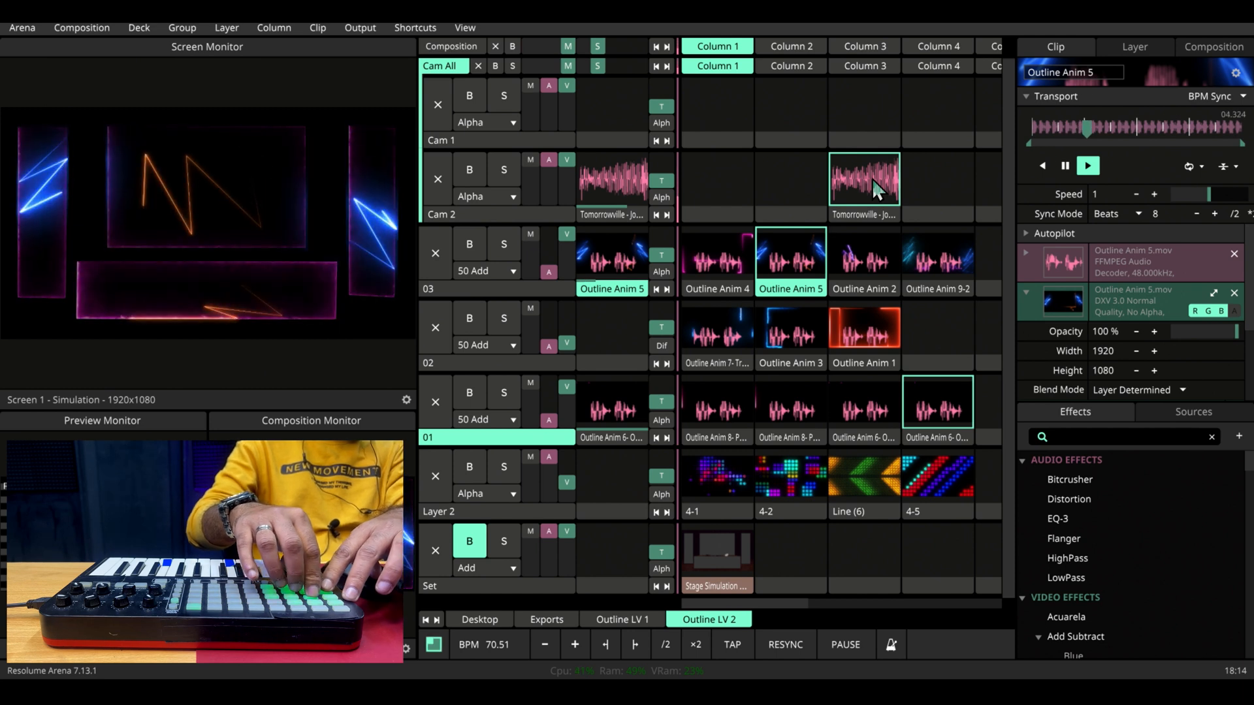
pyautogui.click(717, 327)
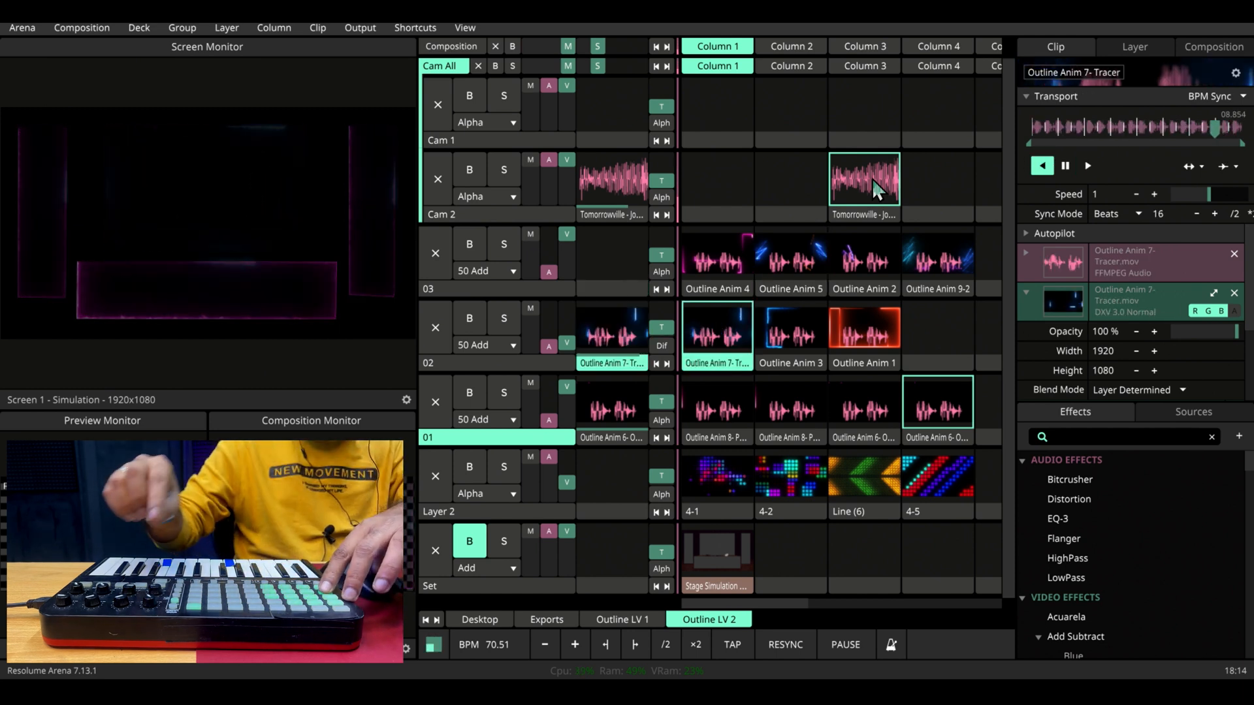